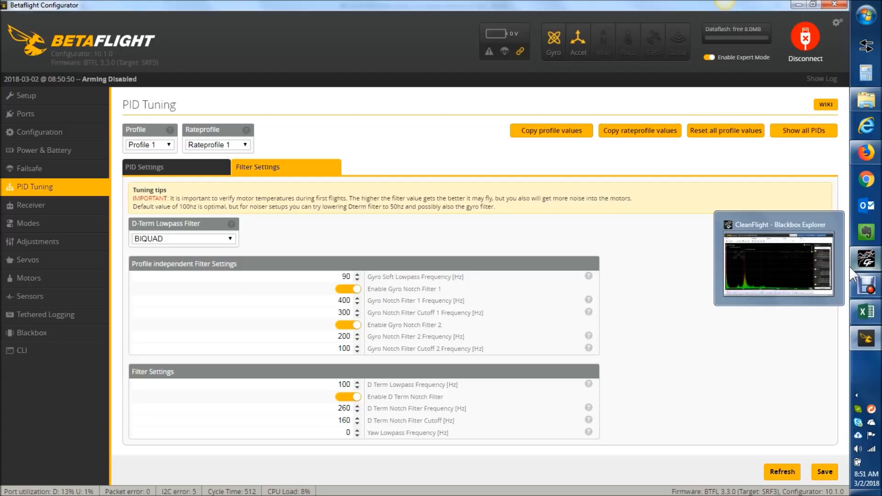
Switch to the BF Filter Latency workbook and select the D-Term LPF filter type cell.
click(867, 313)
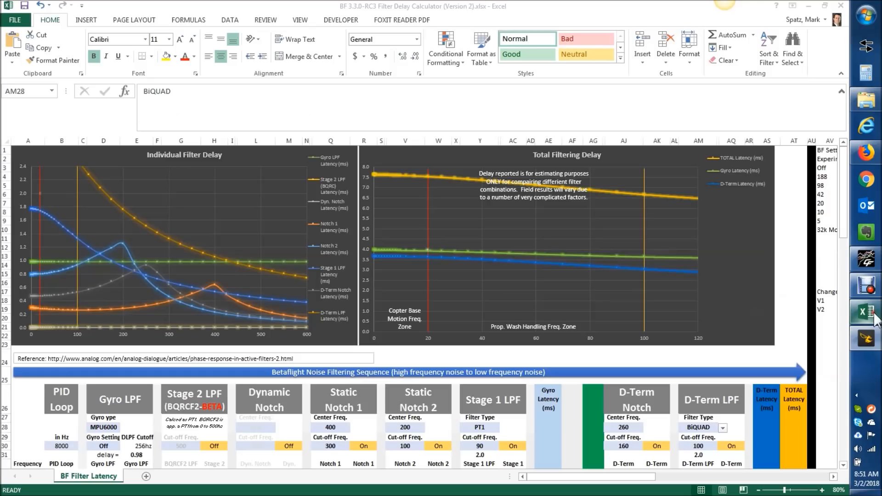
mouse_move(595, 294)
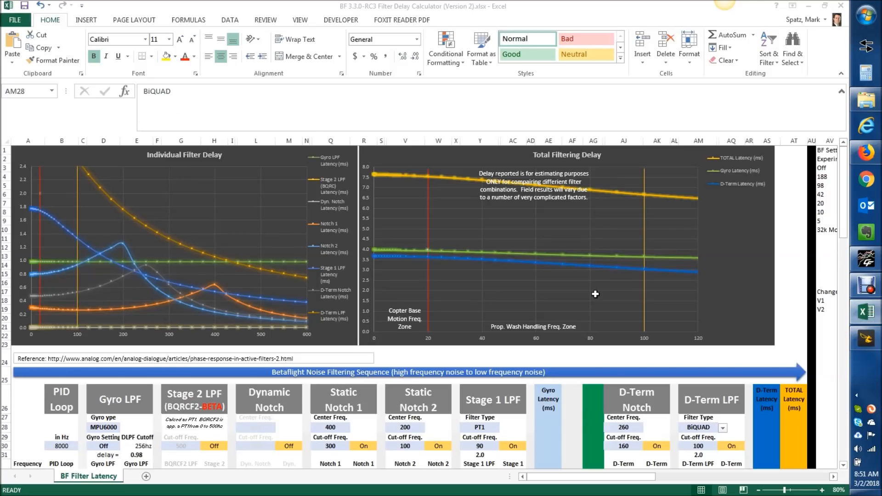
click(698, 428)
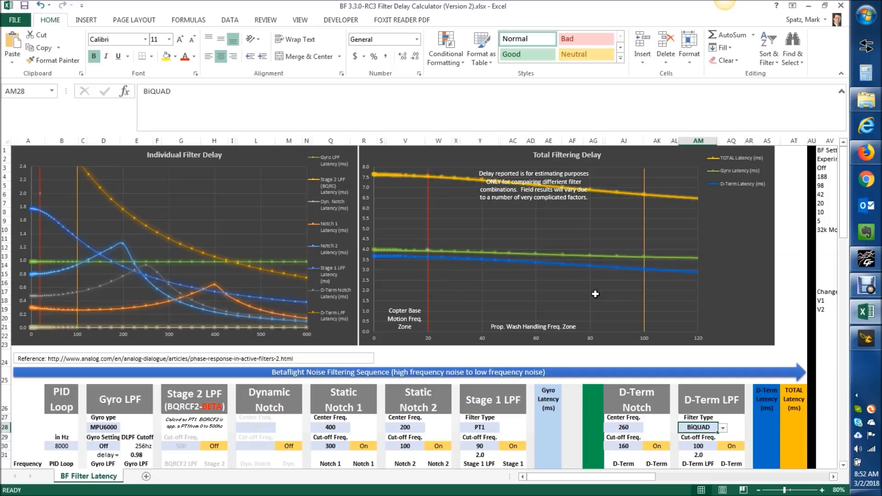
mouse_move(596, 294)
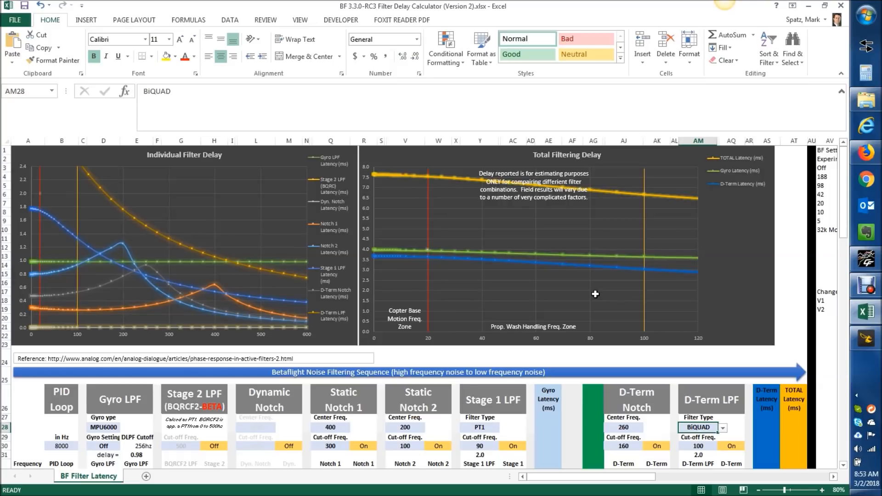
mouse_move(591, 305)
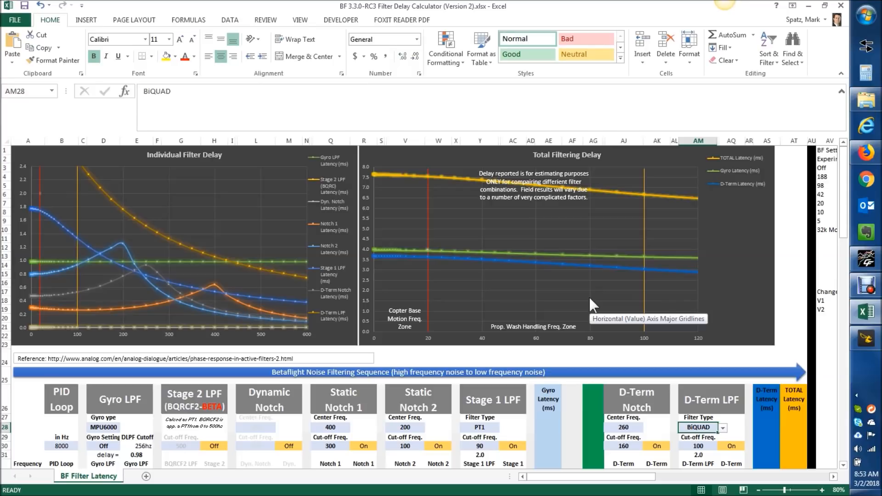
mouse_move(591, 305)
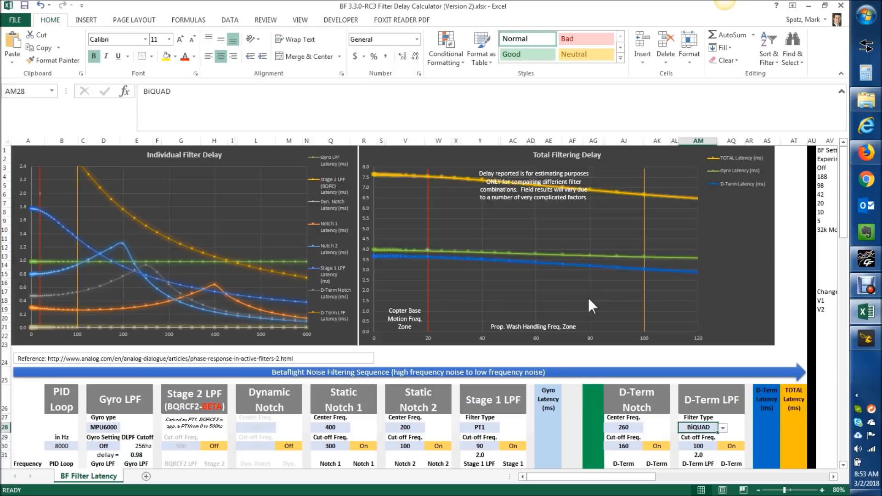
mouse_move(680, 378)
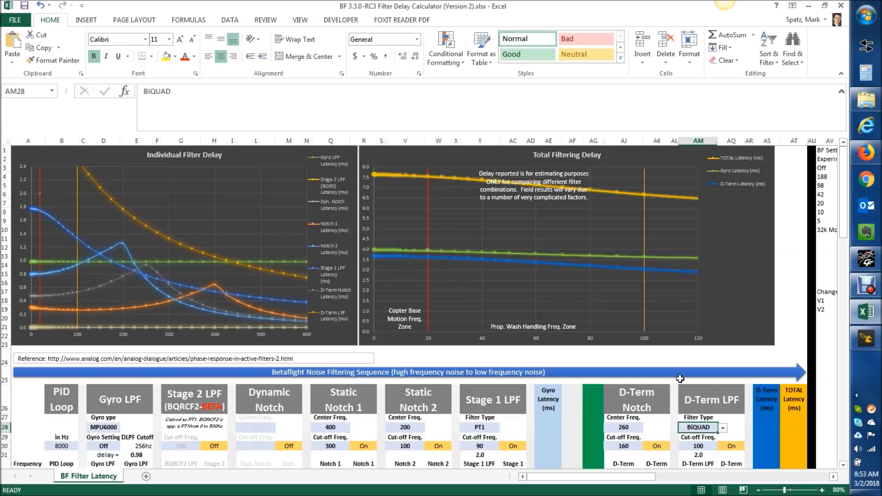
mouse_move(612, 407)
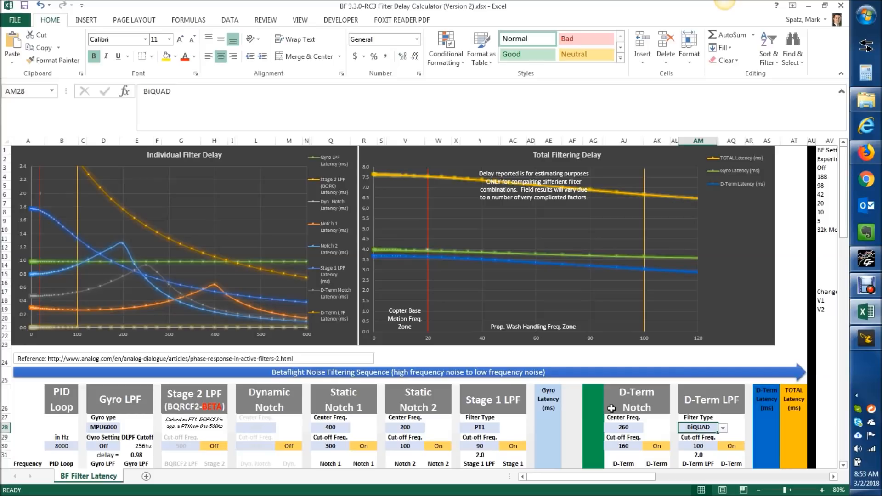
Return to Betaflight Configurator's PID Tuning filter settings matching the spreadsheet entries.
click(865, 339)
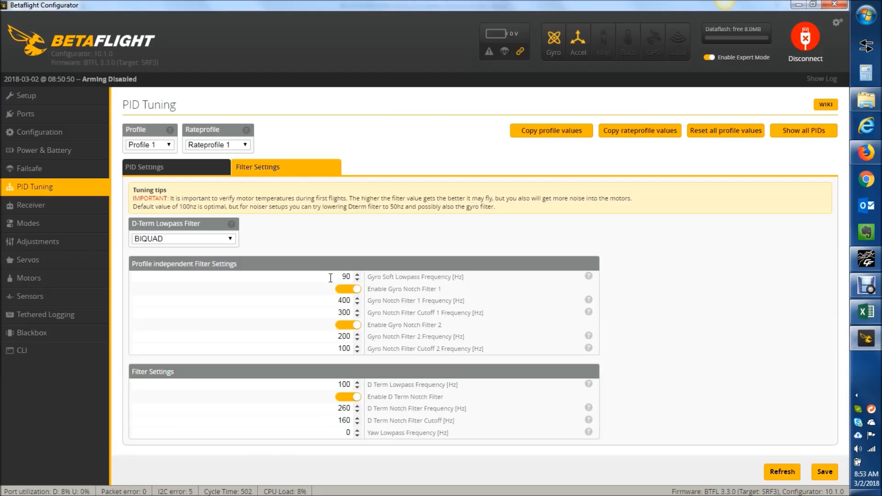
mouse_move(445, 337)
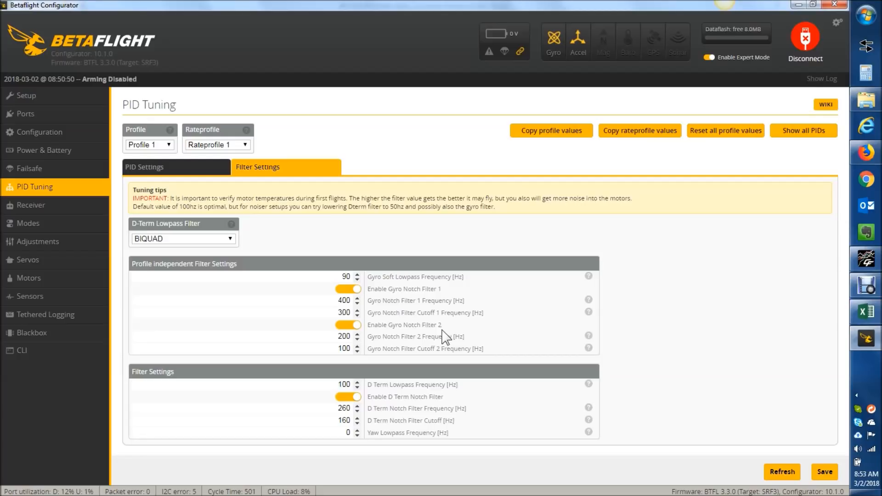
mouse_move(382, 312)
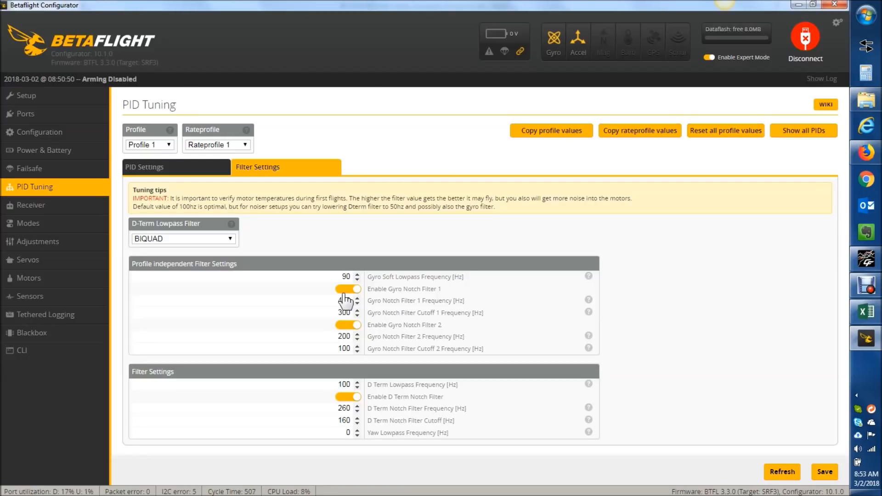
click(348, 288)
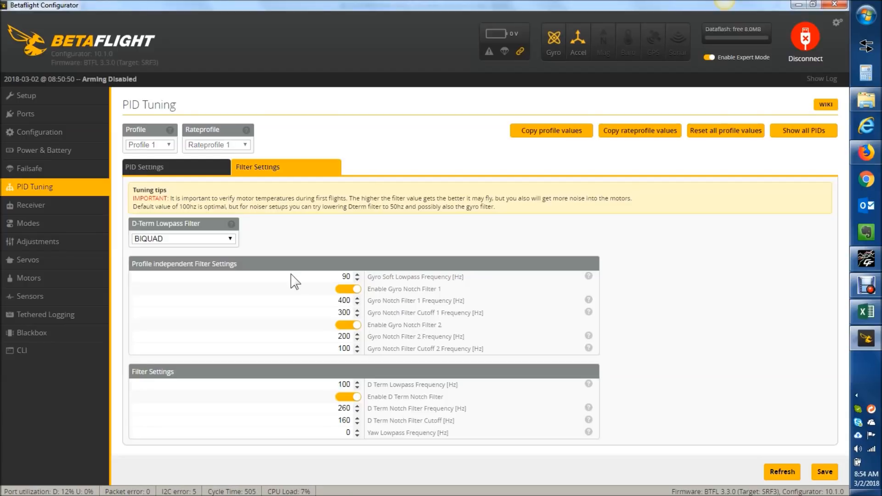
Switch on DYNAMIC_FILTER under Other Features in Configuration and save with reboot.
click(39, 131)
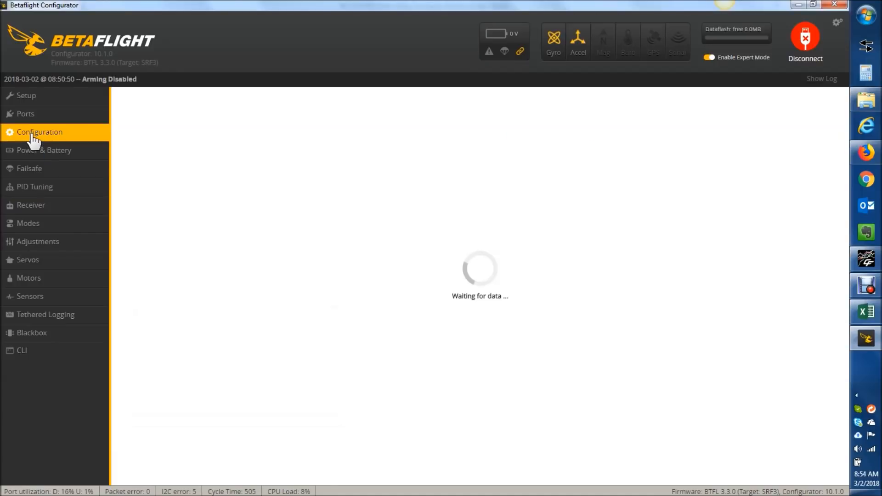
mouse_move(244, 271)
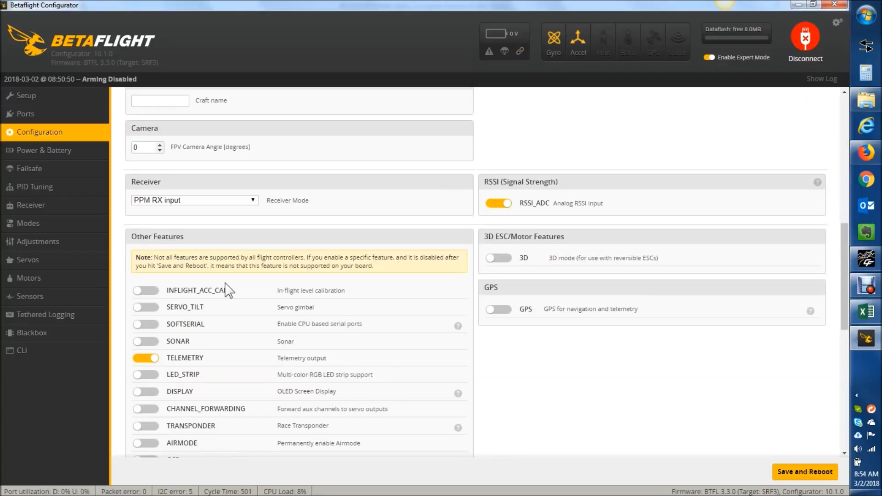
scroll(down, 3)
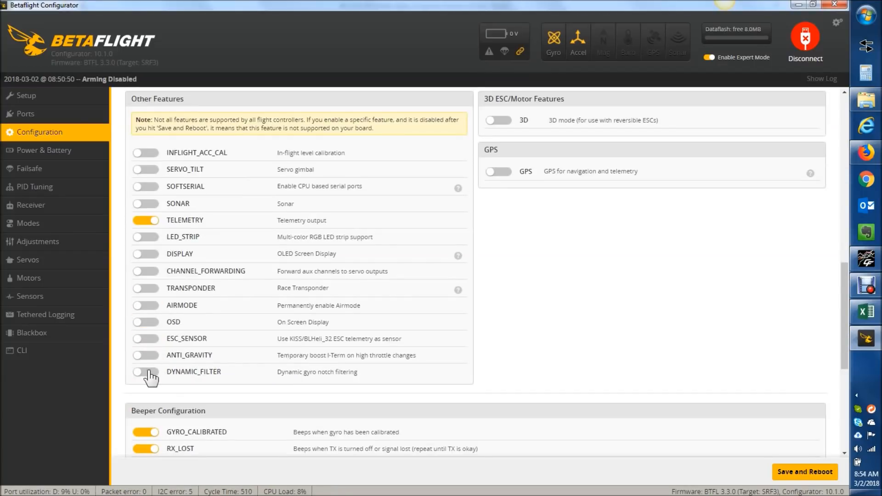
click(146, 371)
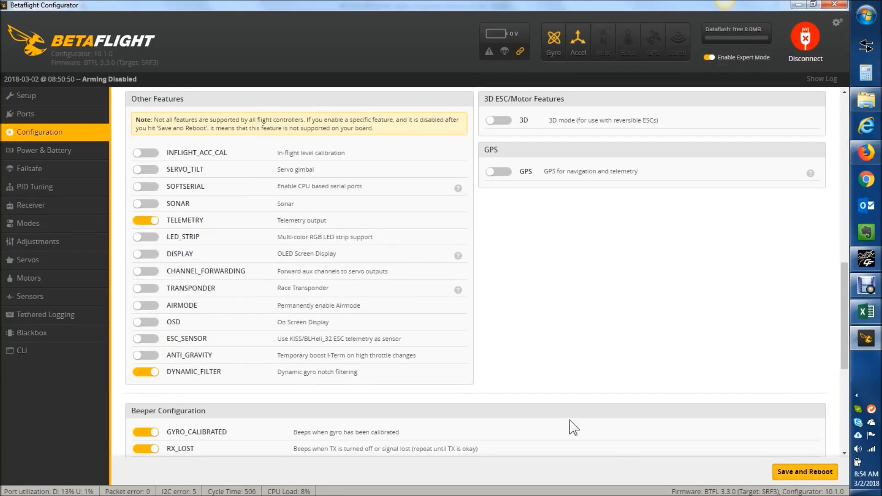
click(804, 472)
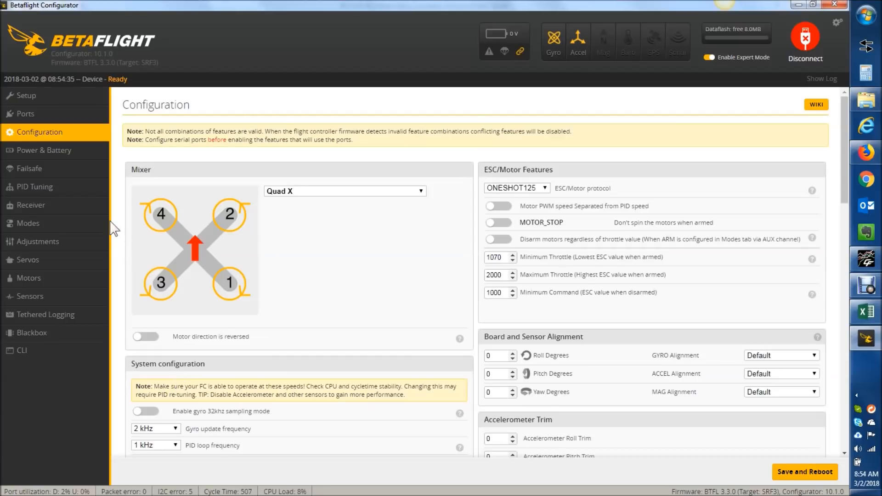
Disable Gyro Notch Filter 1 and 2 in the PID Tuning filter settings.
click(36, 187)
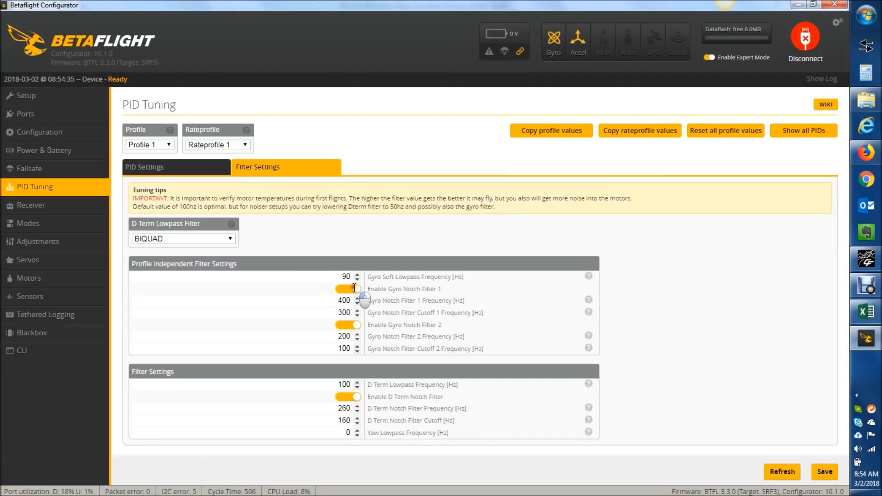
click(348, 289)
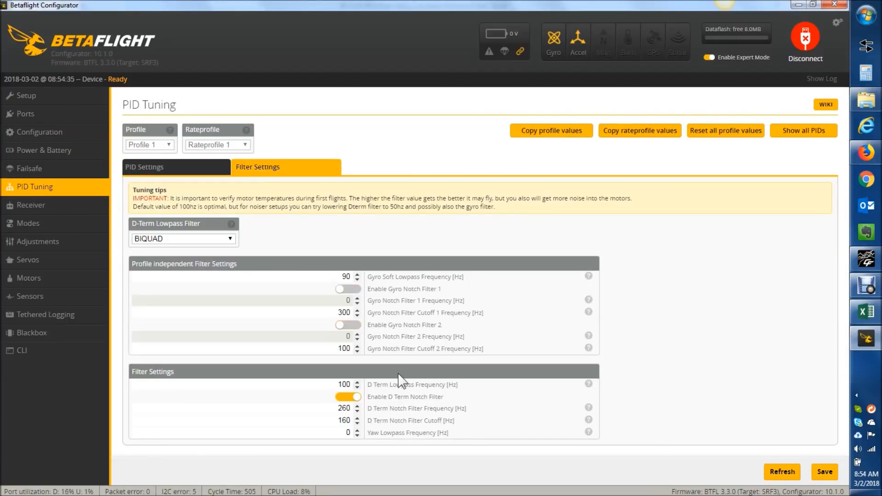
mouse_move(332, 291)
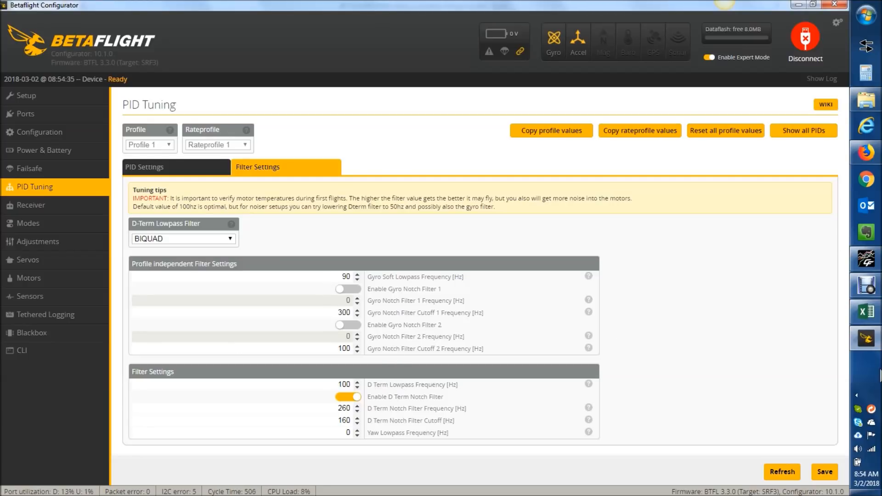
Set the Dynamic Notch to On in cell M30, with 300 center and 200 cutoff.
click(870, 311)
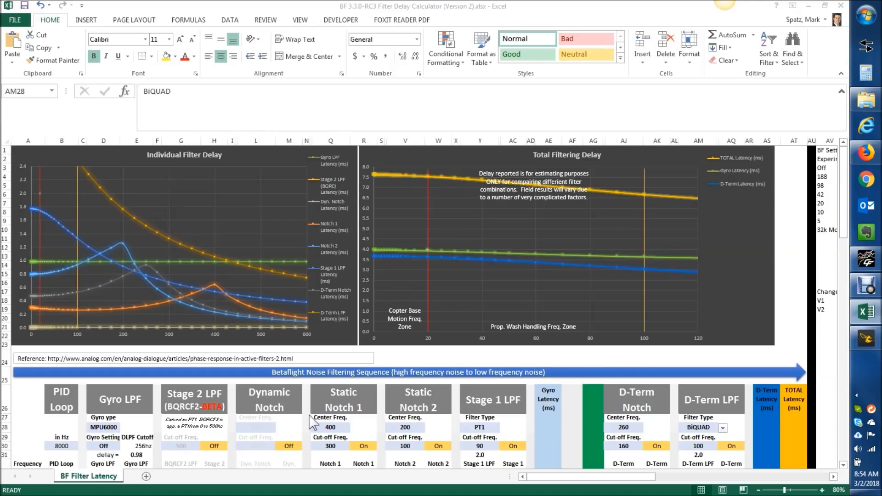
click(699, 427)
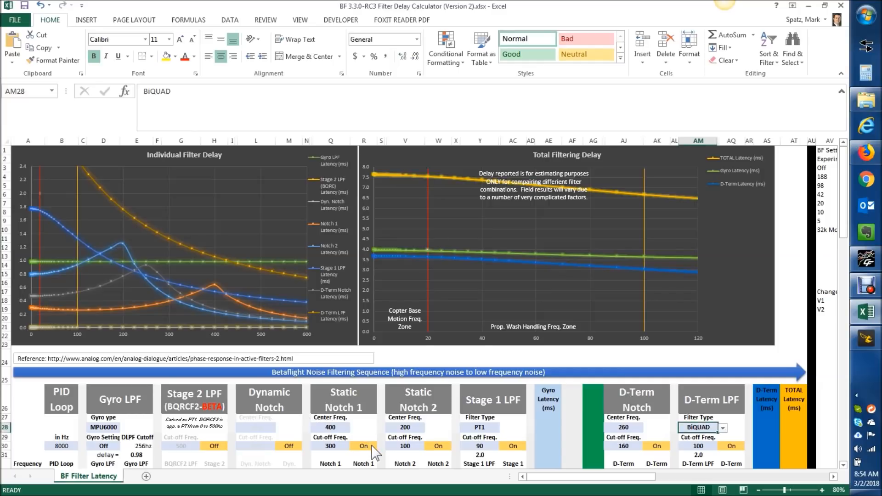
click(287, 446)
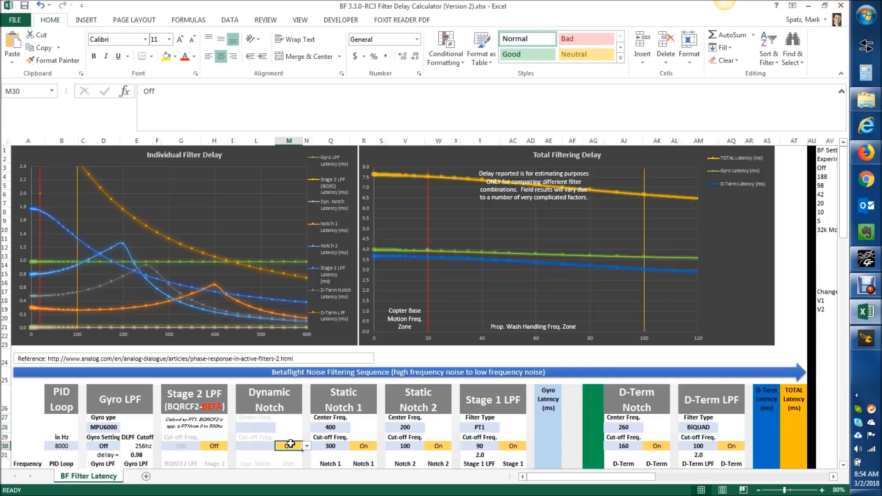
click(307, 446)
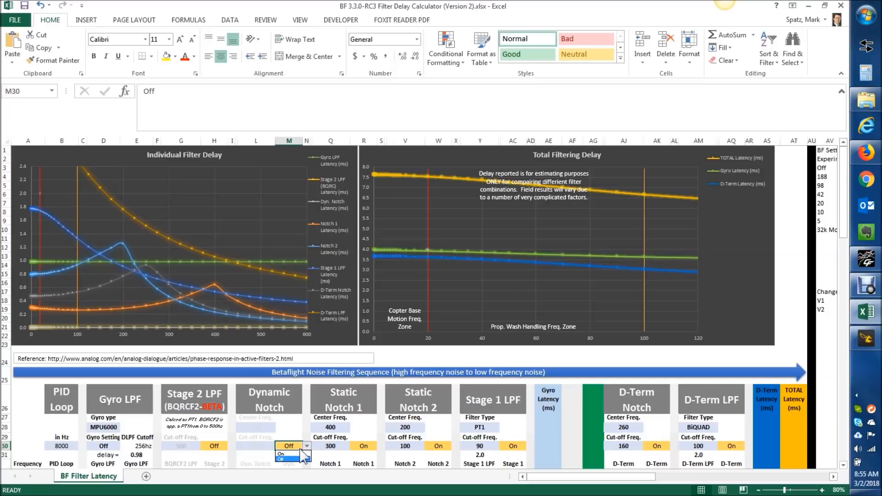
click(282, 454)
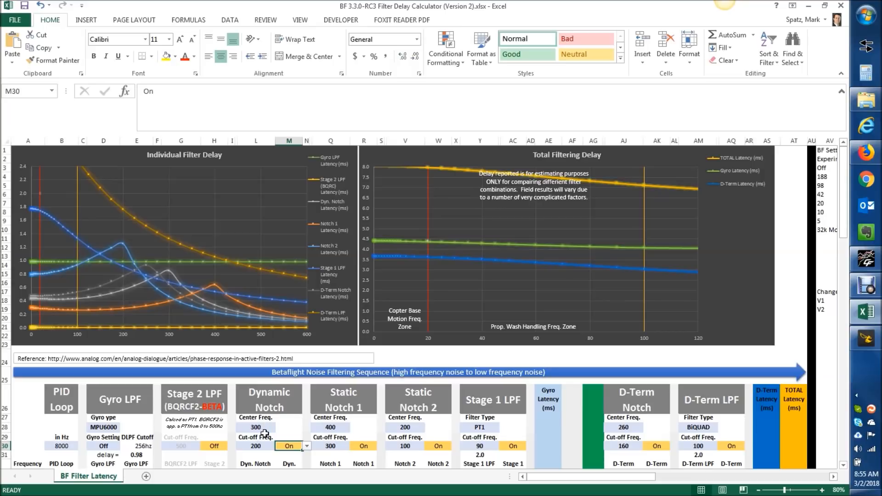
mouse_move(259, 429)
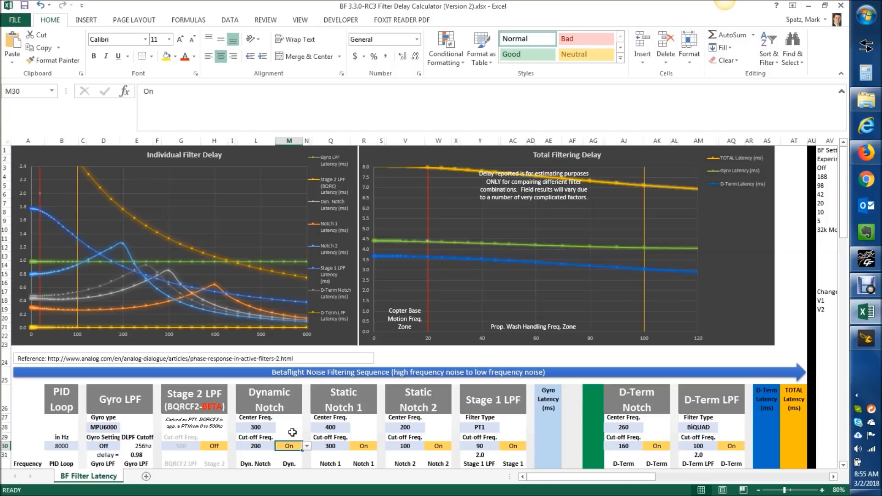
mouse_move(260, 430)
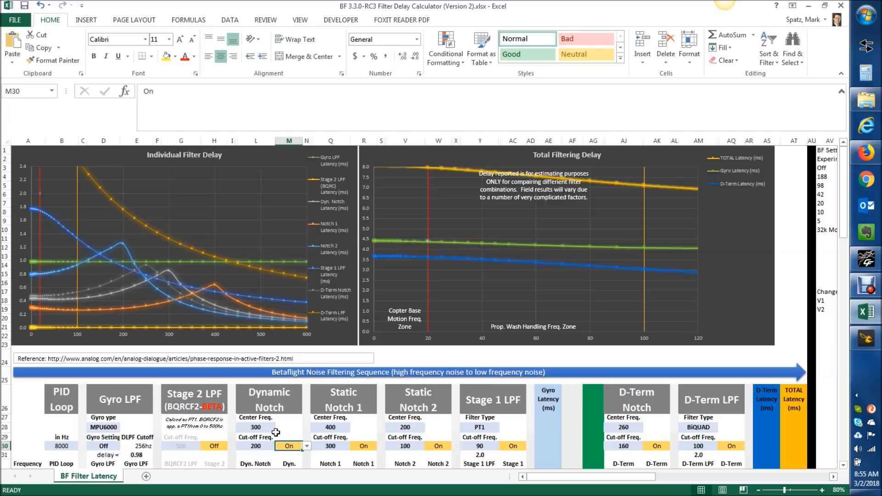
click(255, 427)
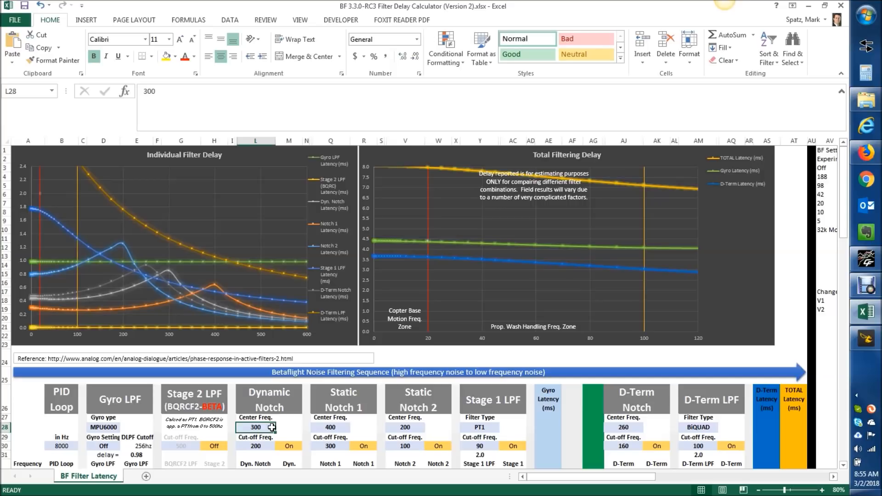
Set the Dynamic Notch back to Off, dropping total latency from 8.1 to 7.6 ms.
click(793, 435)
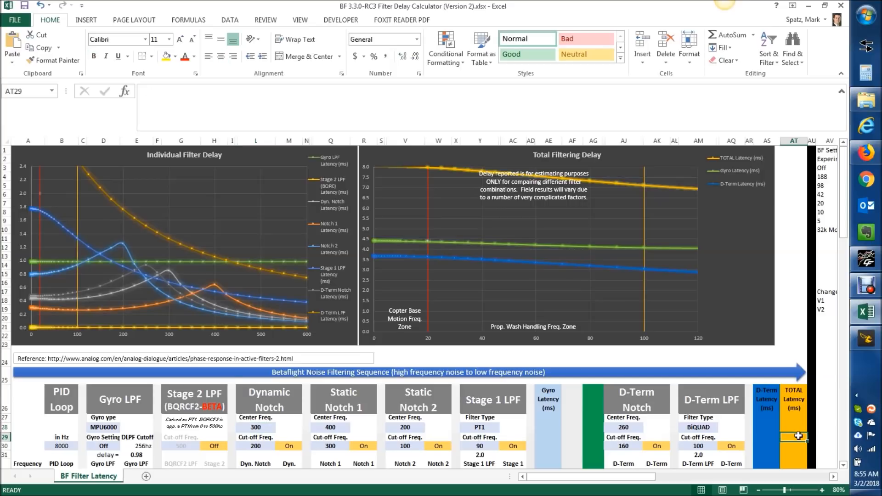
scroll(down, 3)
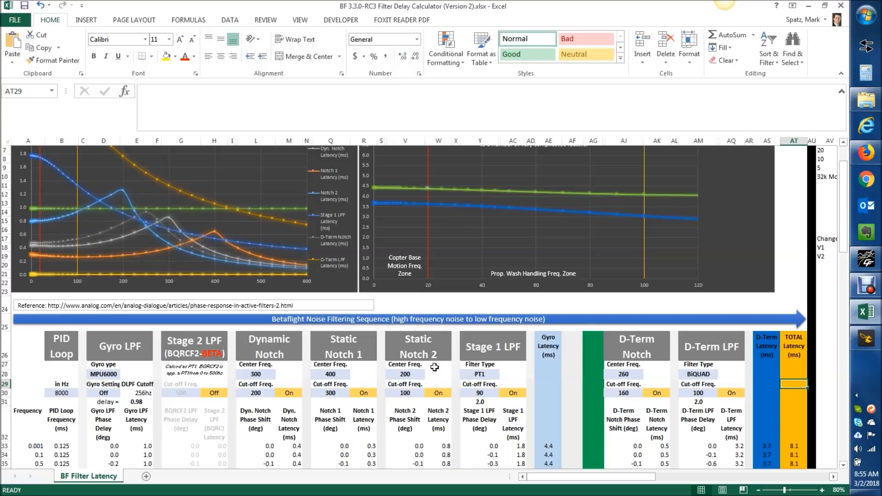
scroll(up, 3)
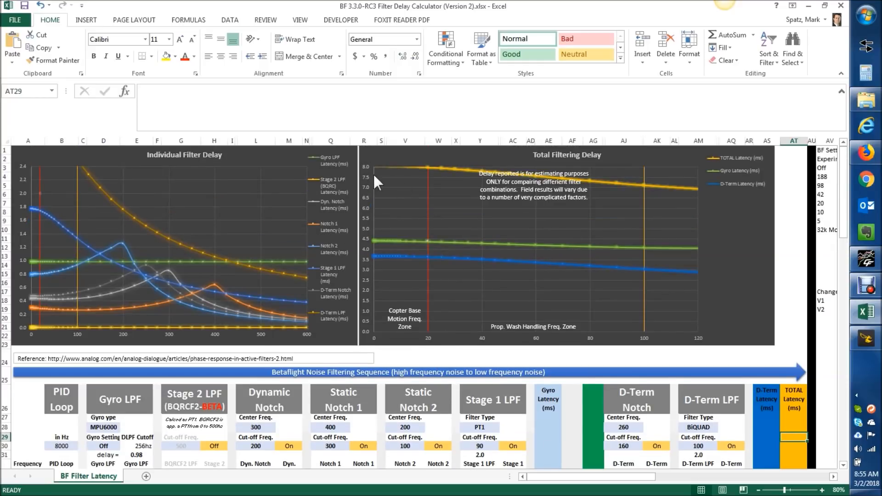
mouse_move(376, 183)
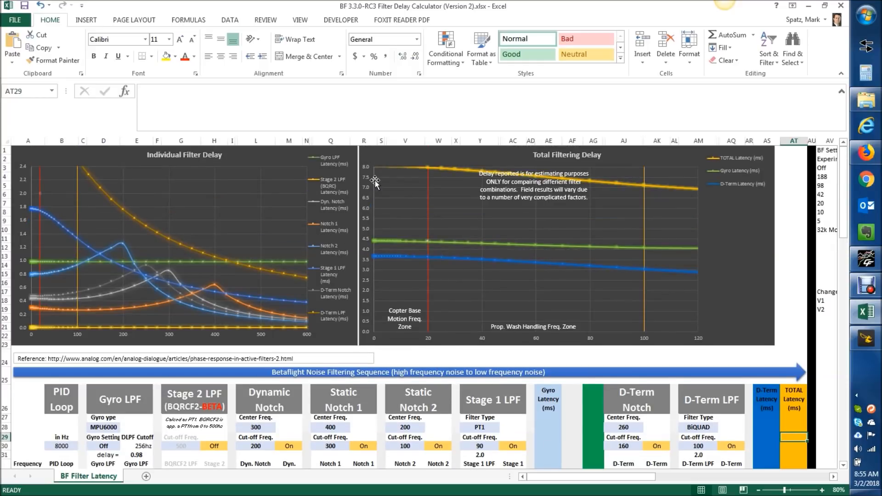
click(288, 446)
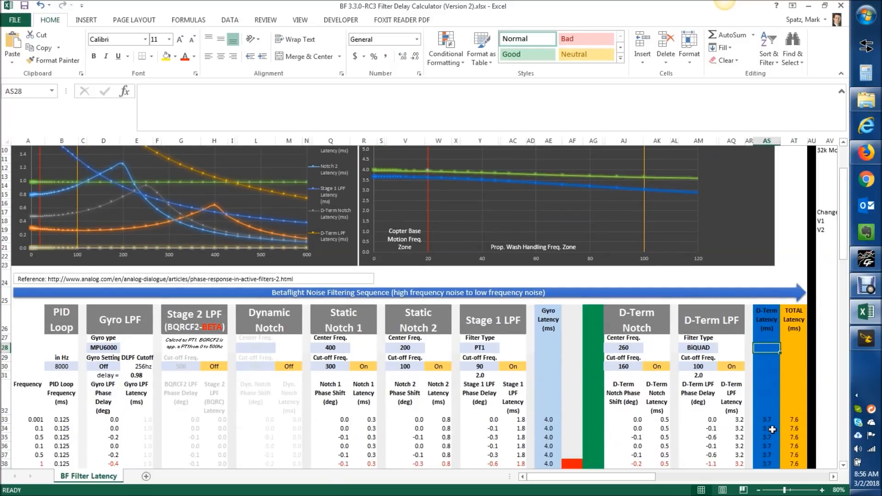
scroll(up, 3)
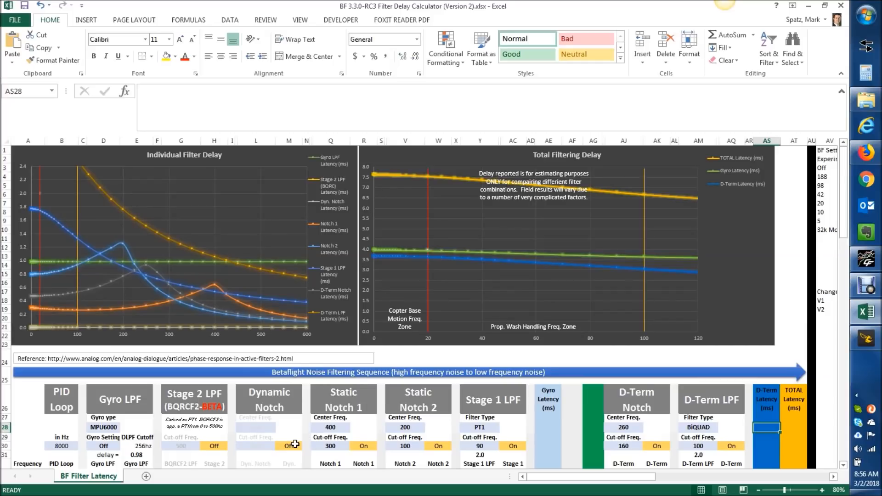
click(307, 445)
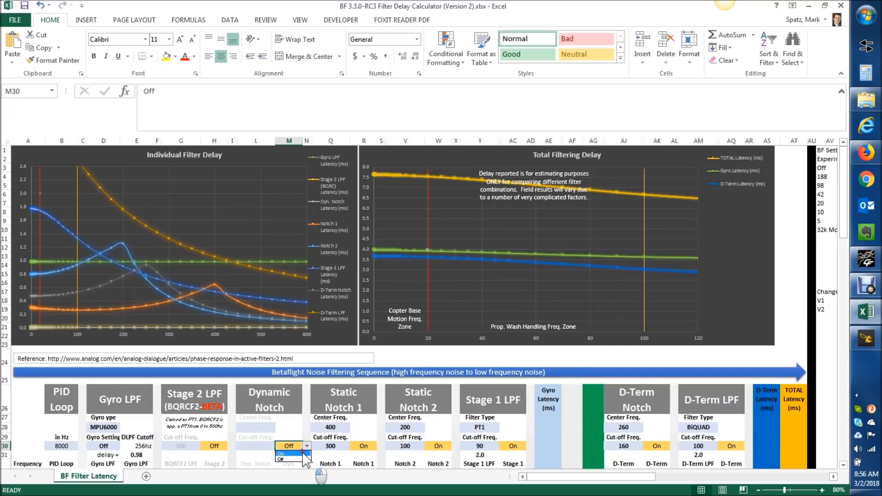
Set Dynamic Notch On again and change the D-Term LPF filter type to PT1.
click(280, 452)
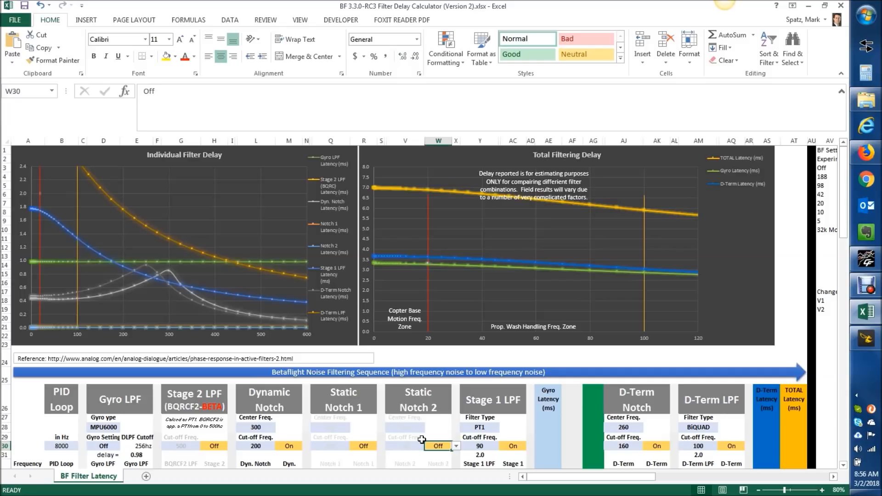
click(698, 428)
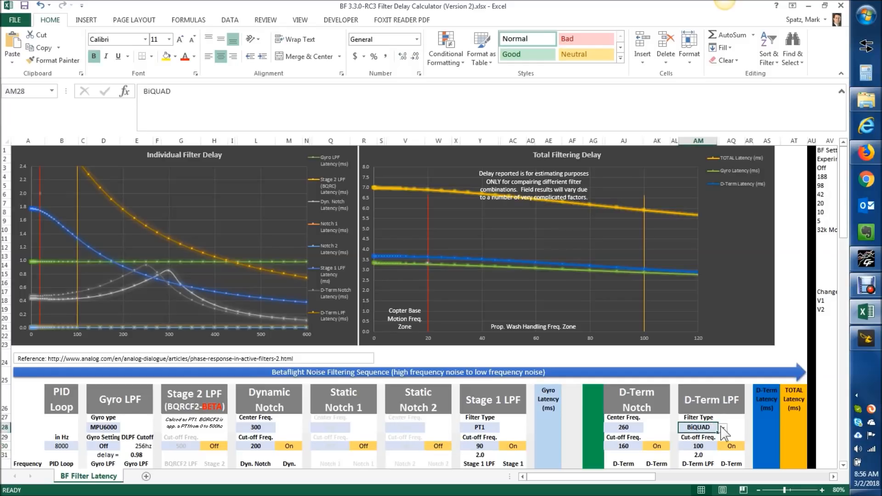
click(723, 427)
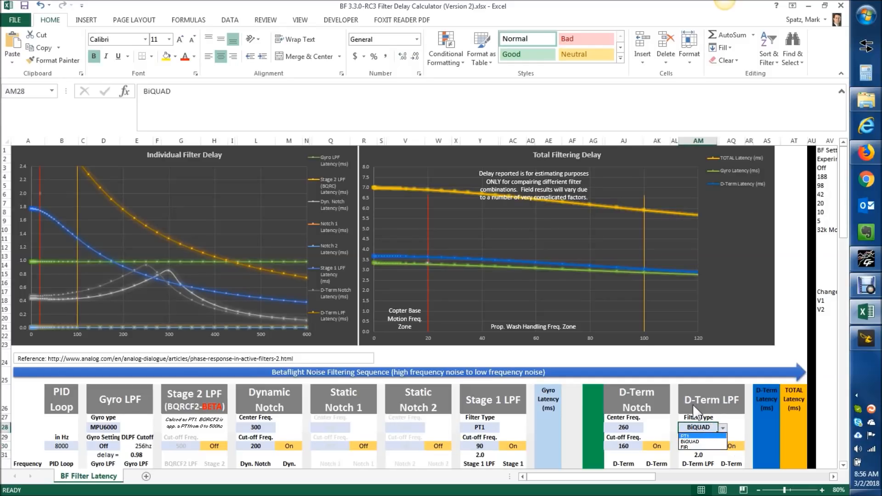
mouse_move(695, 442)
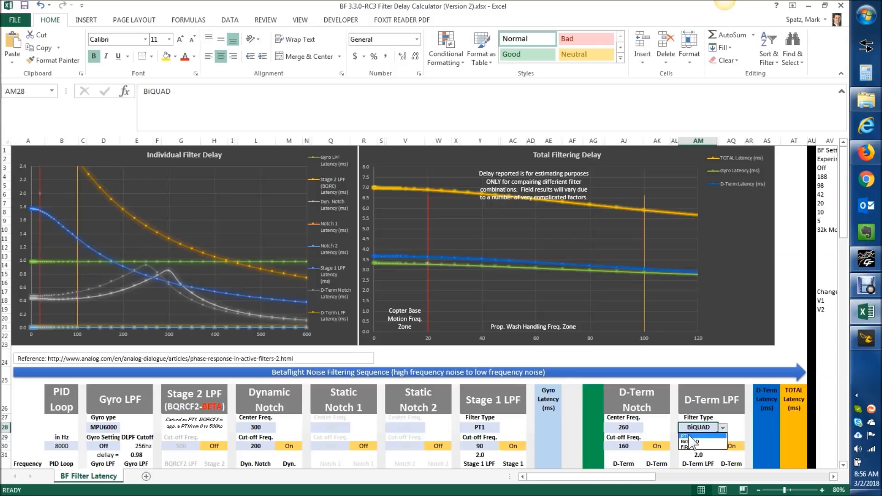
click(691, 435)
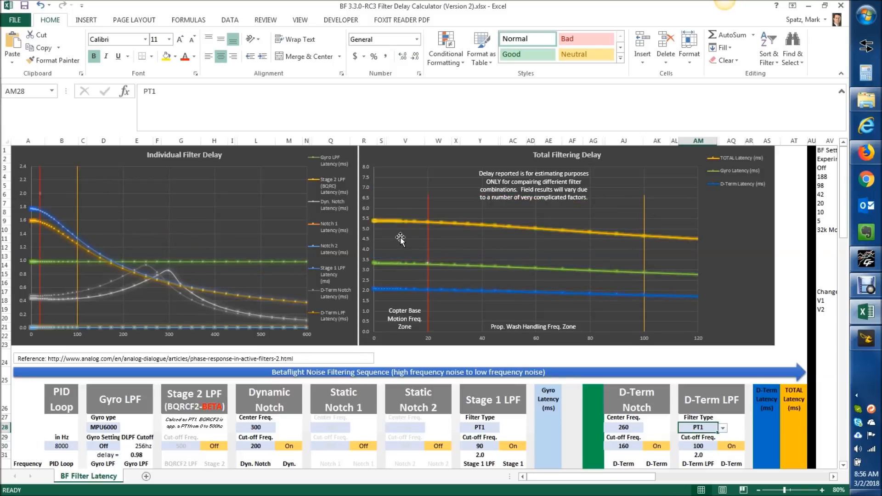
mouse_move(409, 247)
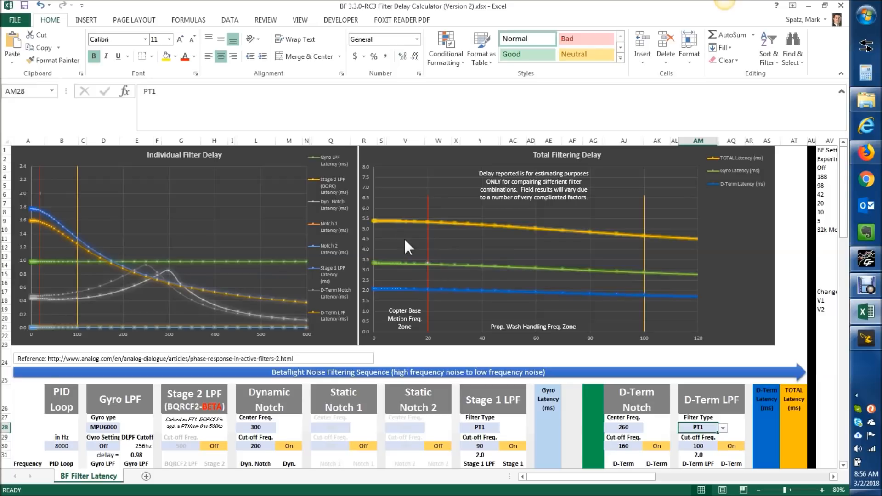
mouse_move(651, 424)
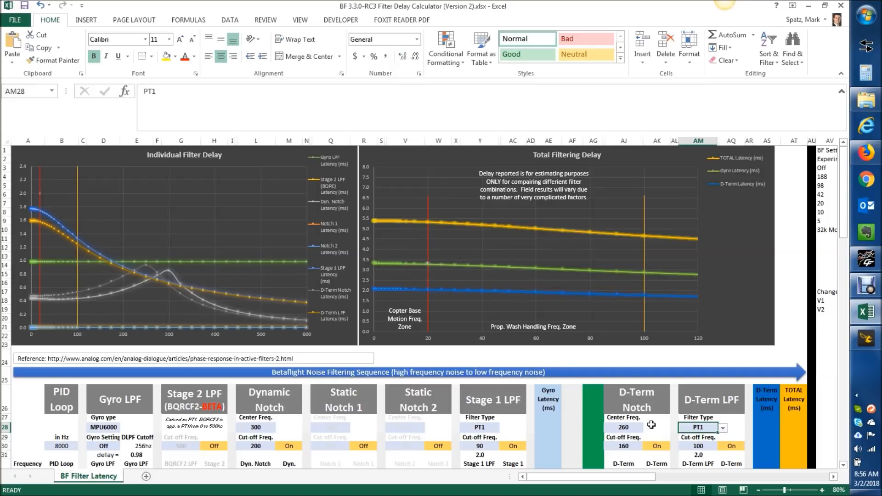
Set the D-Term Notch dropdown in AK30 to Off, lowering total latency to about 5 ms.
click(676, 446)
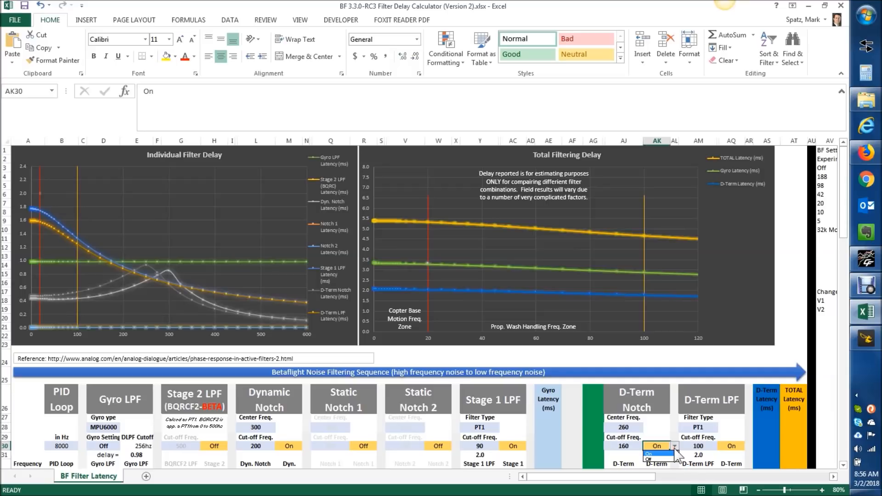
click(648, 460)
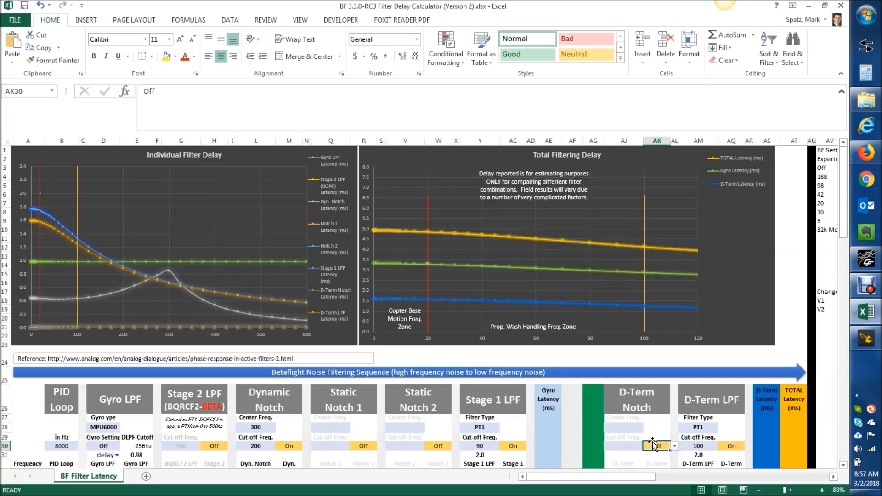
mouse_move(869, 340)
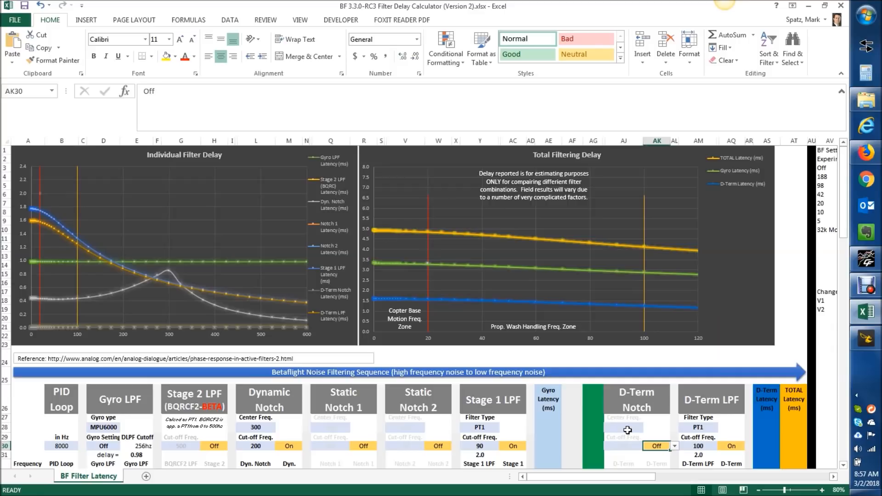
mouse_move(340, 421)
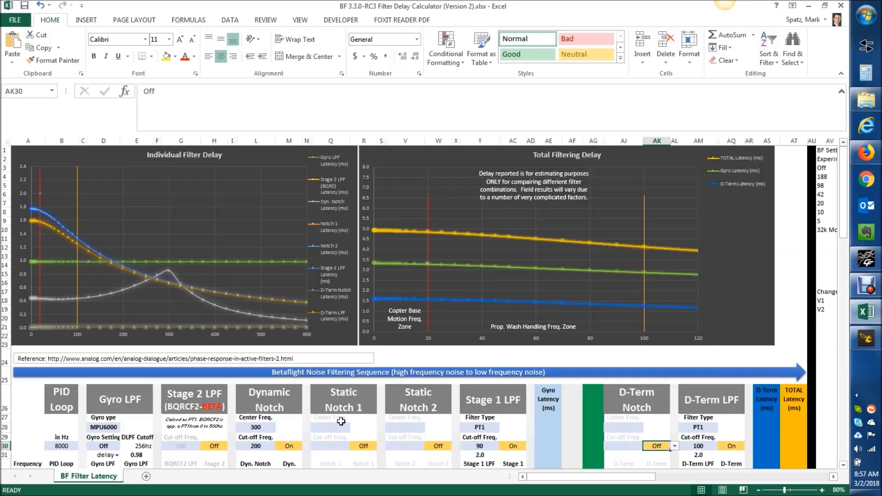
mouse_move(513, 405)
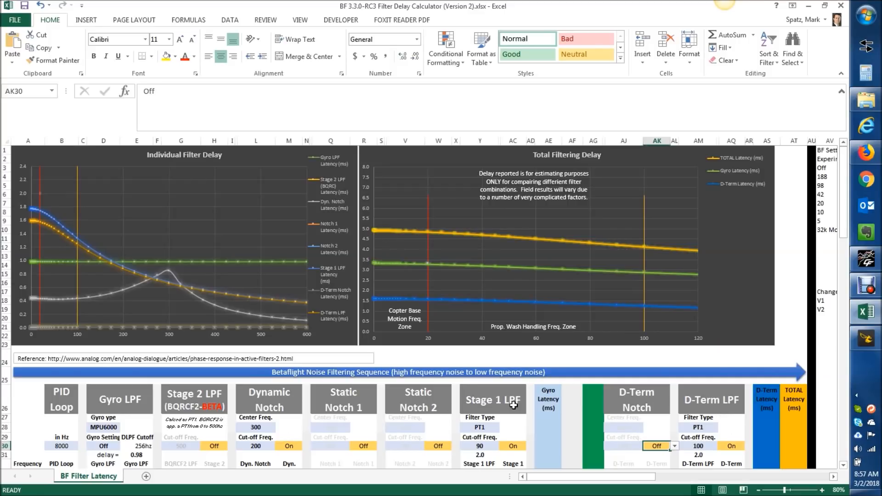
mouse_move(541, 316)
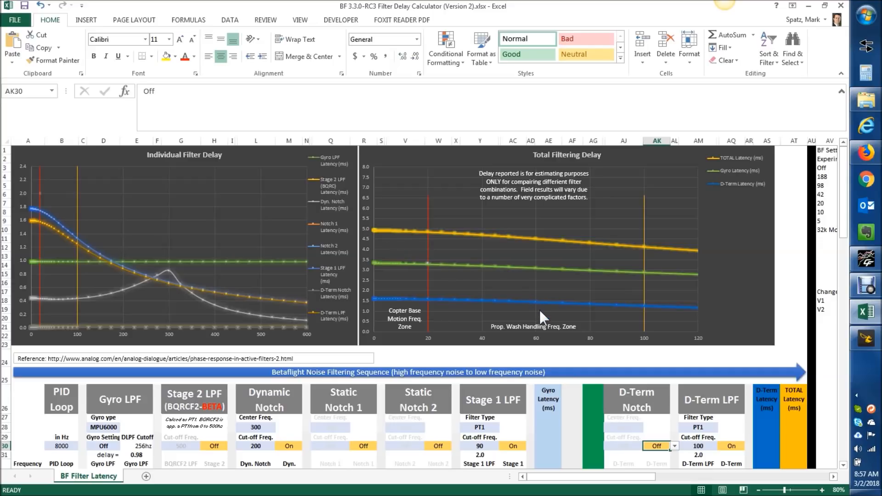
mouse_move(543, 315)
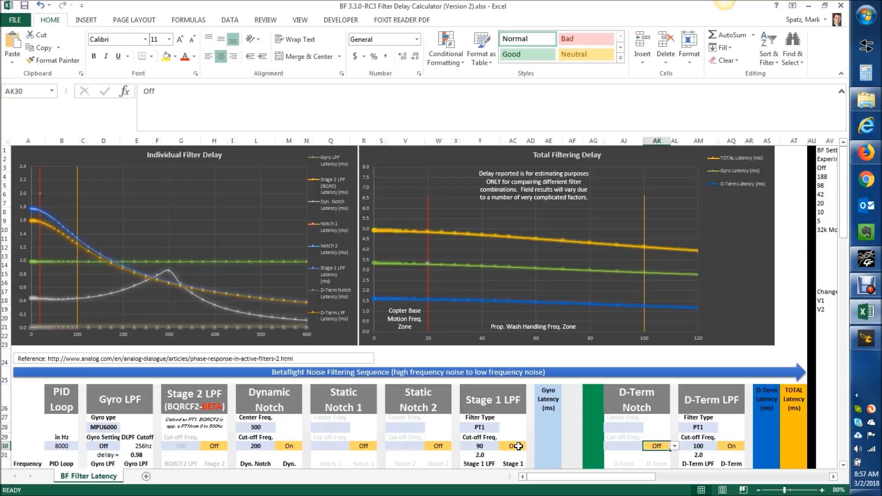
Set Stage 1 LPF Off and Stage 2 LPF On with a 90 Hz cutoff.
click(513, 445)
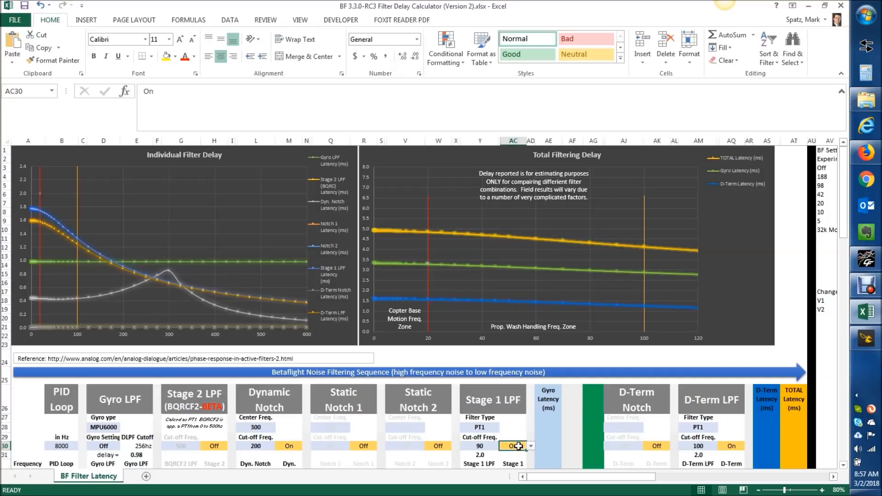
click(530, 447)
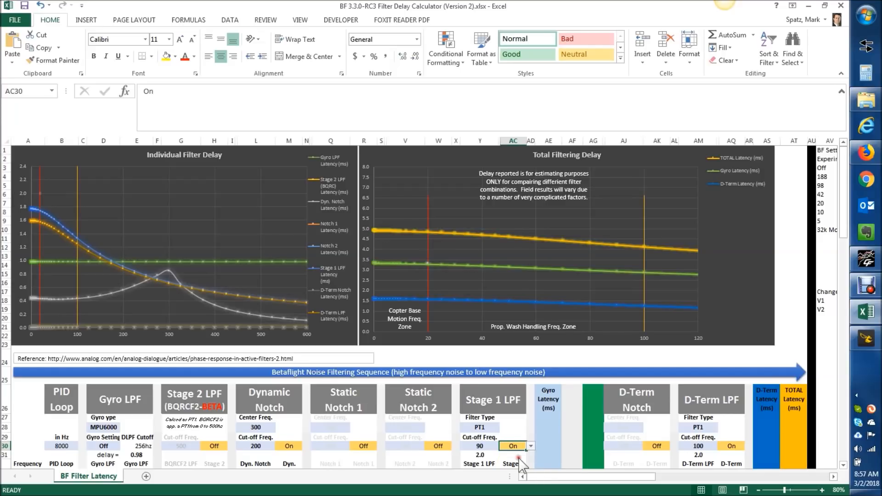
click(512, 445)
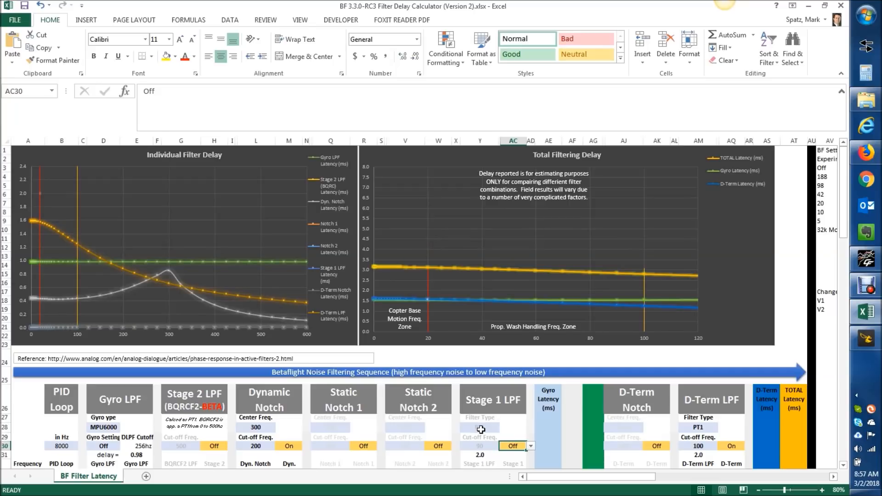
click(214, 446)
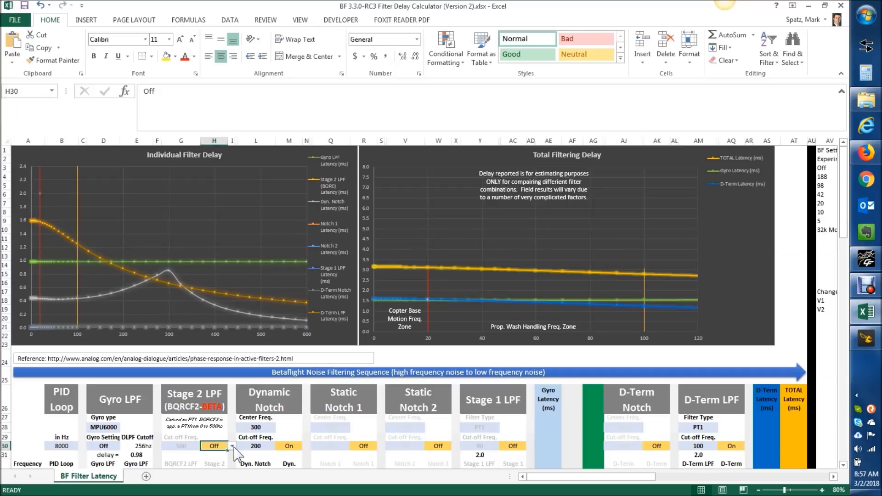
click(232, 446)
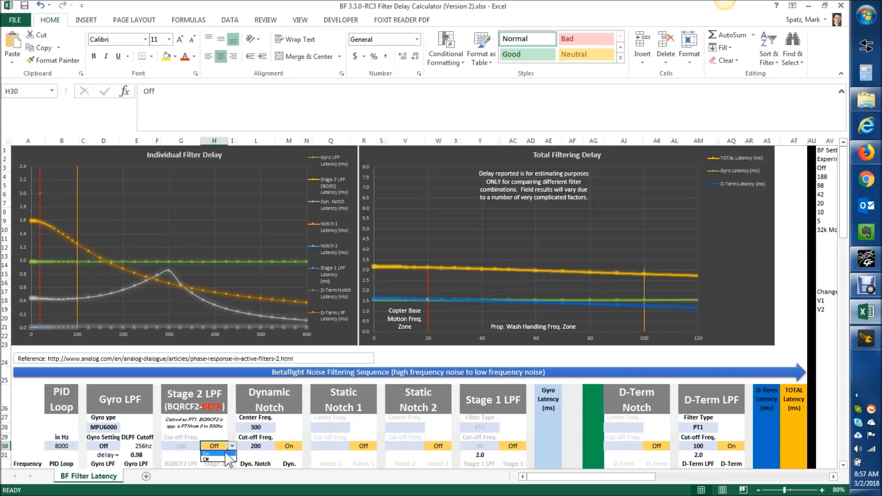
click(212, 455)
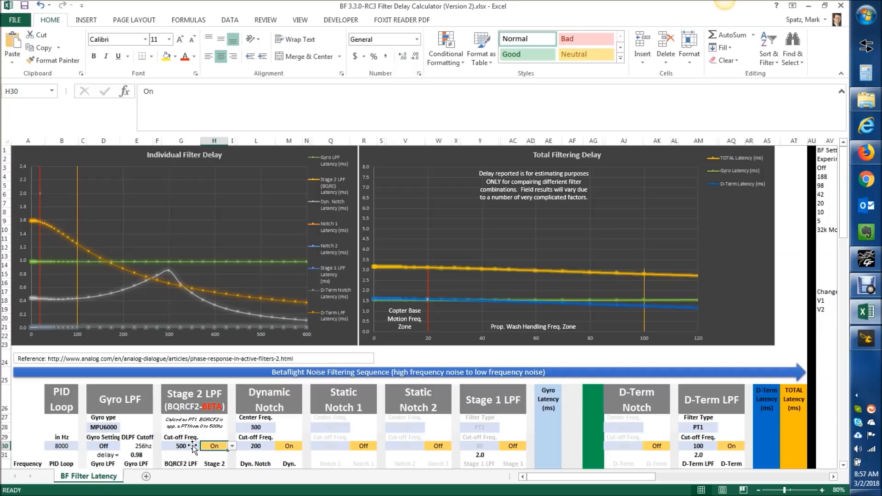
click(180, 445)
text(90)
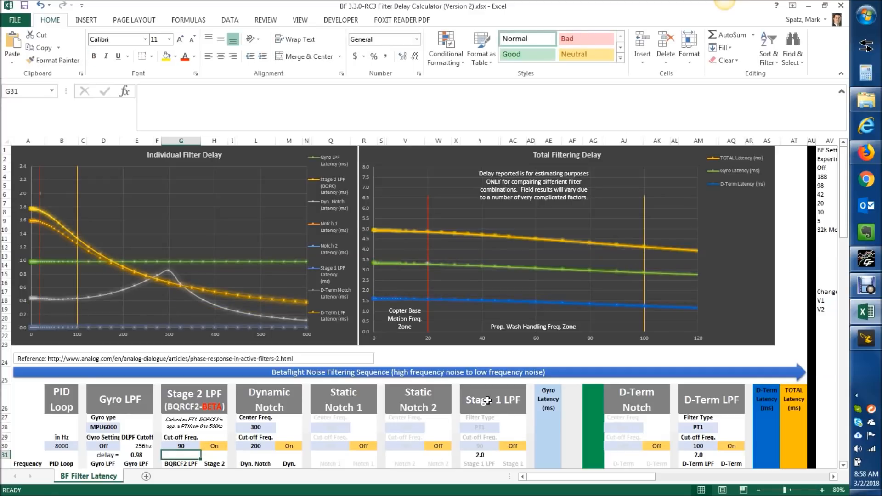
mouse_move(349, 419)
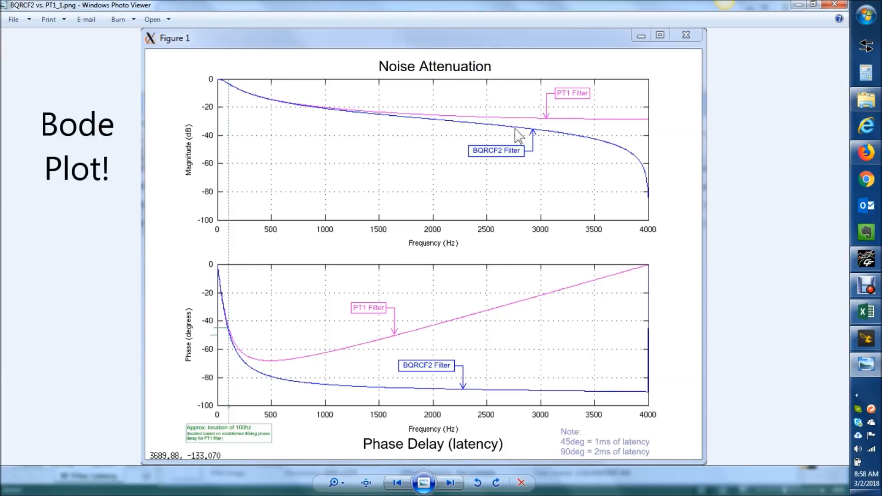
mouse_move(531, 146)
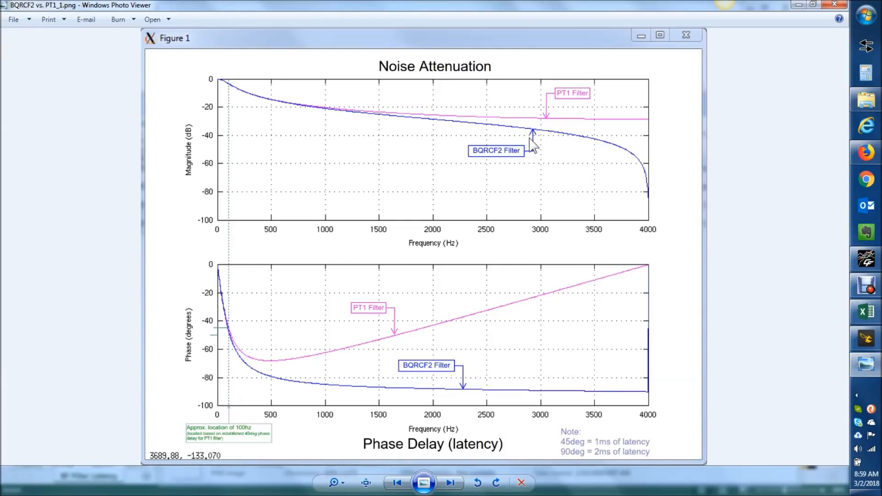
mouse_move(219, 331)
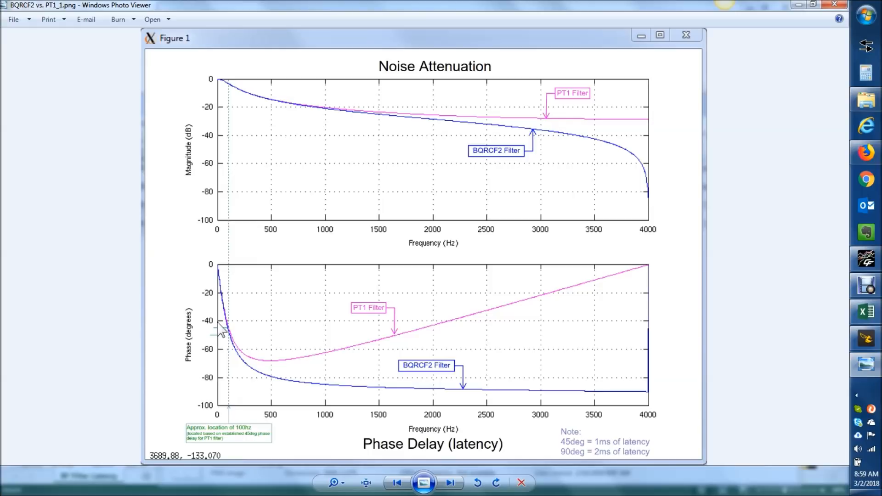
mouse_move(314, 239)
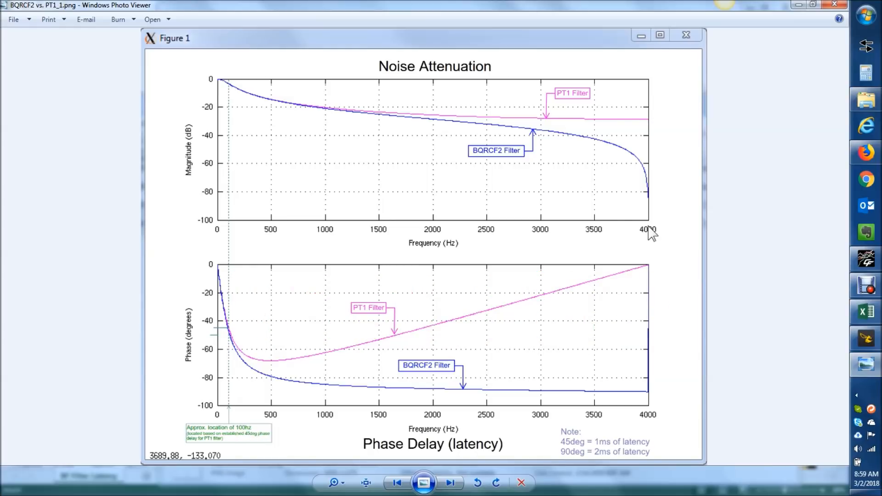
mouse_move(628, 224)
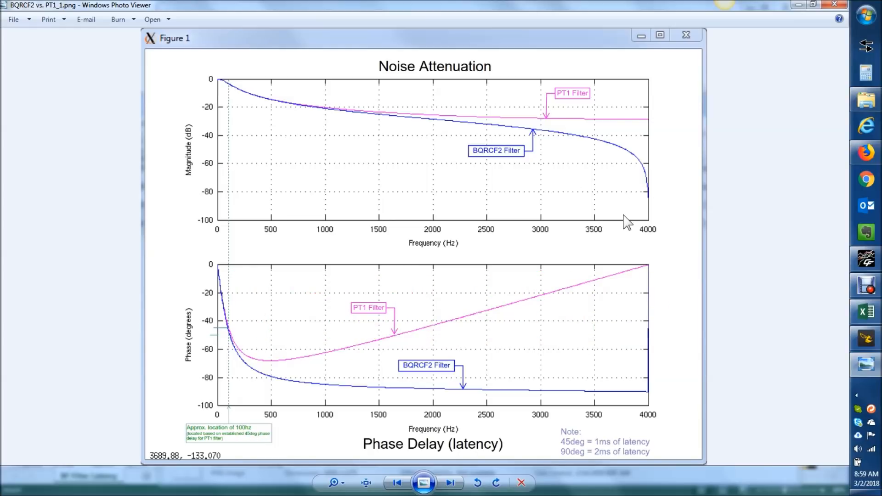
mouse_move(545, 207)
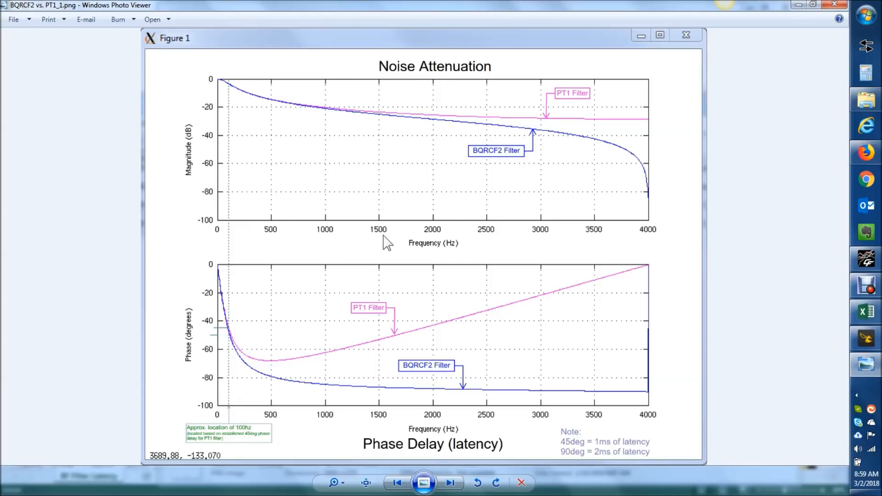
mouse_move(329, 162)
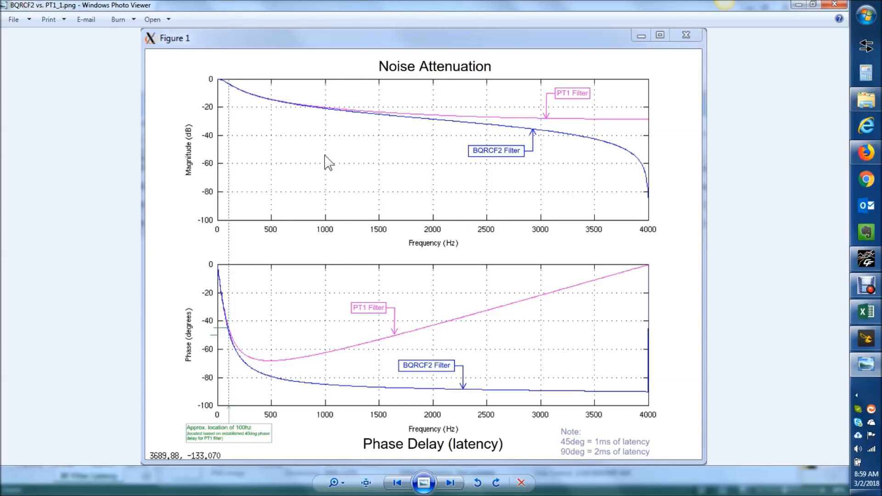
mouse_move(392, 125)
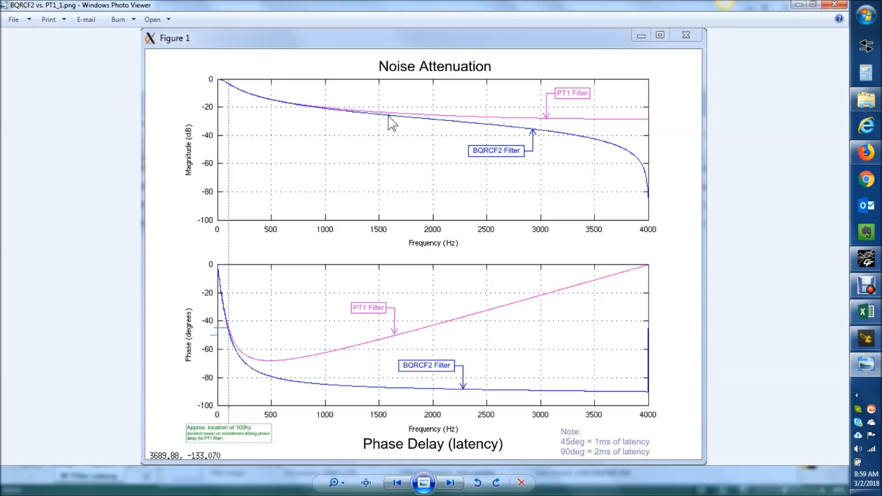
mouse_move(430, 118)
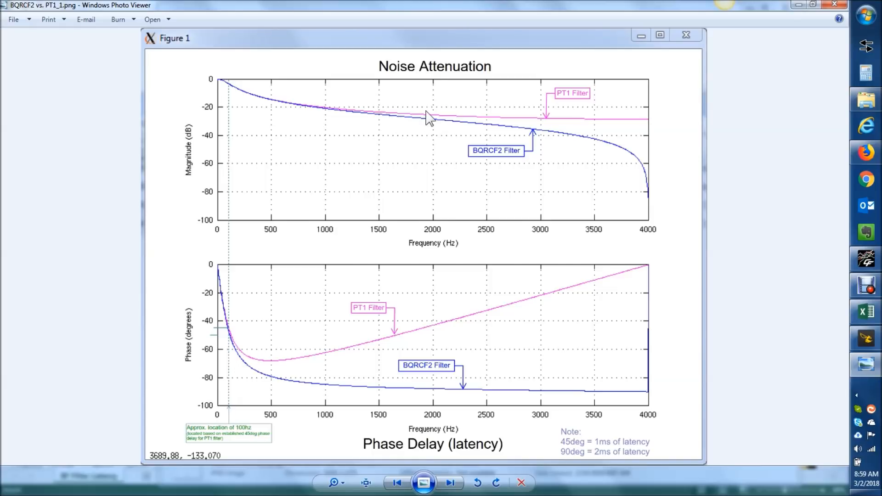
mouse_move(460, 156)
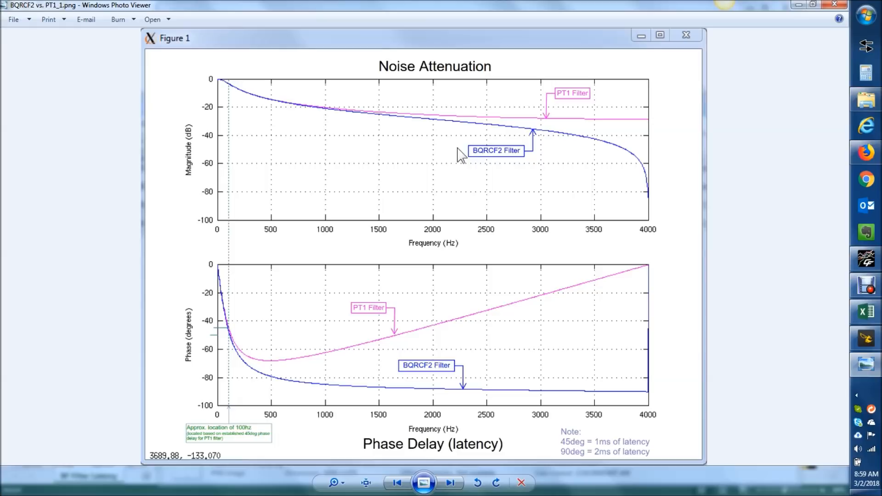
mouse_move(239, 365)
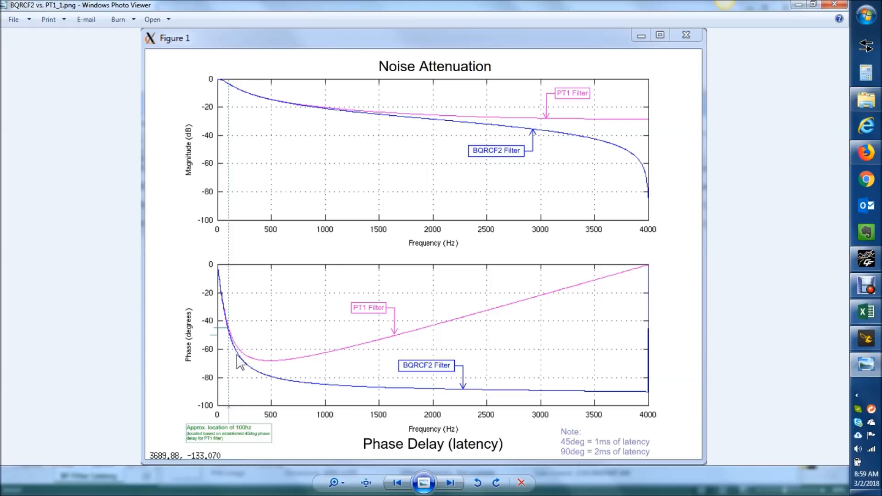
mouse_move(253, 365)
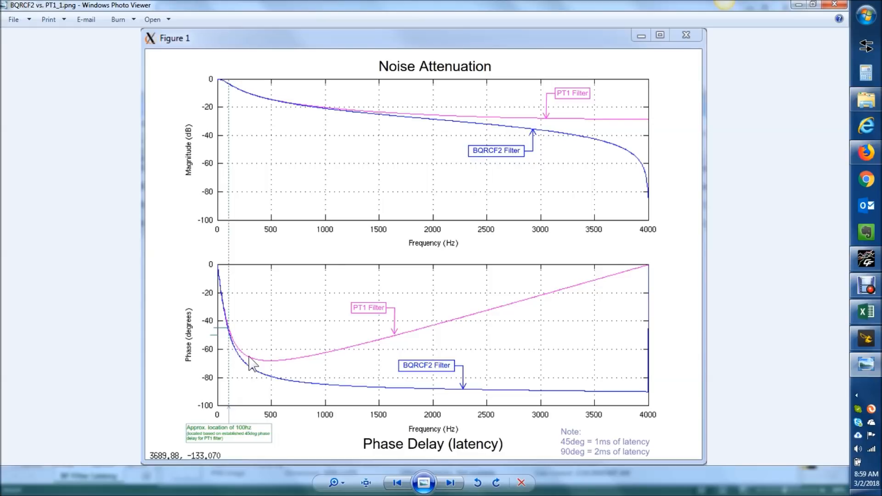
mouse_move(268, 380)
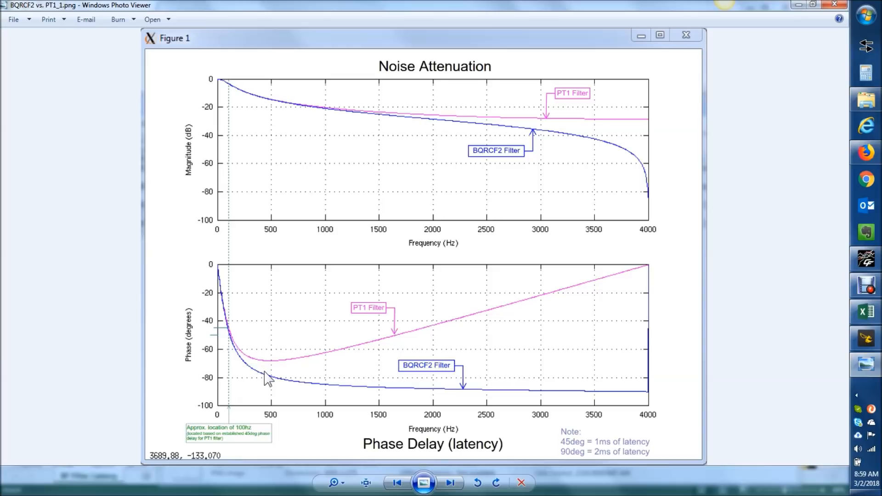
mouse_move(332, 119)
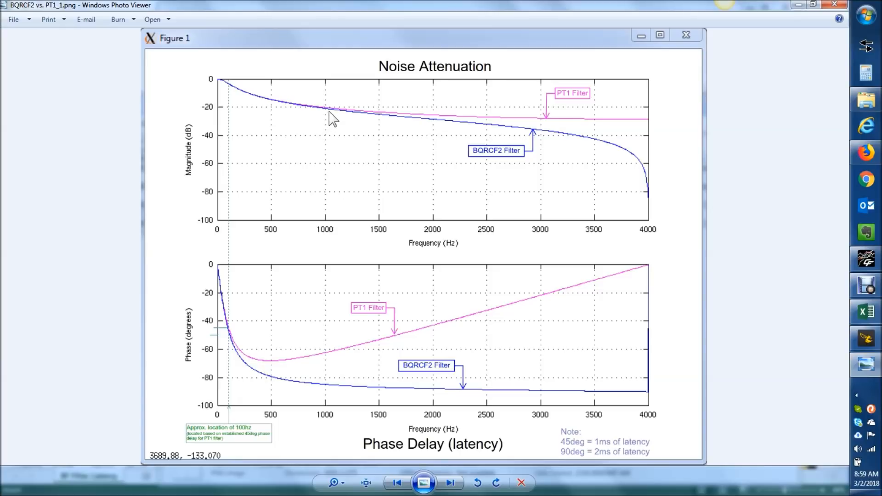
mouse_move(347, 129)
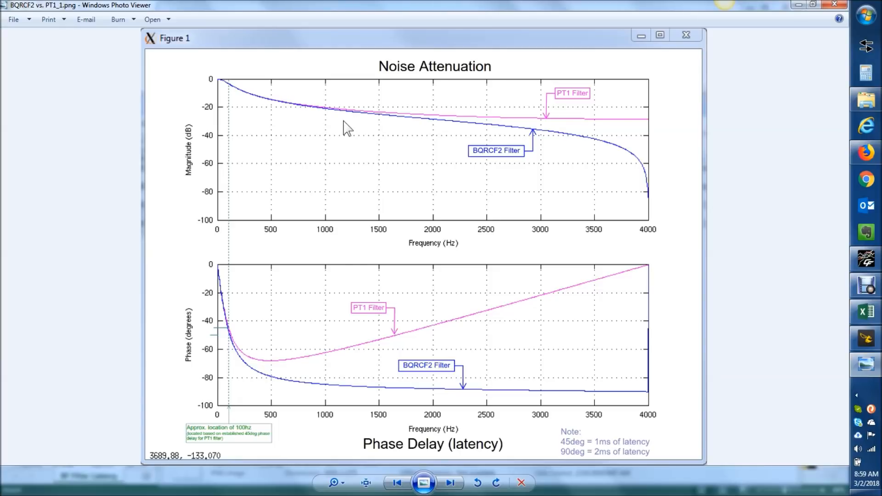
mouse_move(352, 122)
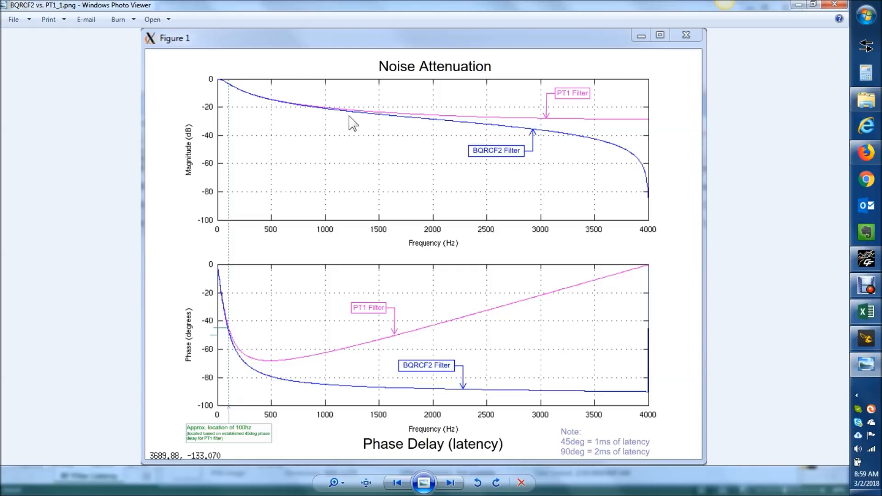
mouse_move(486, 162)
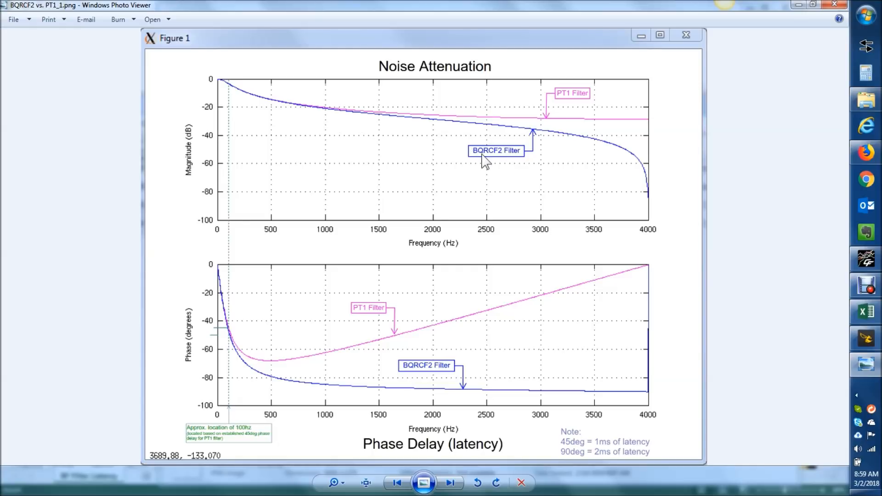
mouse_move(488, 141)
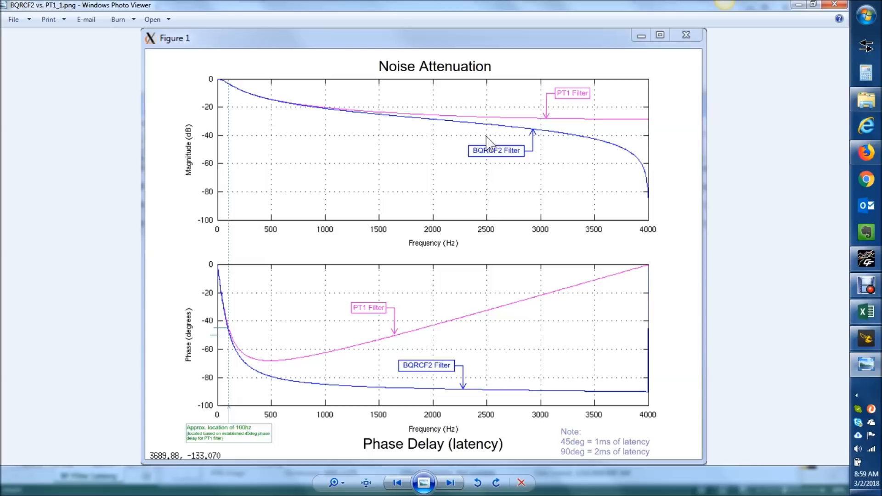
mouse_move(470, 127)
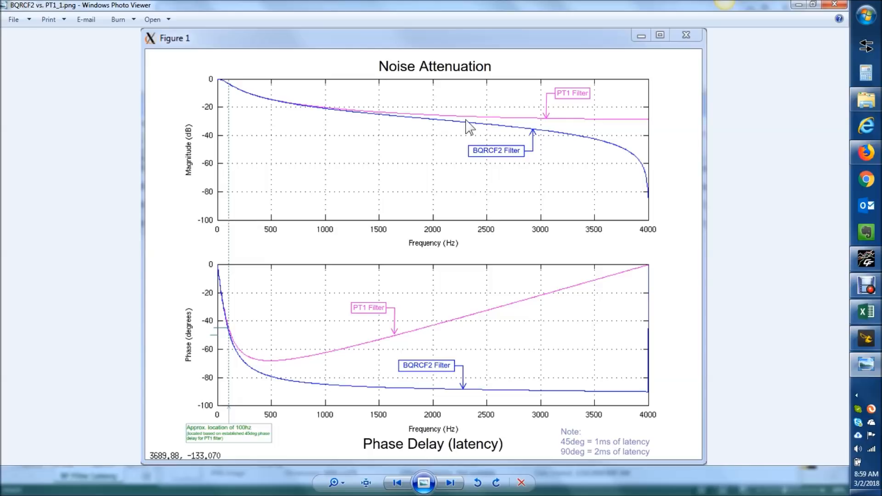
mouse_move(226, 324)
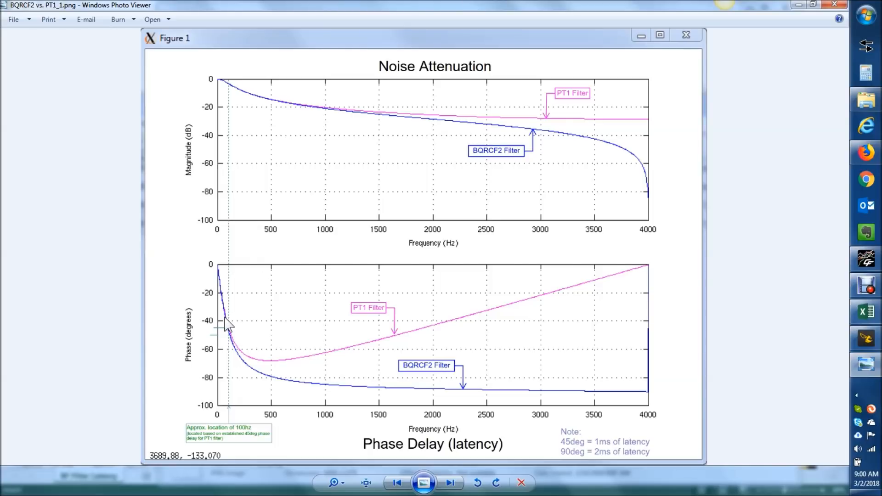
mouse_move(529, 116)
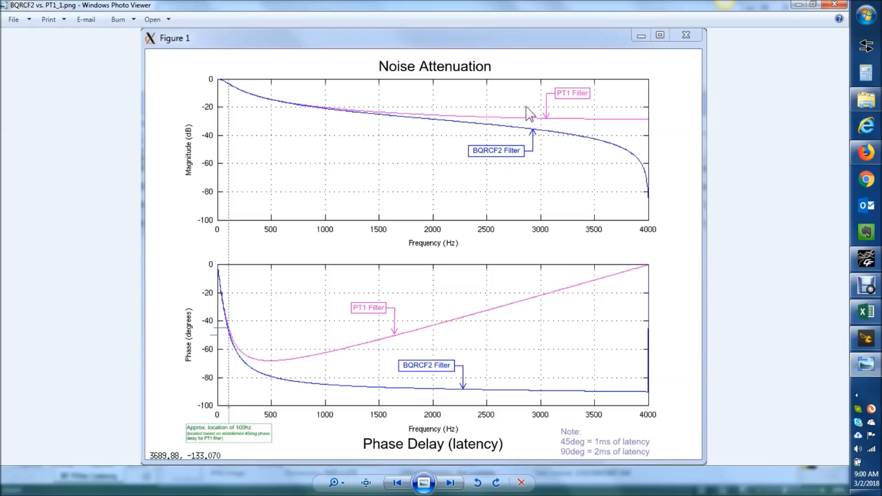
mouse_move(209, 124)
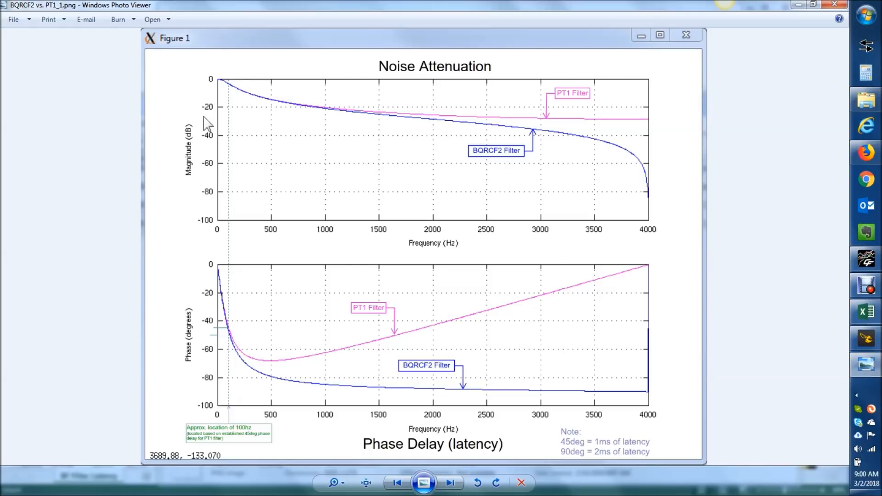
mouse_move(228, 116)
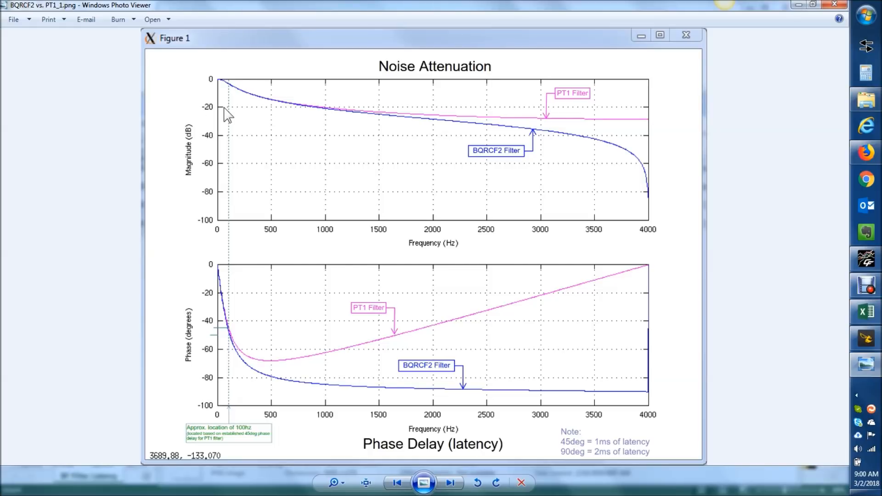
mouse_move(347, 118)
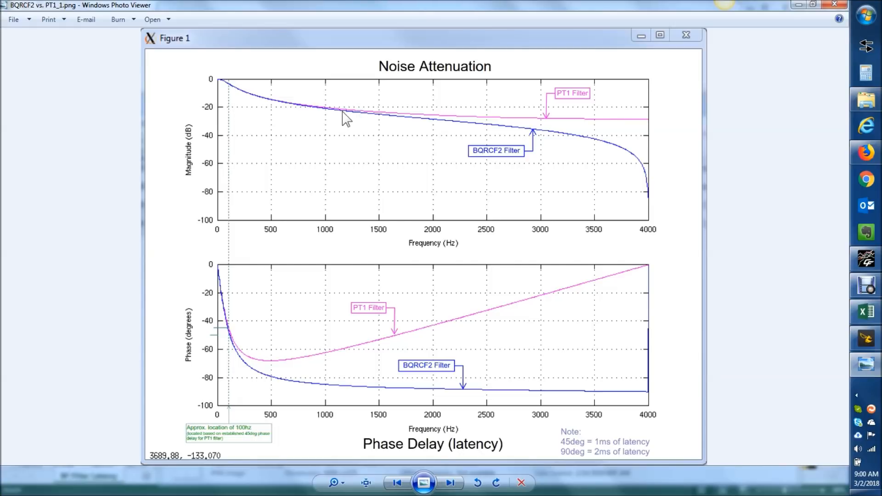
mouse_move(381, 120)
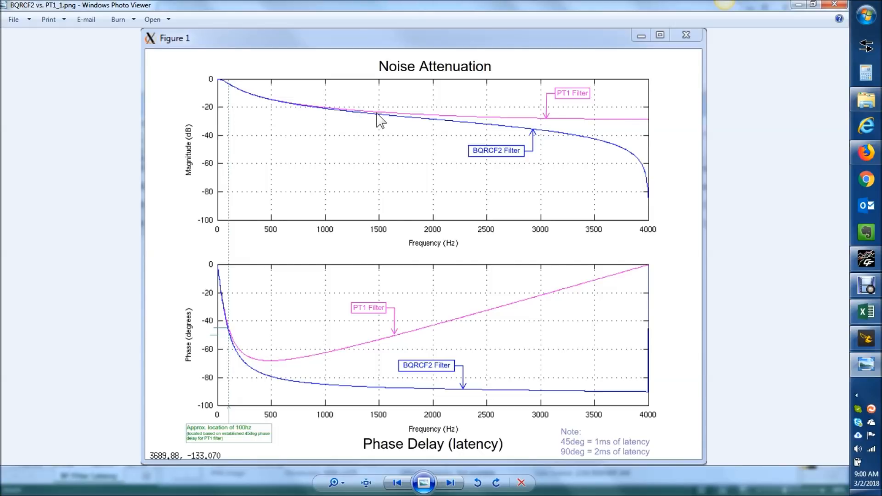
mouse_move(634, 154)
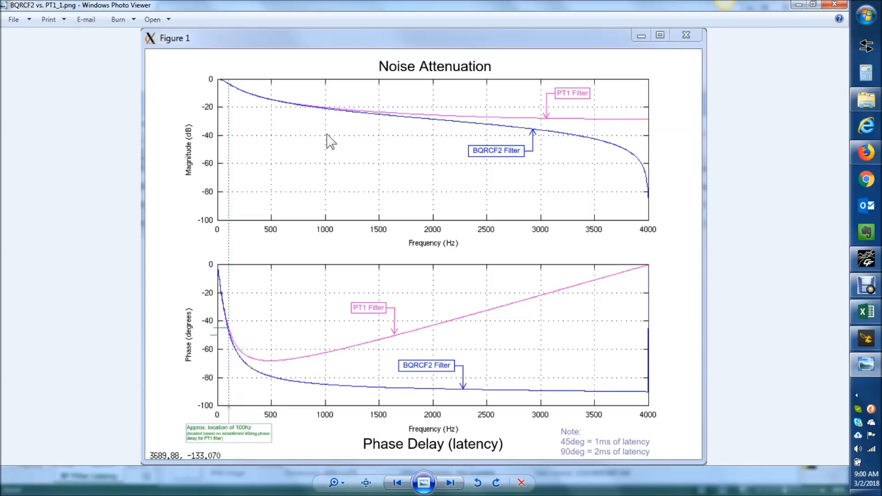
mouse_move(250, 361)
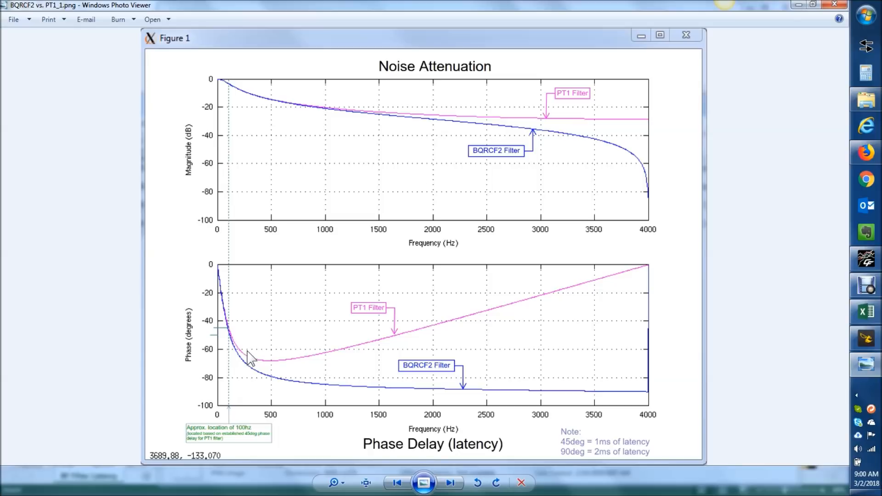
mouse_move(211, 324)
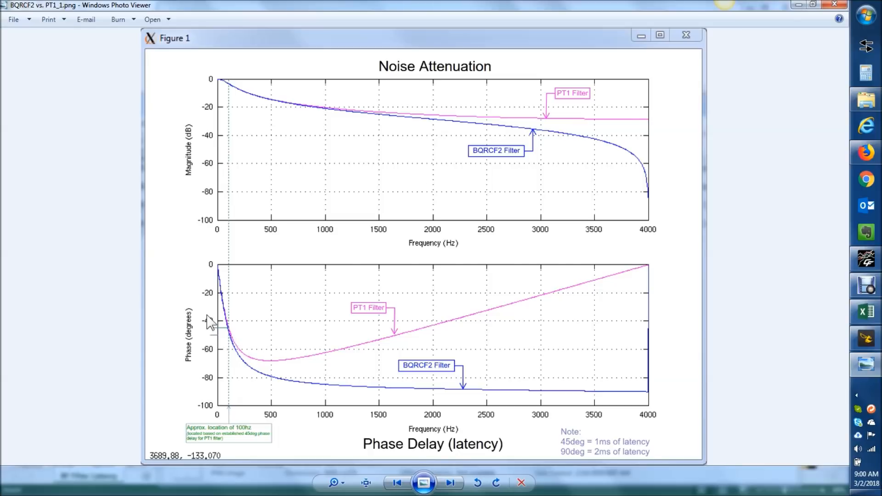
mouse_move(222, 336)
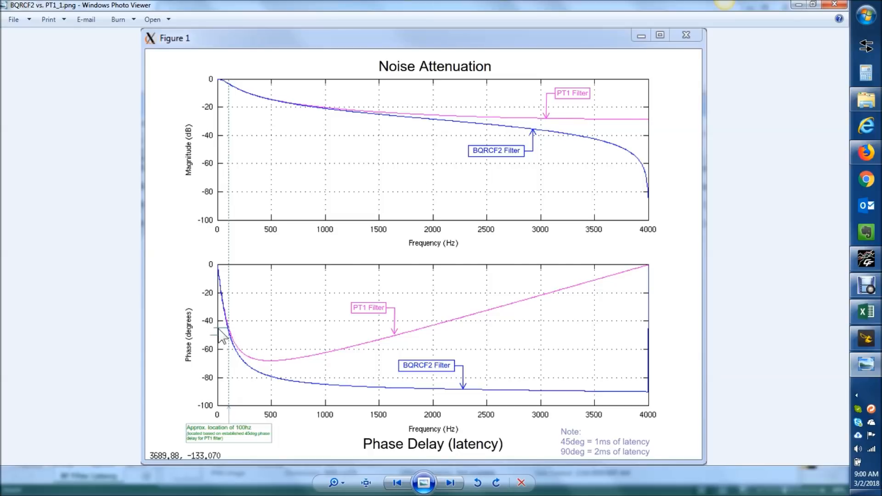
mouse_move(240, 340)
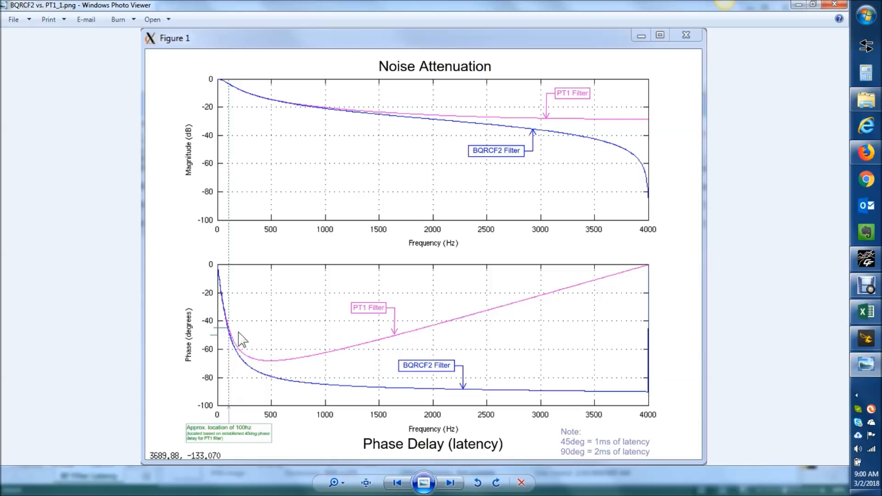
mouse_move(239, 331)
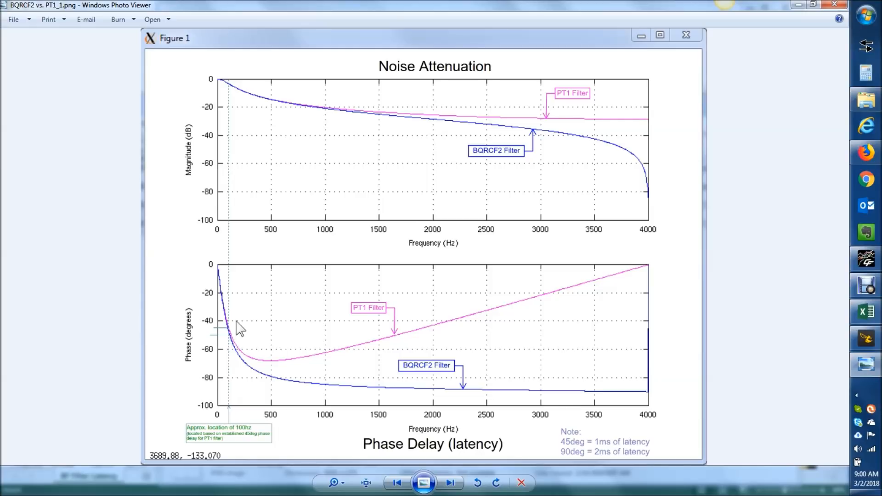
mouse_move(366, 315)
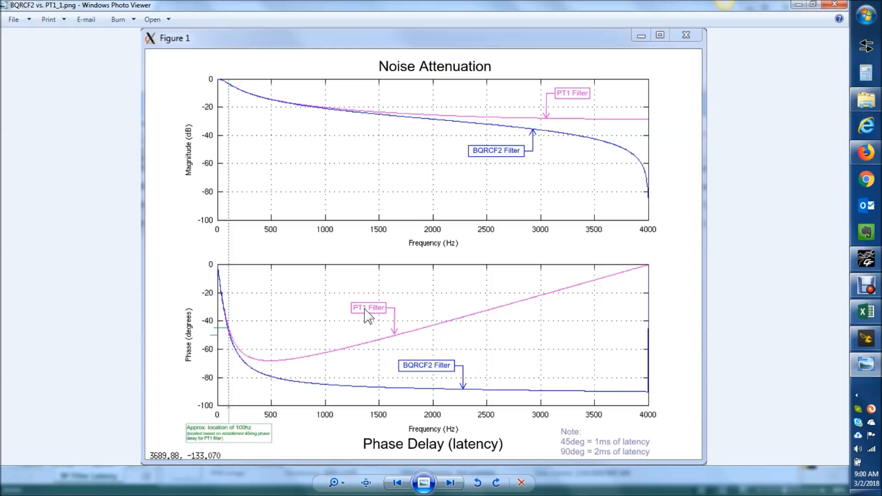
mouse_move(236, 335)
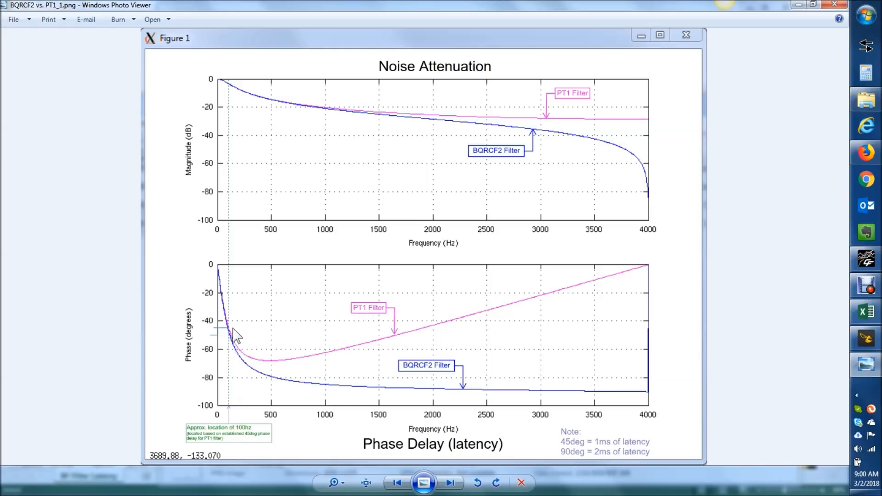
mouse_move(222, 312)
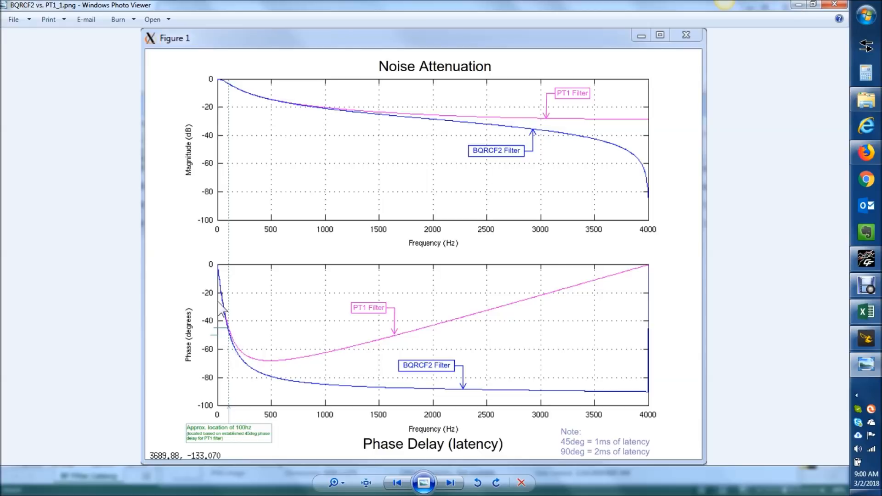
mouse_move(236, 346)
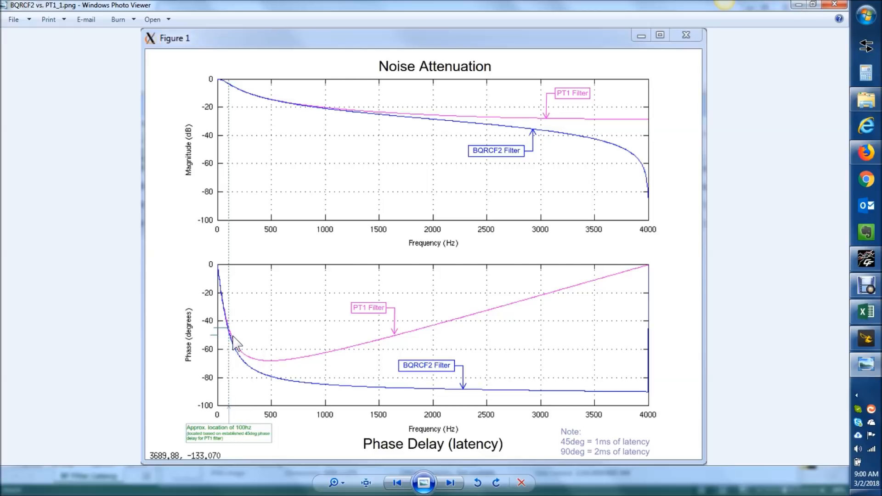
mouse_move(243, 359)
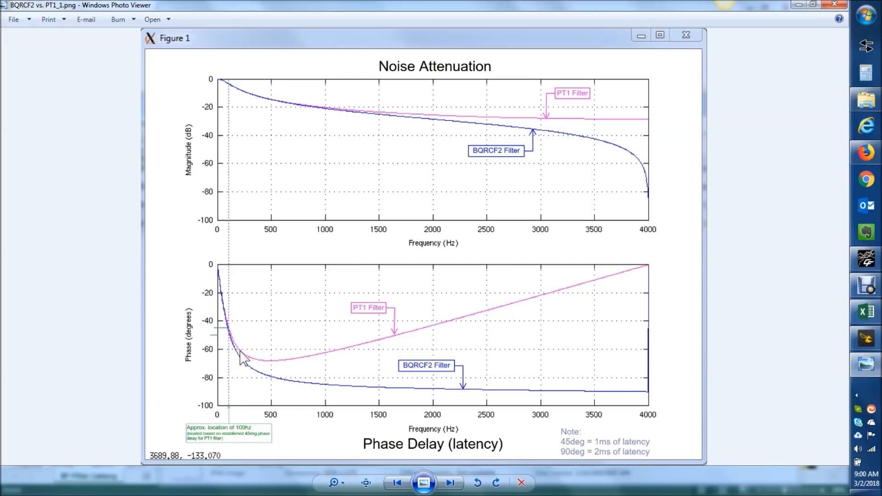
mouse_move(231, 391)
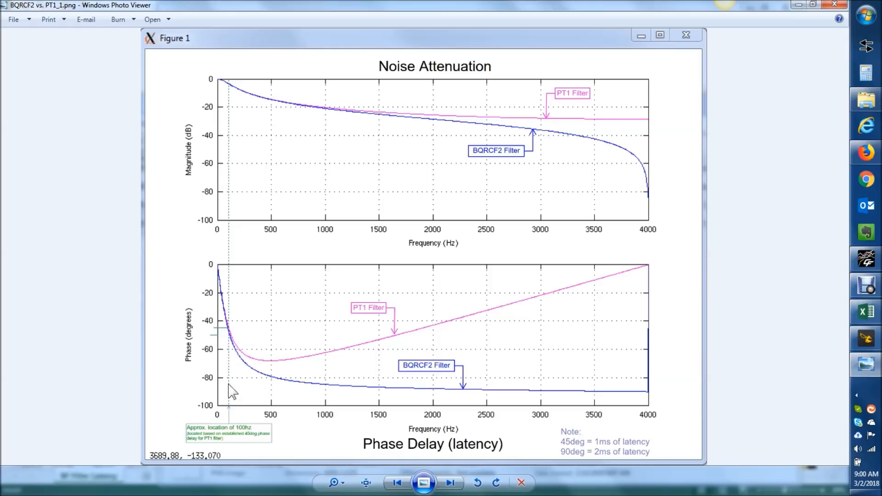
mouse_move(246, 353)
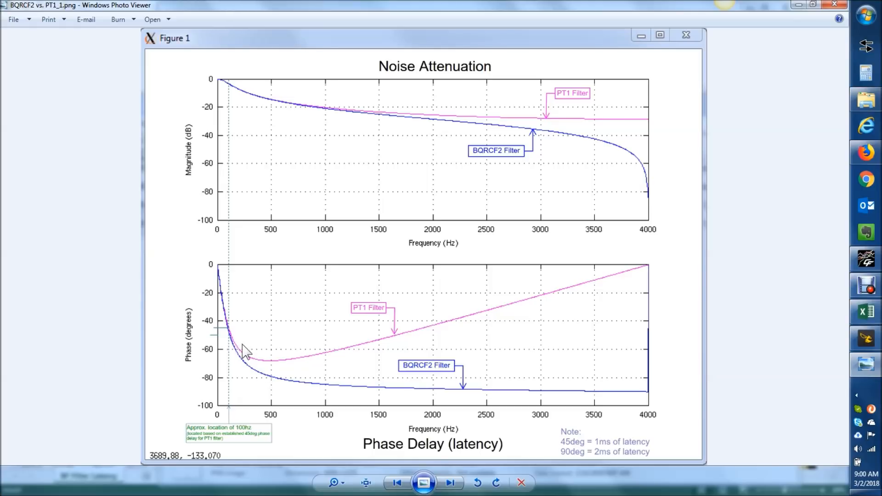
mouse_move(264, 374)
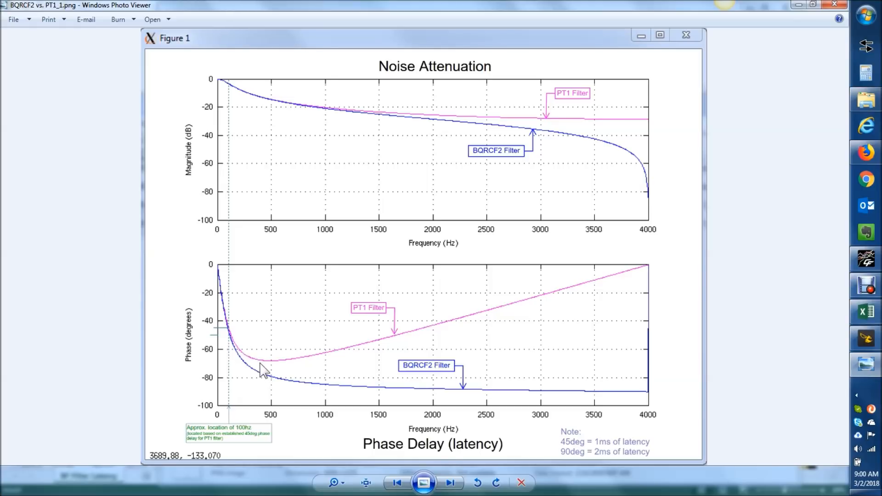
mouse_move(276, 379)
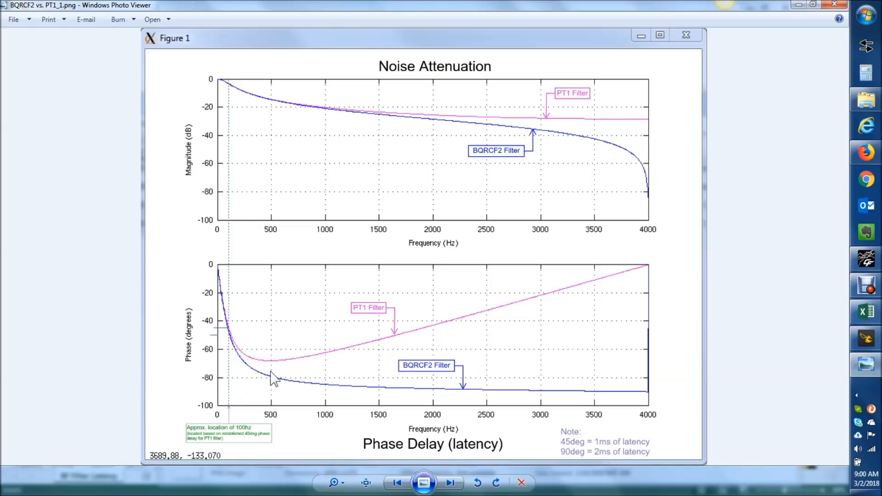
mouse_move(277, 104)
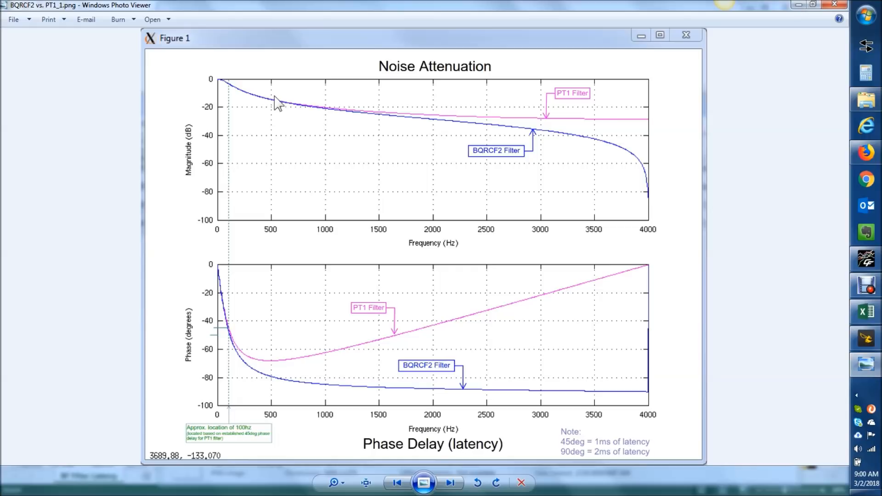
mouse_move(247, 334)
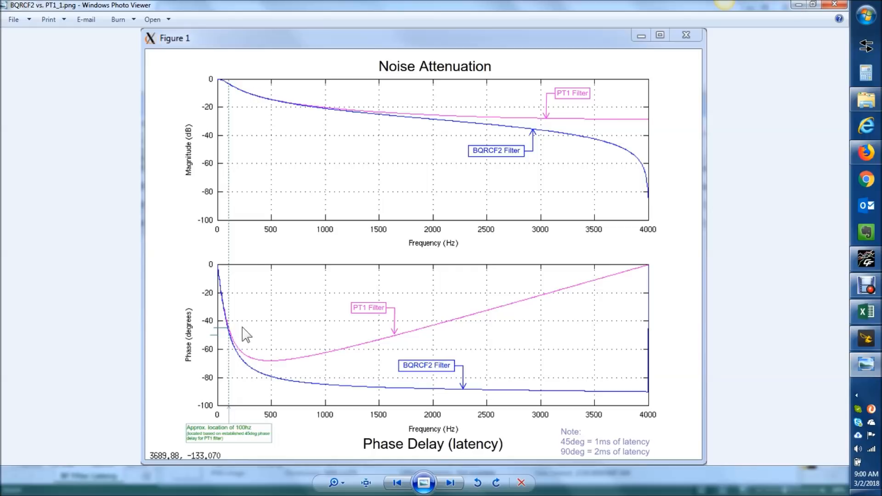
mouse_move(265, 109)
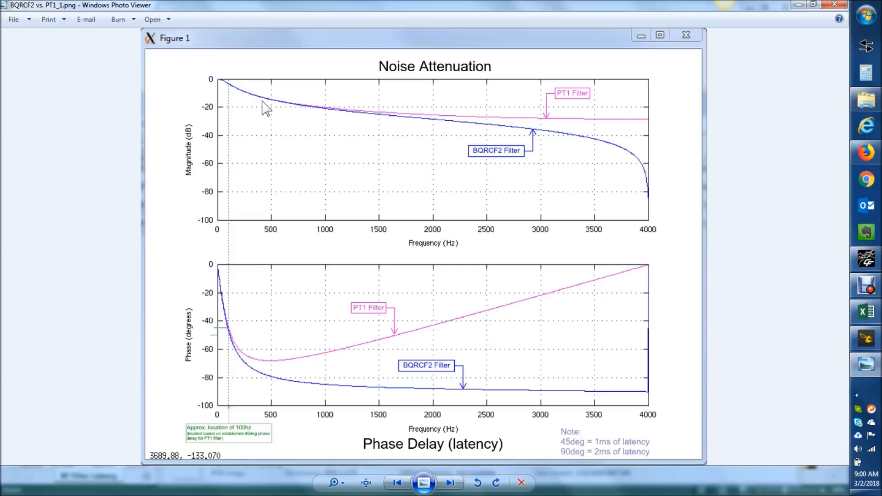
mouse_move(275, 380)
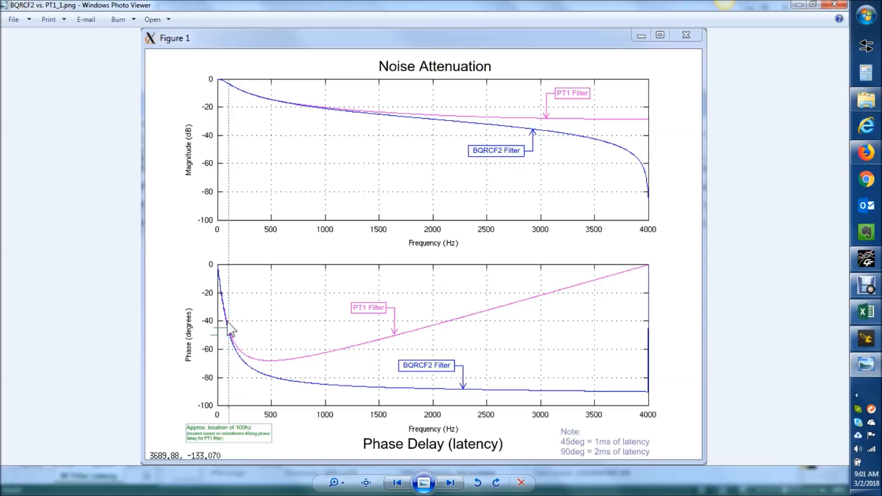
mouse_move(867, 338)
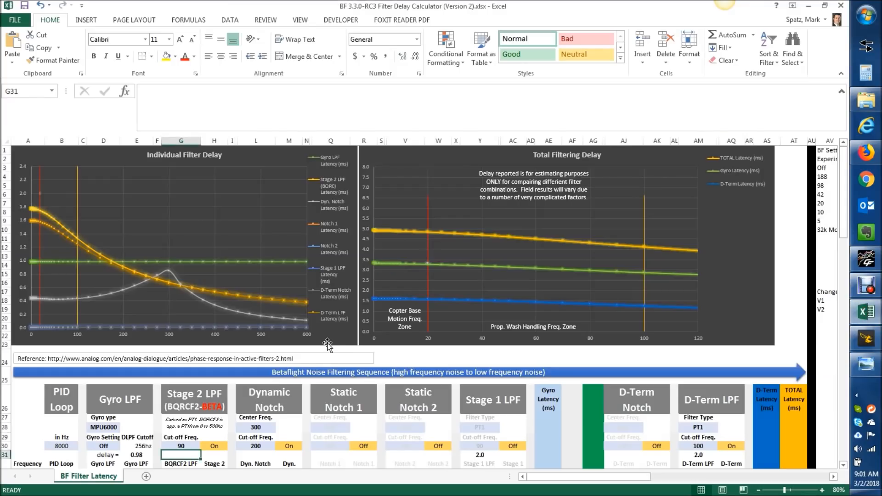
mouse_move(417, 433)
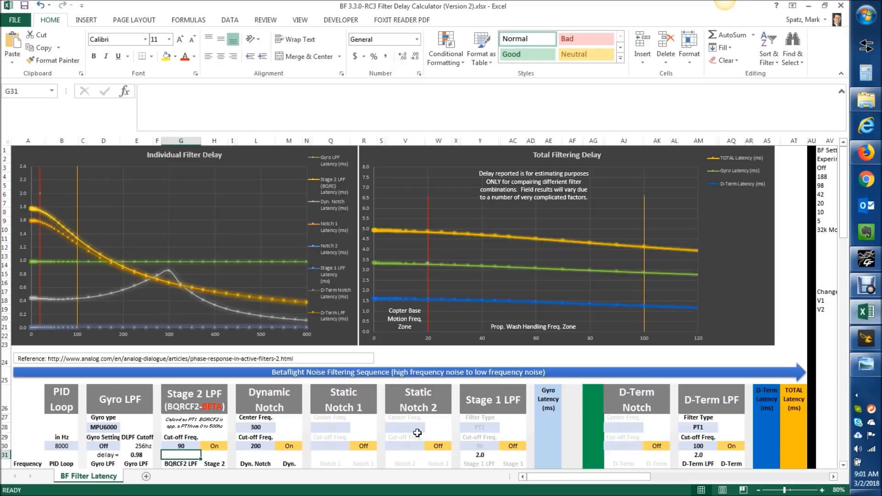
mouse_move(493, 429)
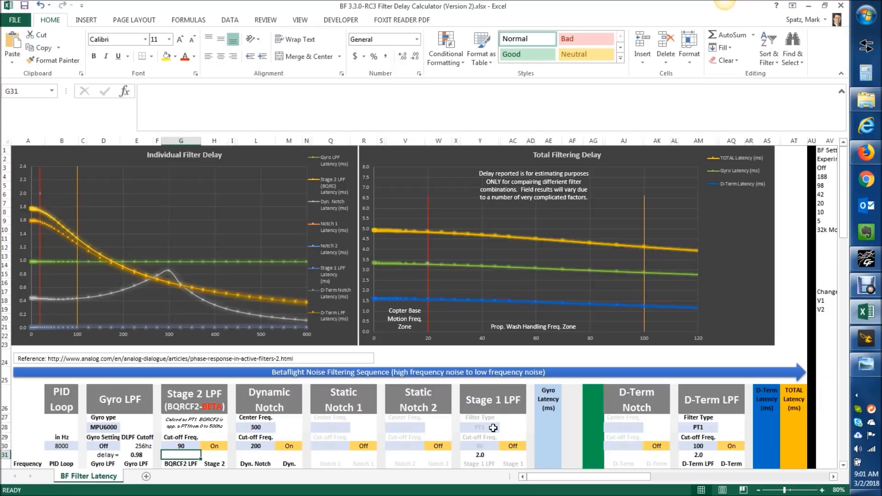
click(479, 428)
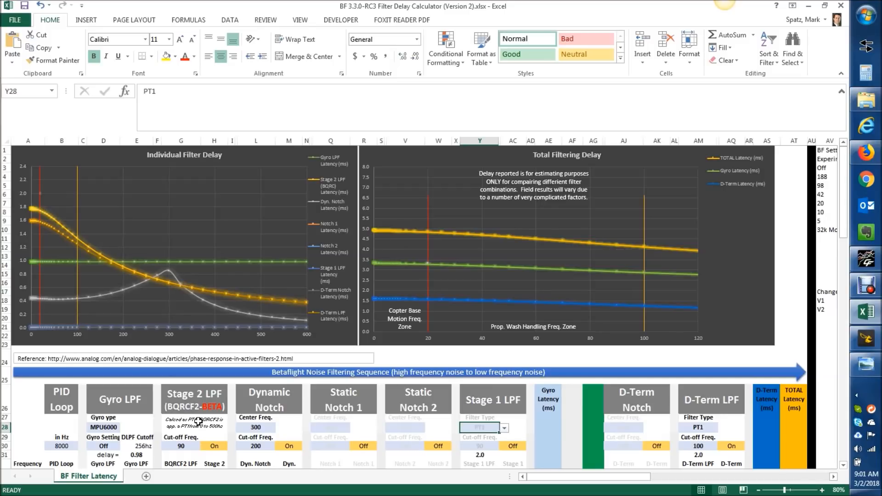
mouse_move(428, 405)
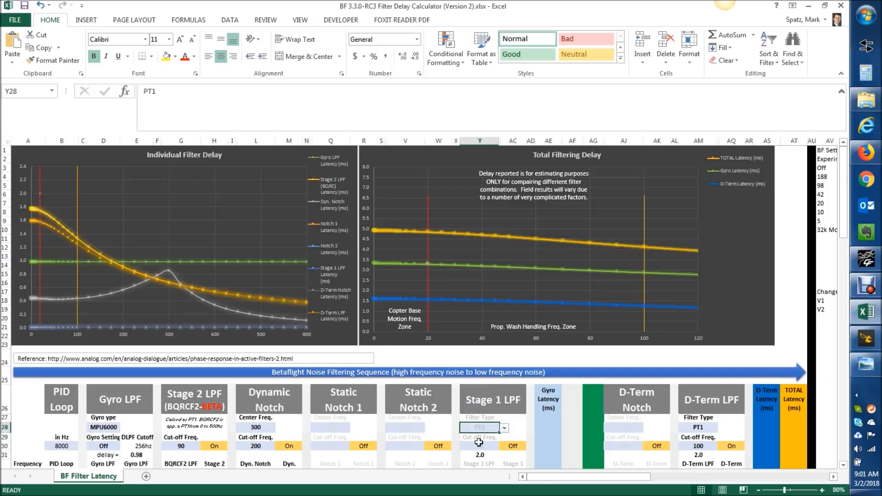
click(503, 427)
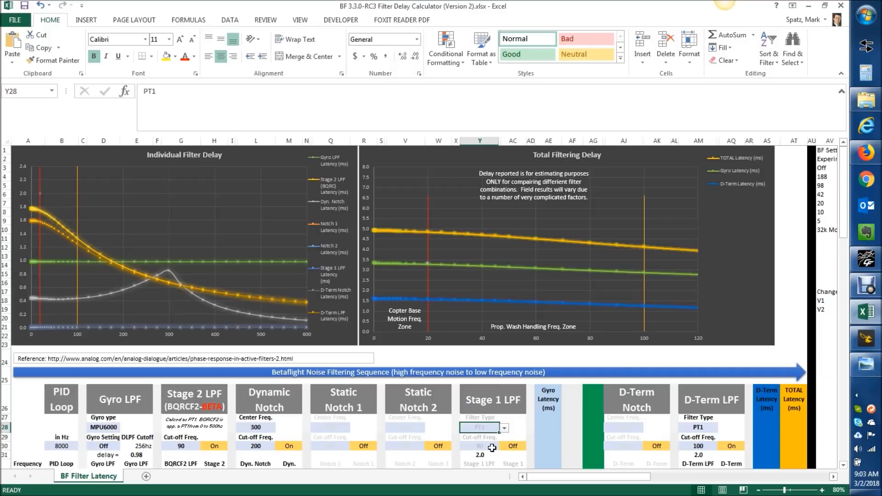
mouse_move(869, 332)
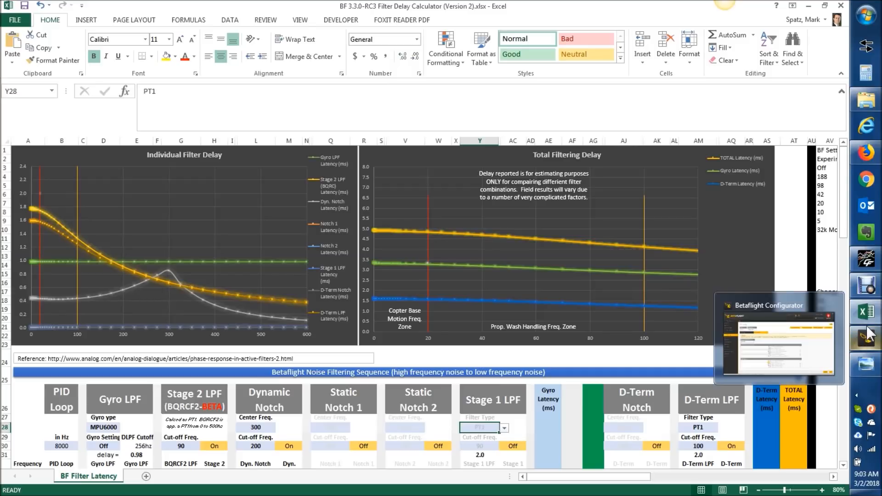
Set the D-term lowpass filter to PT1, switch off the D-term notch, and save to the flight controller.
click(776, 337)
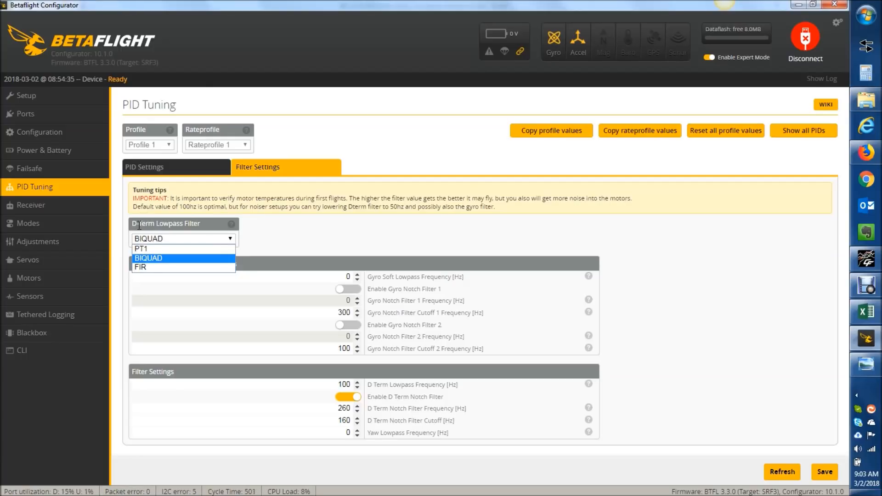
mouse_move(181, 239)
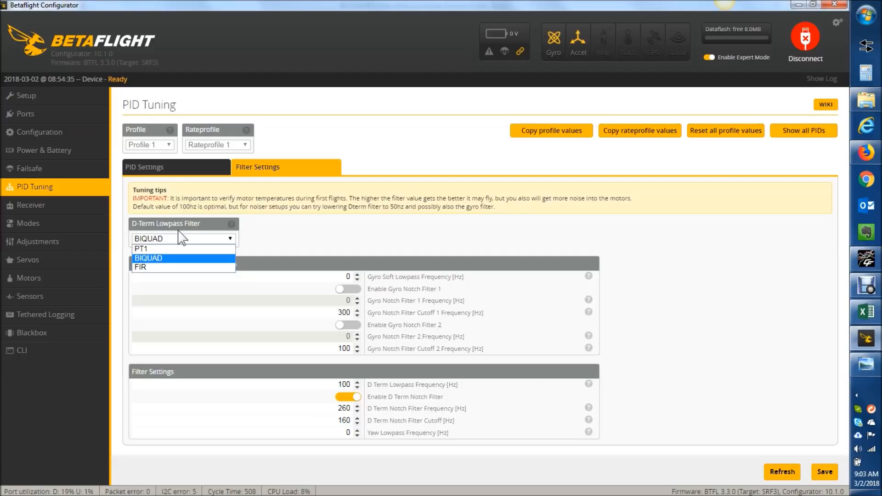
click(140, 248)
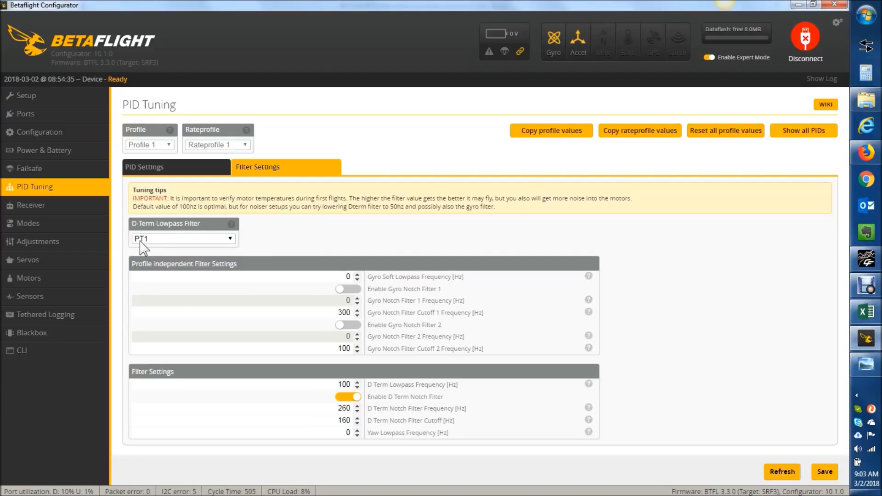
click(866, 311)
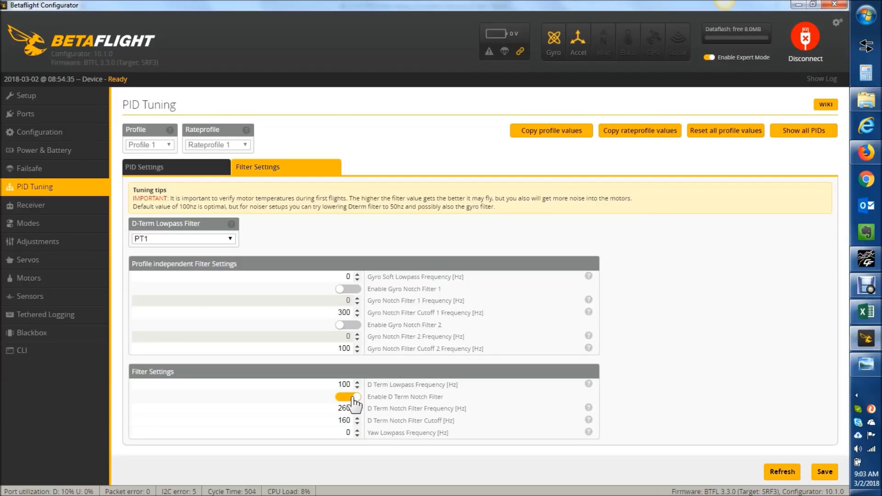
click(348, 397)
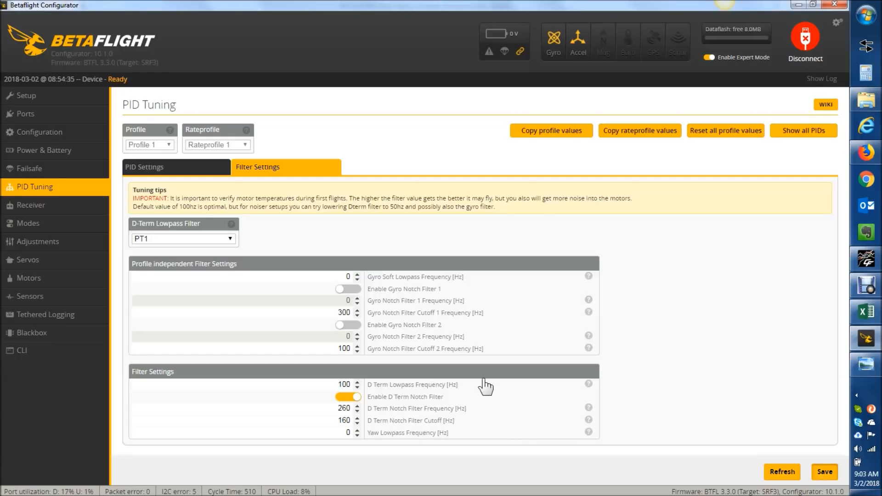
click(824, 471)
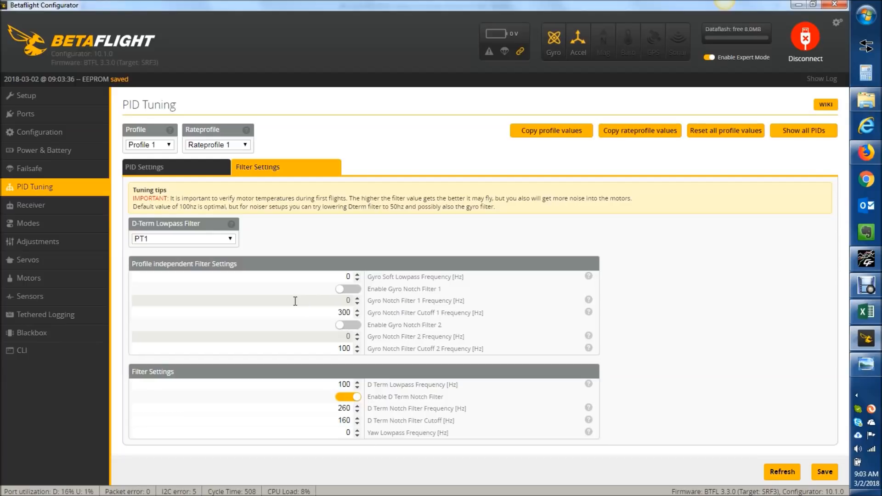
mouse_move(423, 386)
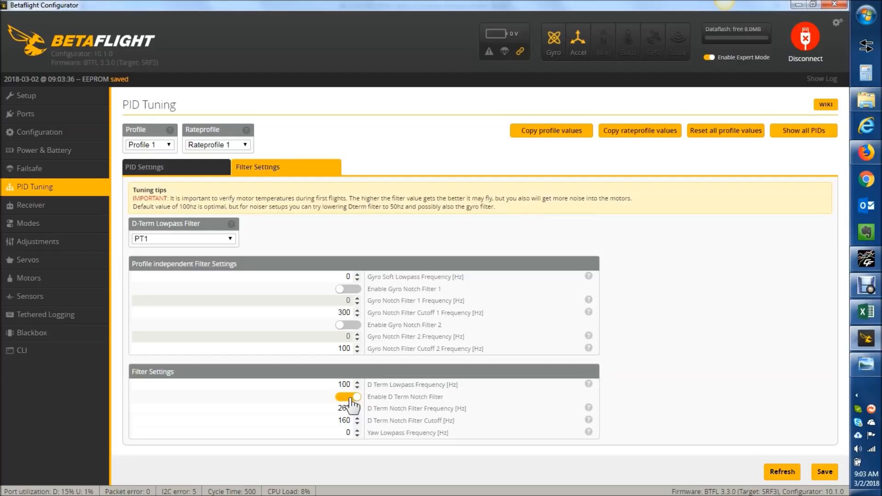
click(348, 397)
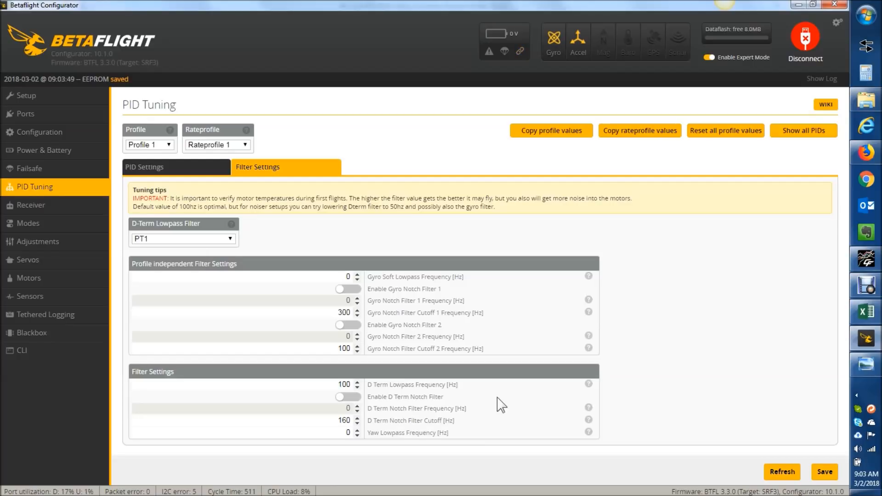
mouse_move(349, 297)
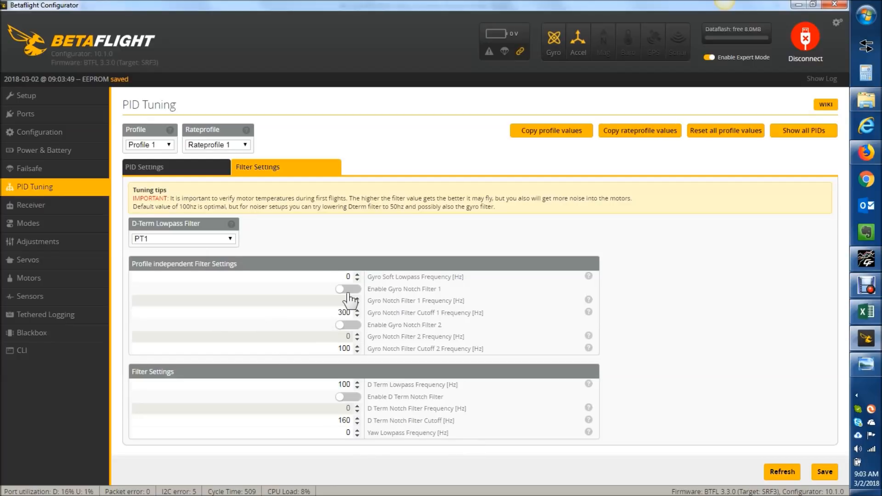
mouse_move(31, 337)
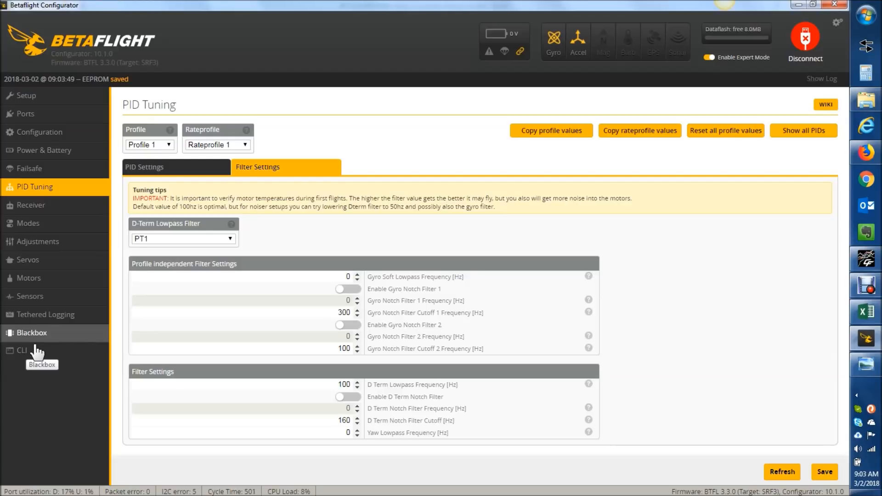
List the gyro settings in the CLI with 'get gyro'.
click(21, 350)
text(get)
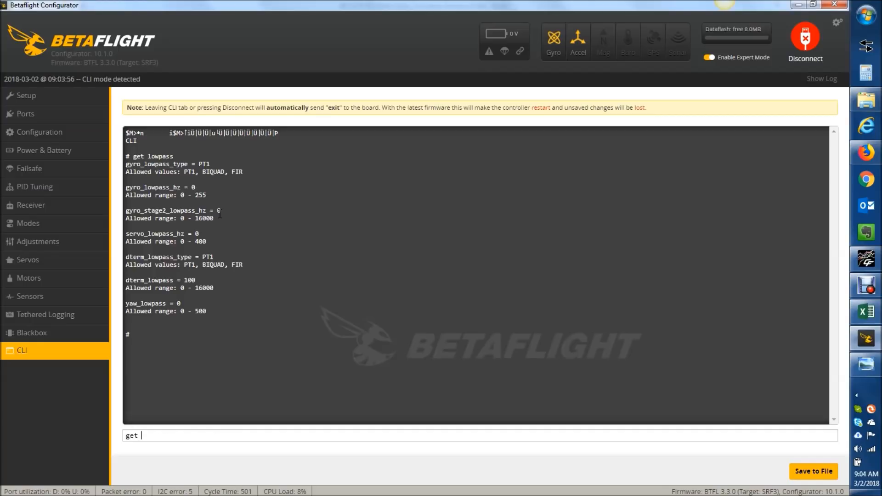
key(Return)
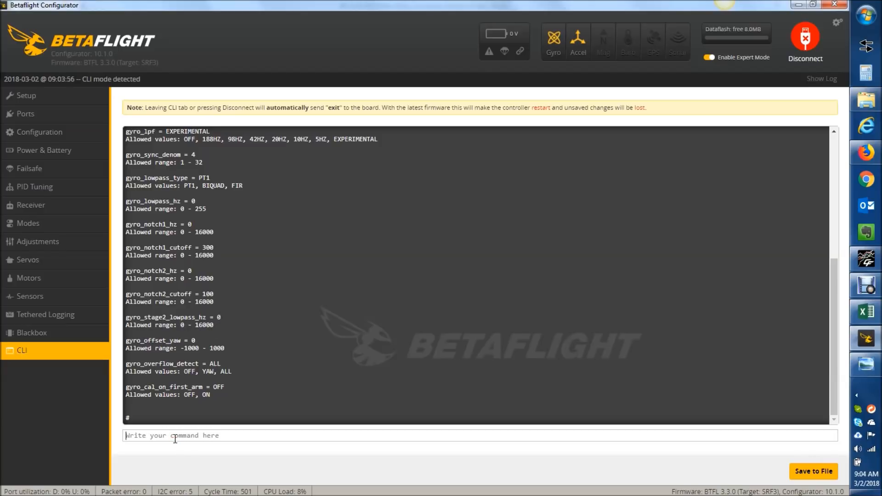
Enter the CLI command 'set gyro_stage2_lowpass_hz=90'.
text(set gyro)
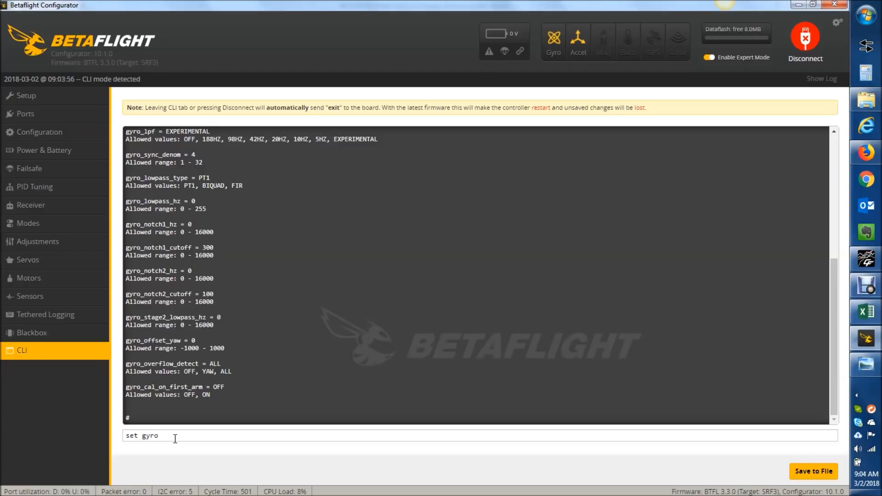
text(_stage2)
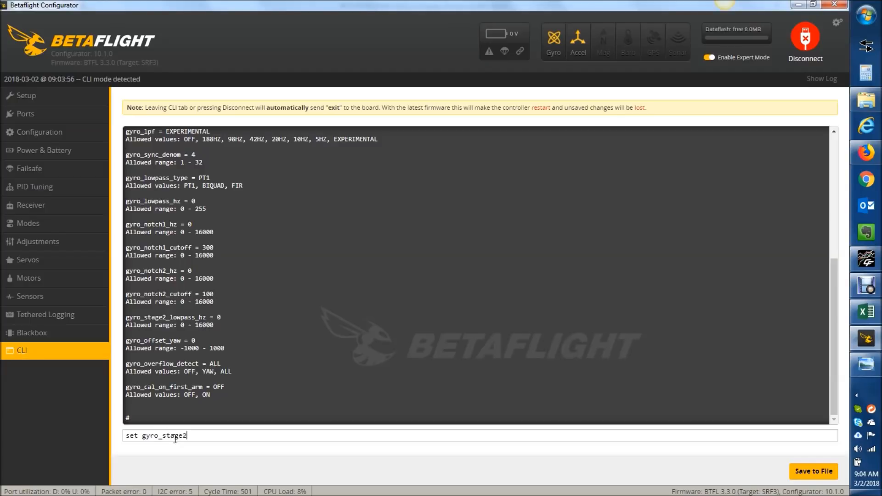
text(_lowp)
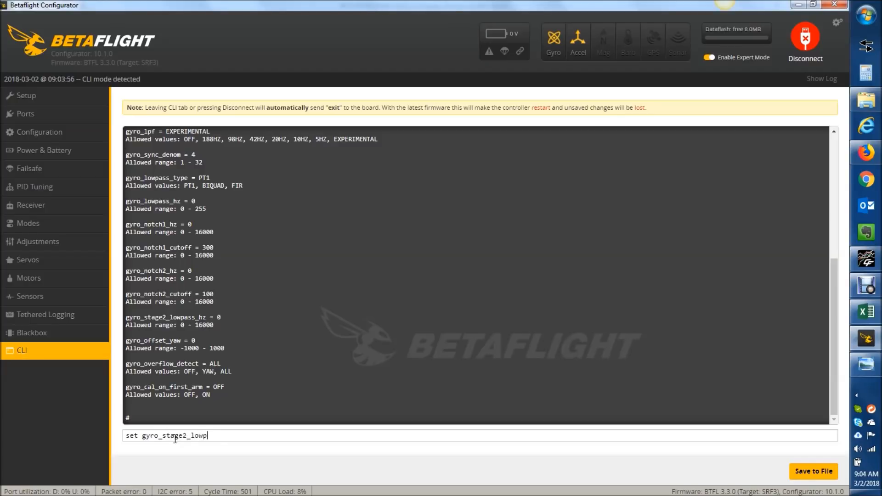
text(ass_h)
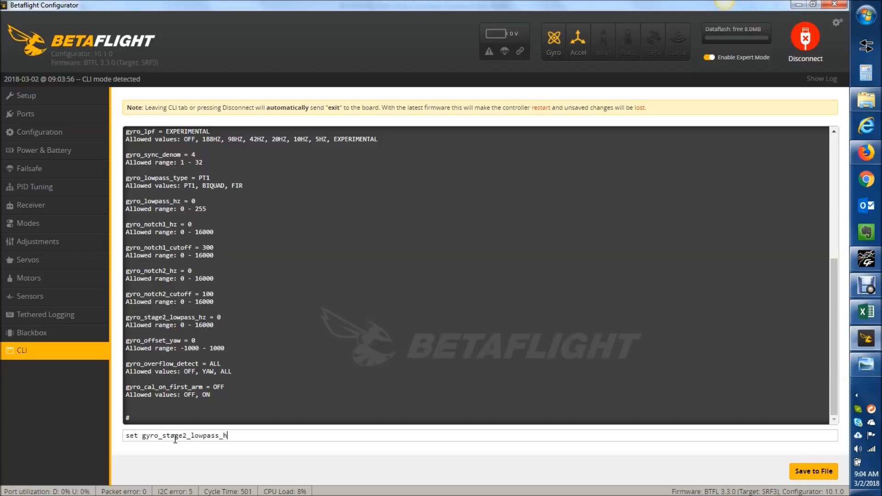
text(z=90)
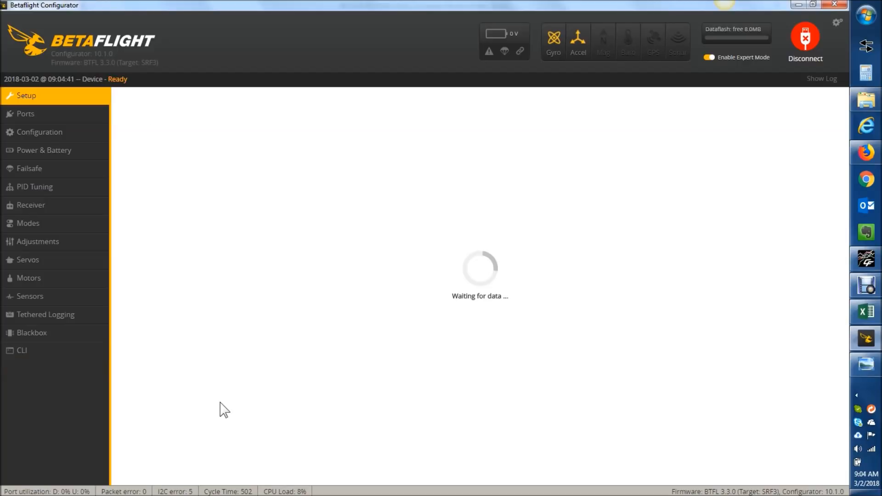
Return to the PID Tuning filter settings, then bring up the Excel latency calculator.
click(34, 186)
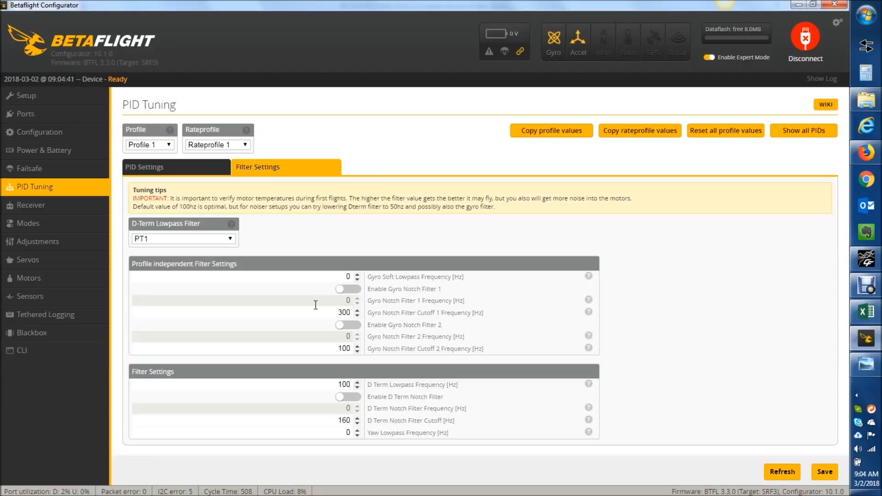
mouse_move(198, 268)
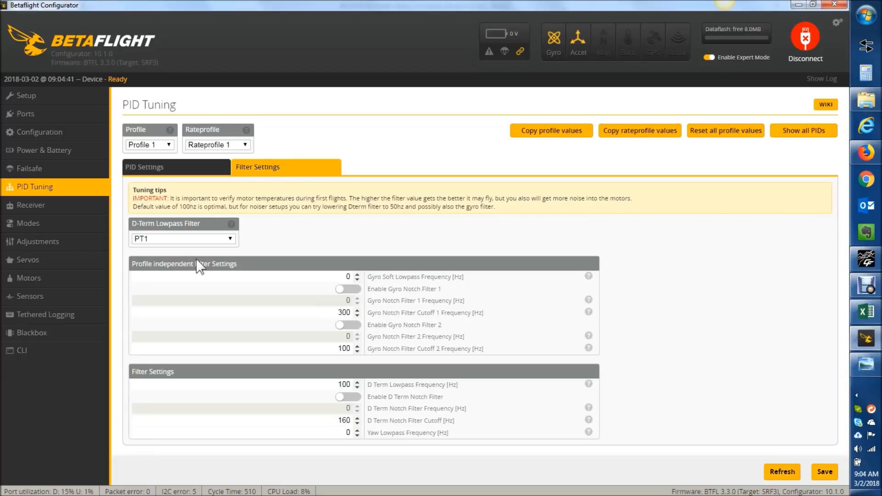
click(866, 311)
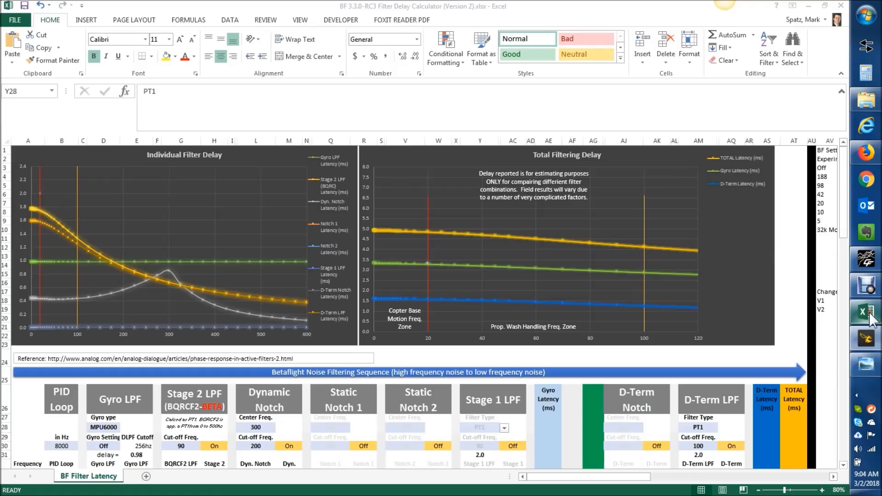
mouse_move(718, 460)
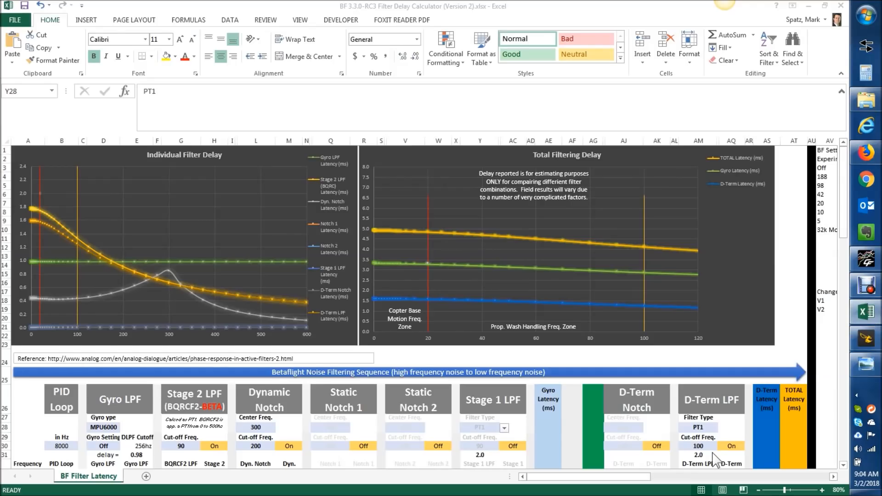
click(480, 427)
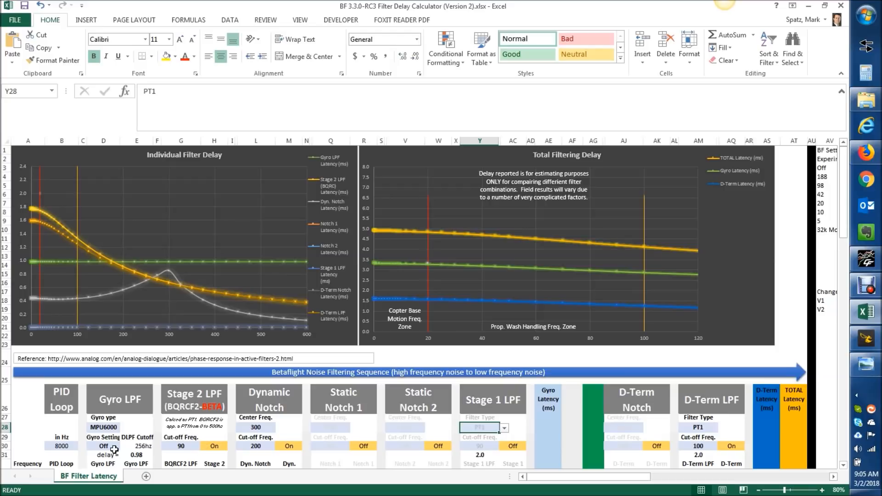
mouse_move(194, 452)
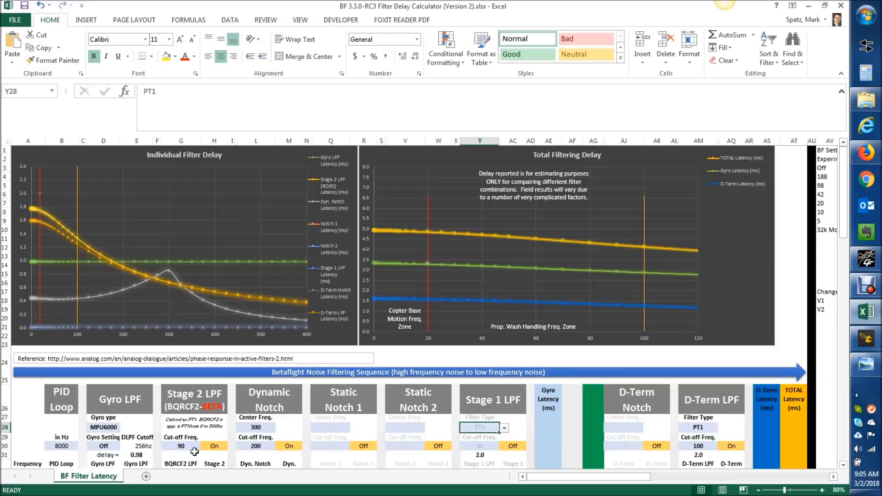
mouse_move(145, 456)
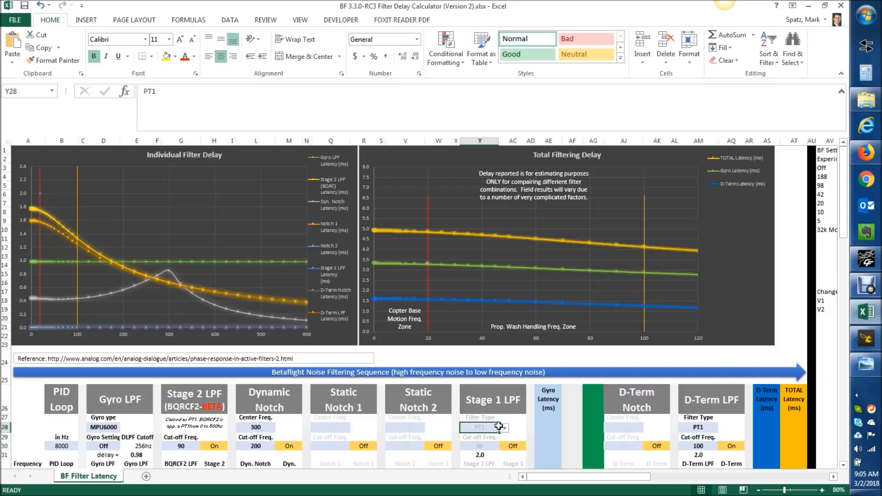
mouse_move(523, 445)
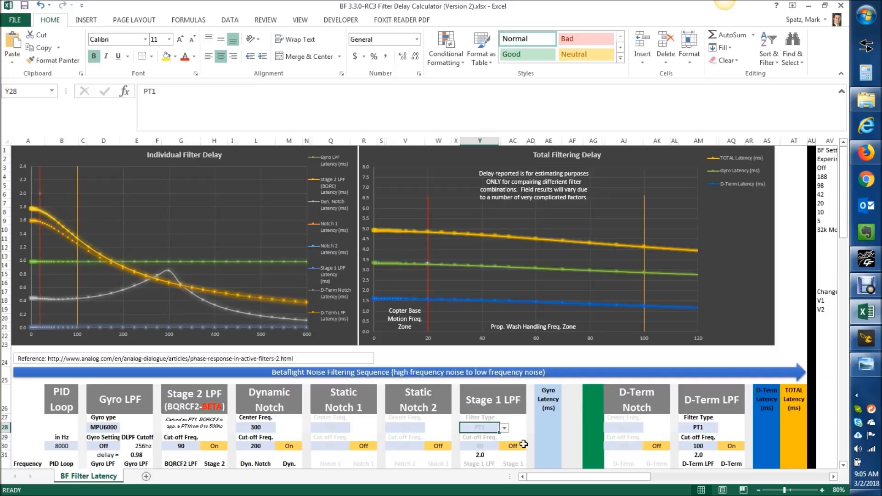
mouse_move(684, 445)
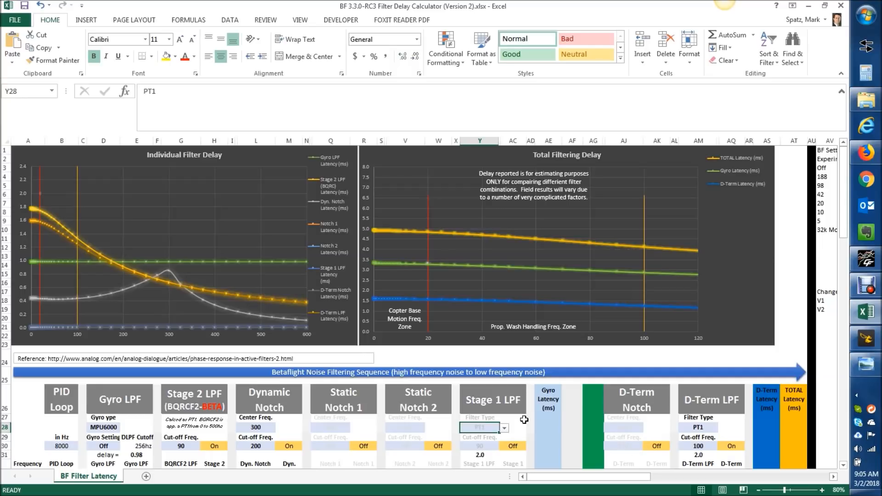
mouse_move(505, 419)
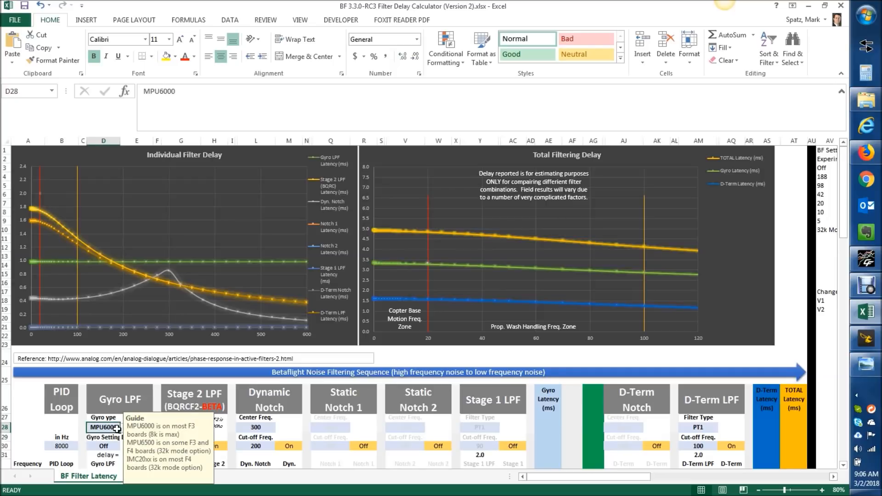
Set the calculator's PID loop frequency to 32000 Hz and the gyro setting to 32K Mode.
click(83, 446)
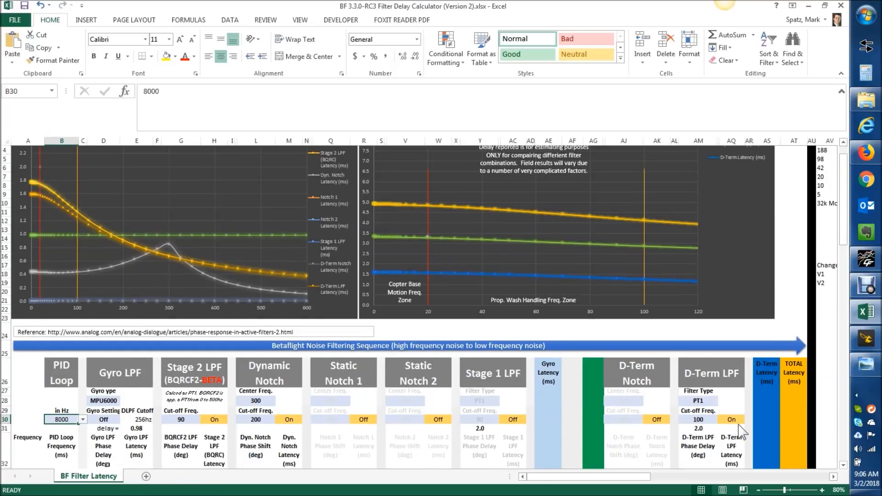
scroll(down, 3)
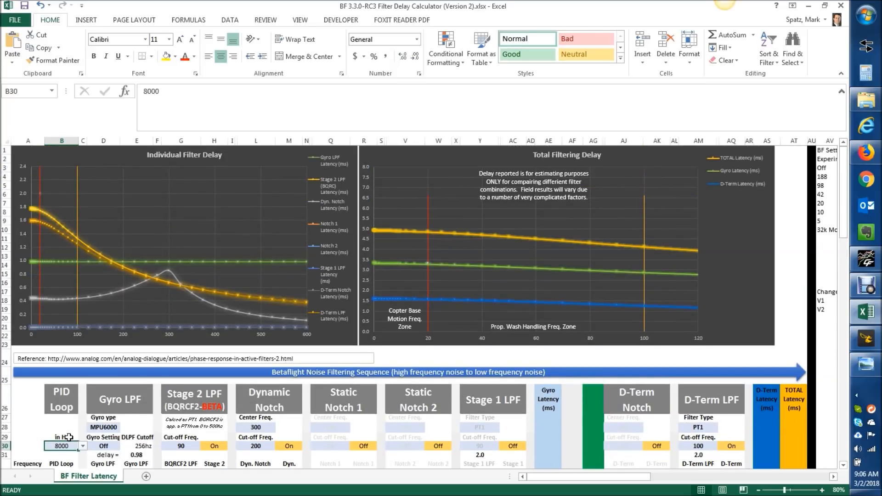
click(82, 446)
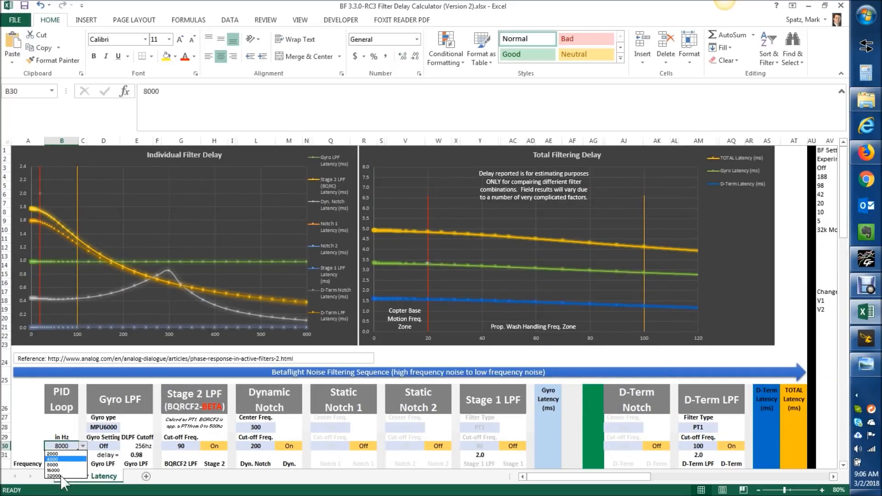
click(53, 475)
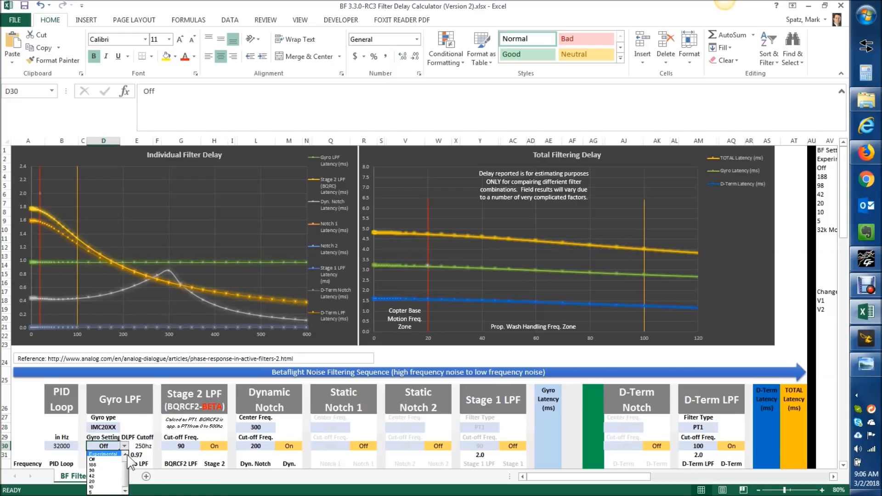
click(101, 458)
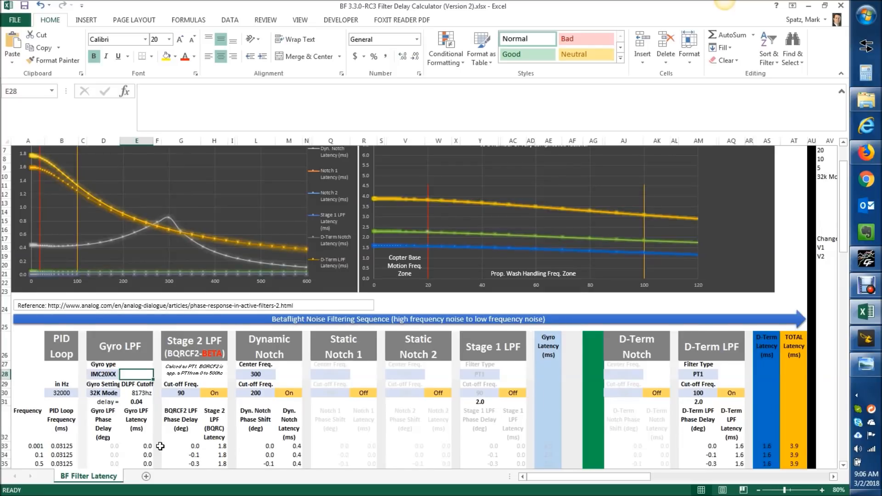
Scroll down to view the recalculated latency charts.
scroll(down, 3)
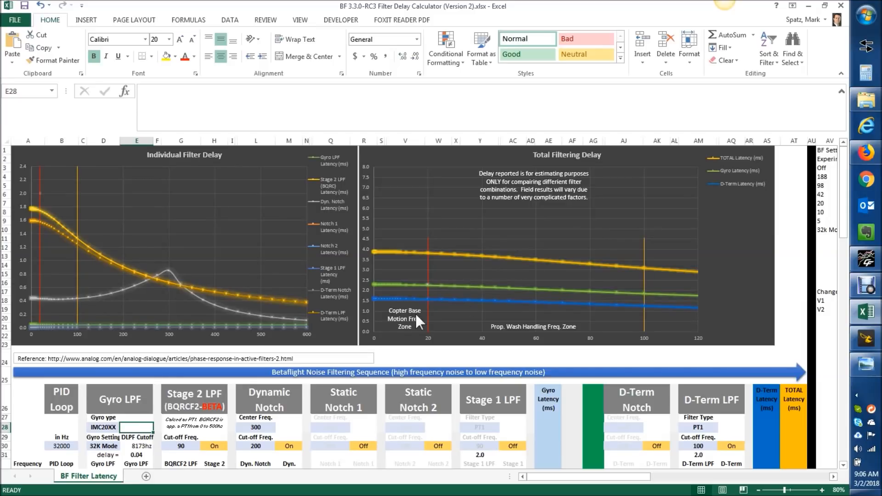
mouse_move(472, 330)
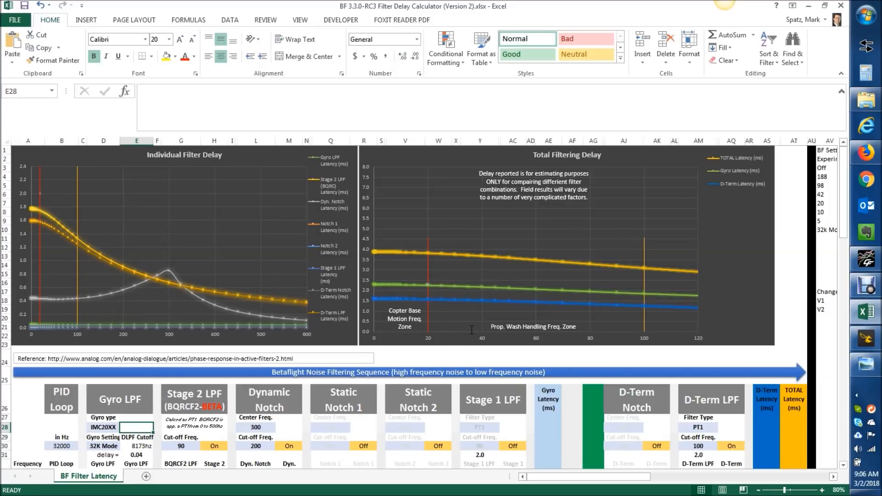
mouse_move(188, 328)
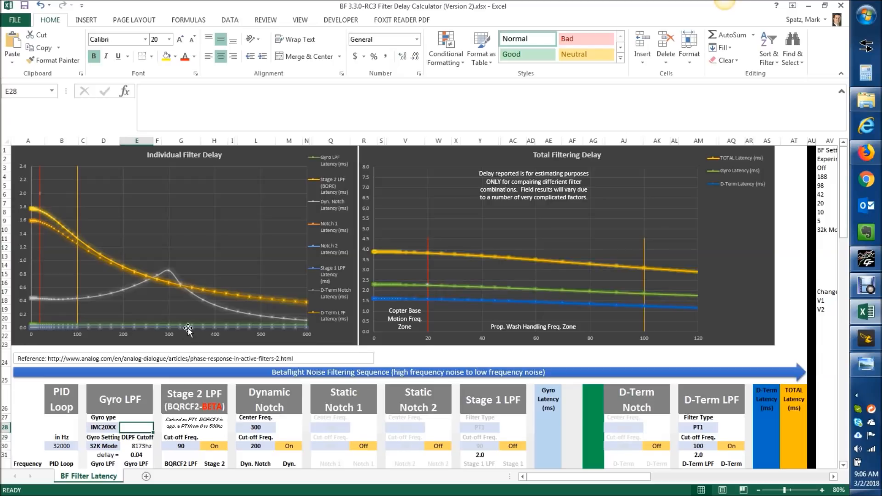
mouse_move(201, 429)
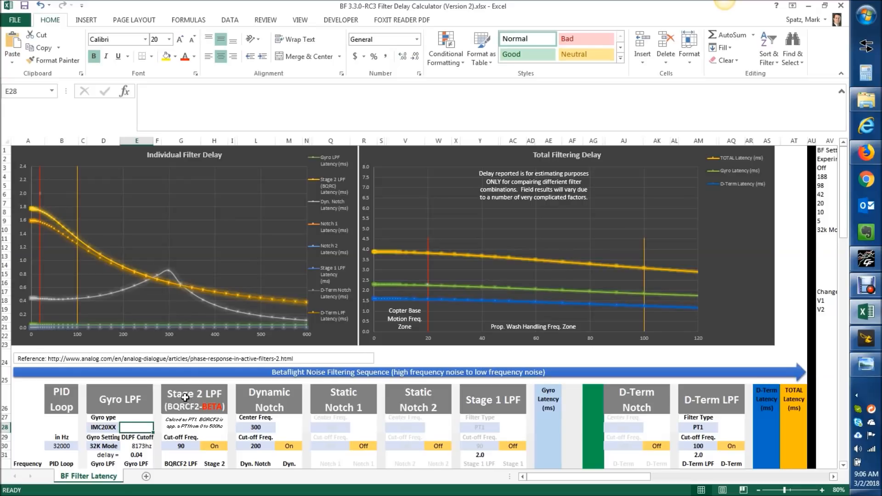
mouse_move(194, 452)
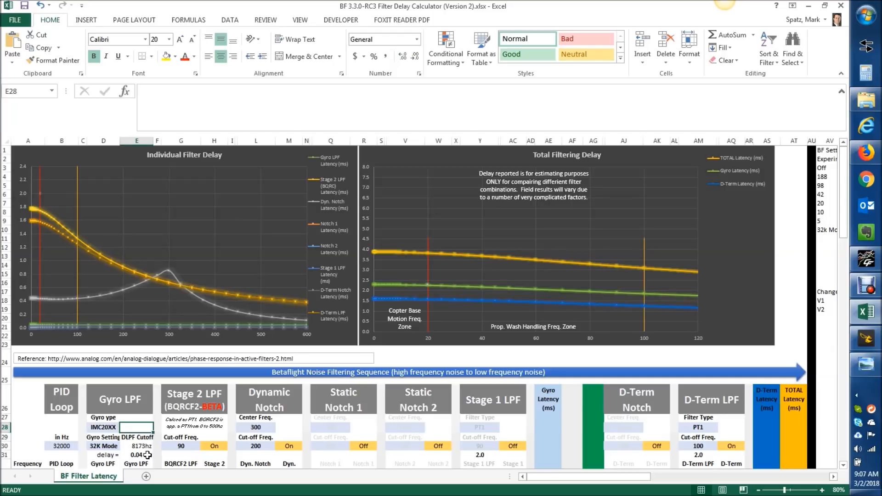
mouse_move(266, 280)
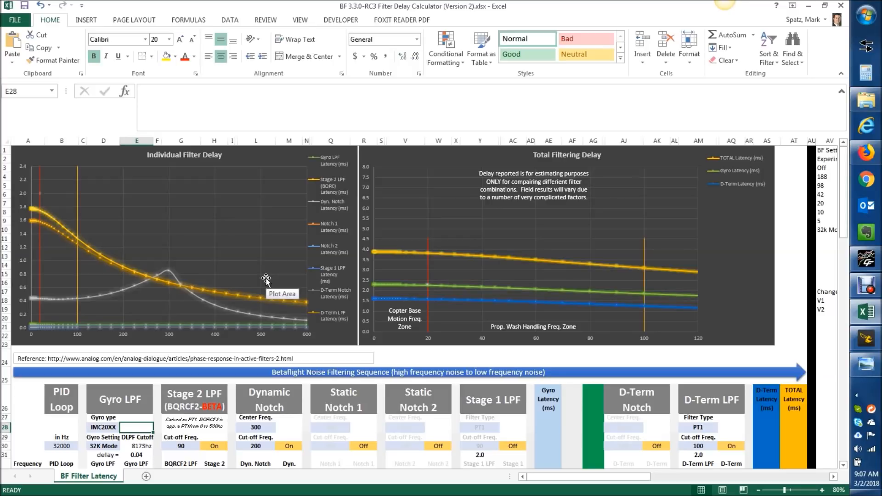
mouse_move(272, 416)
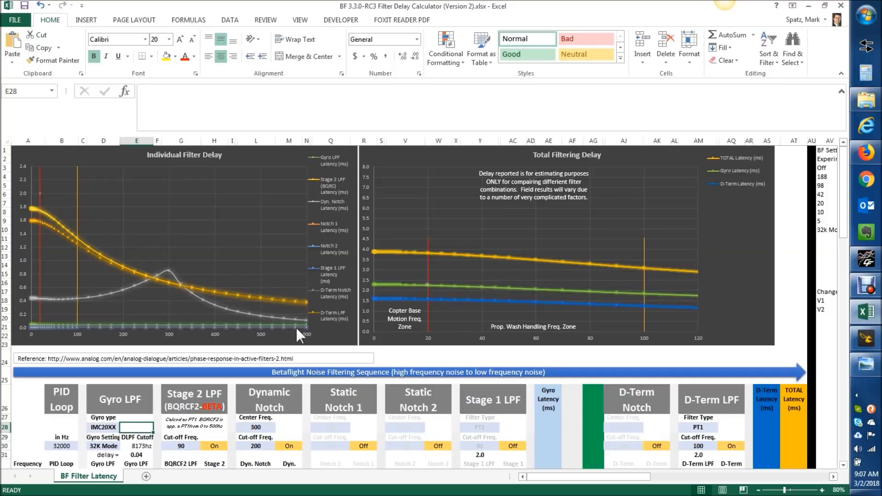
mouse_move(199, 312)
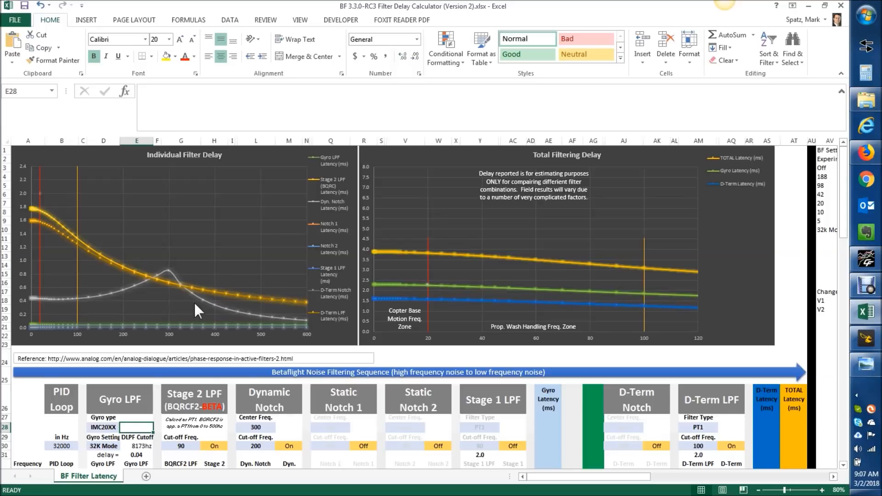
mouse_move(232, 450)
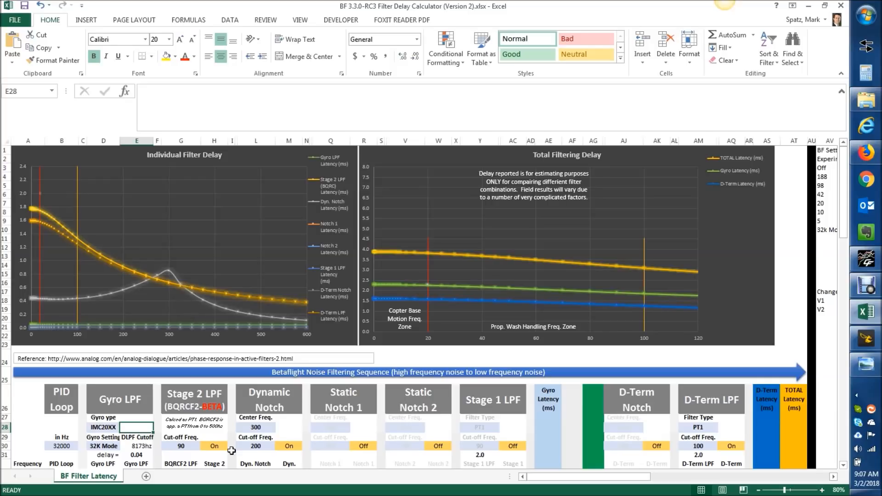
mouse_move(195, 445)
text(500)
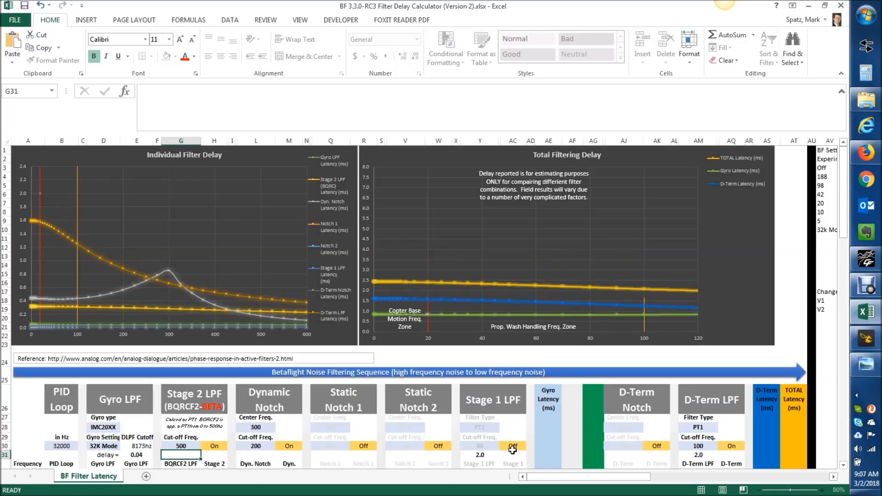
Switch the Stage 1 LPF on, then check the D-Term LPF type and notch cells.
click(511, 445)
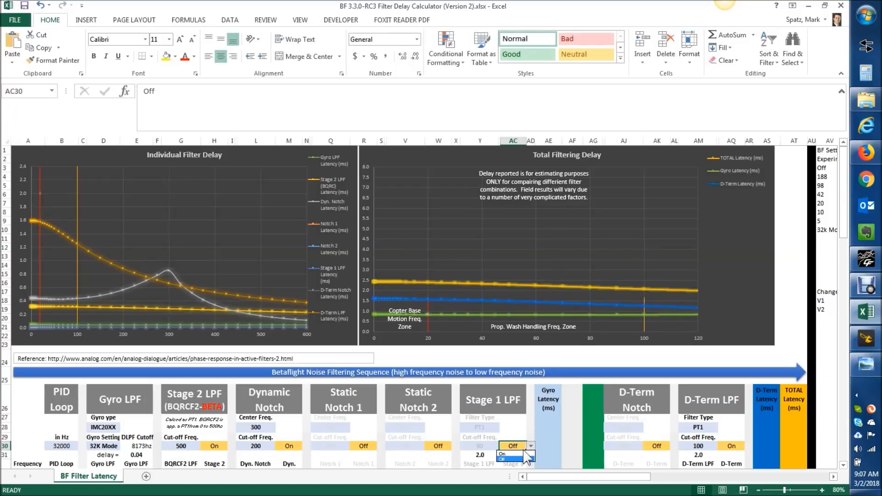
click(500, 459)
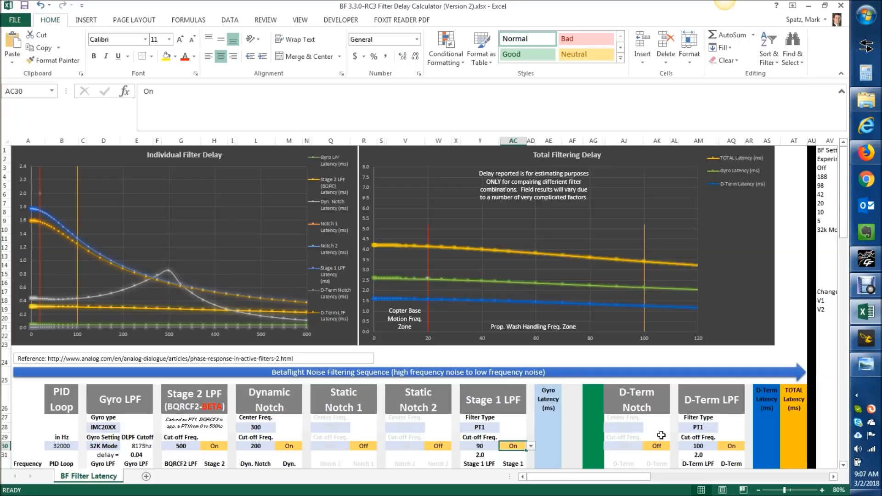
click(697, 429)
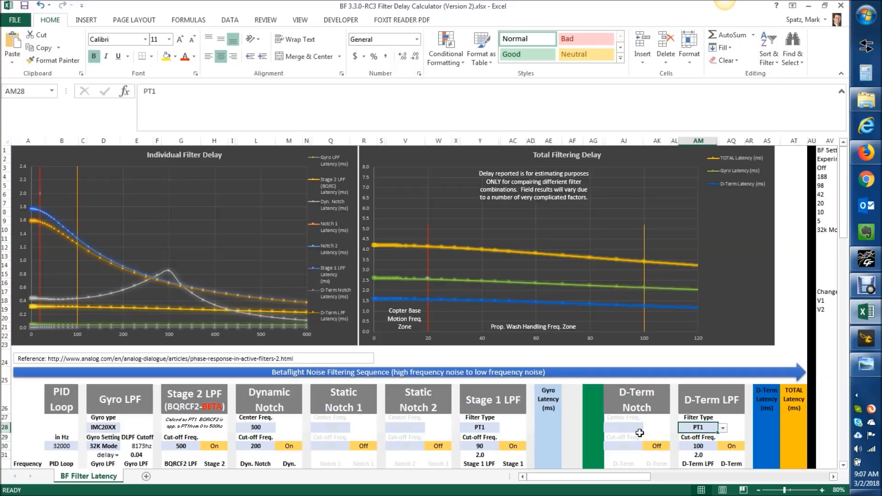
click(653, 445)
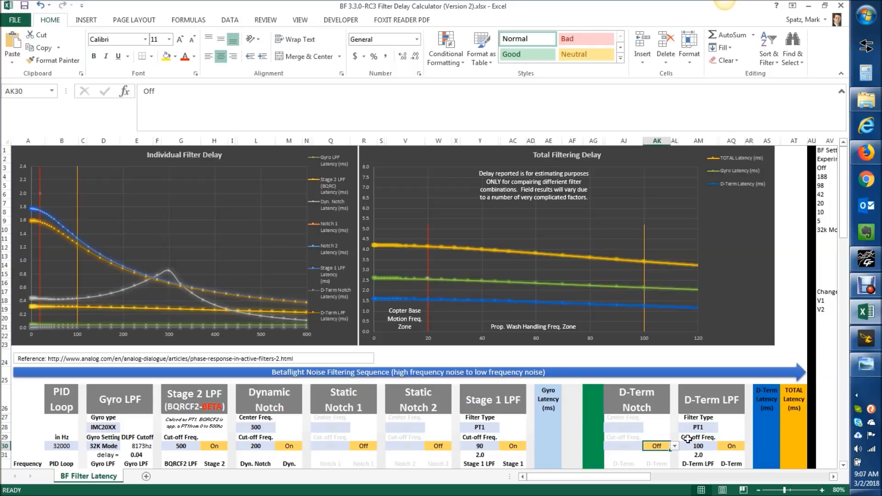
mouse_move(710, 430)
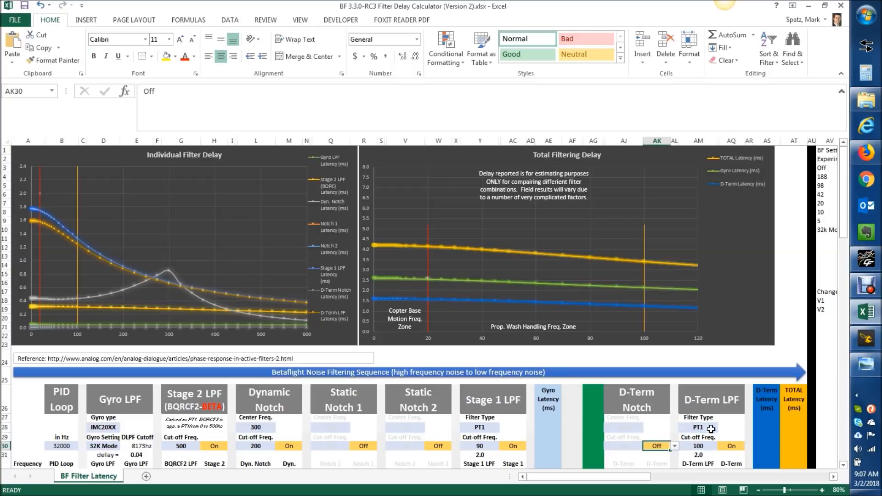
click(748, 417)
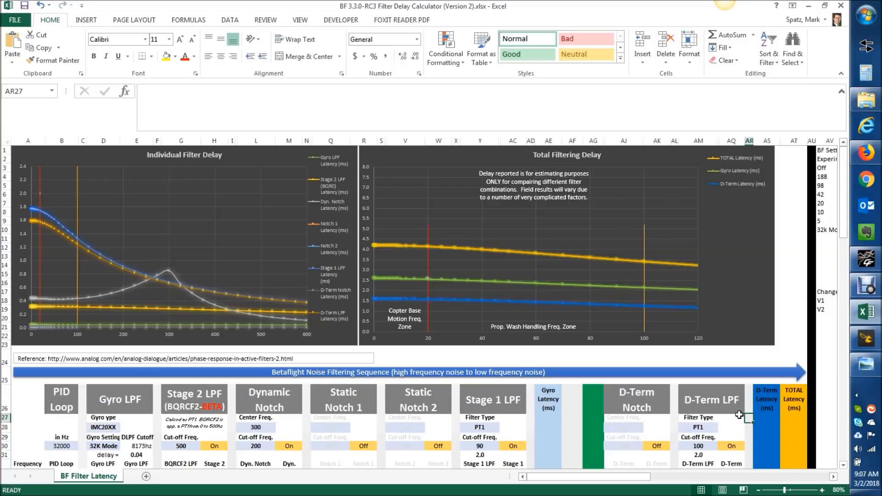
scroll(down, 3)
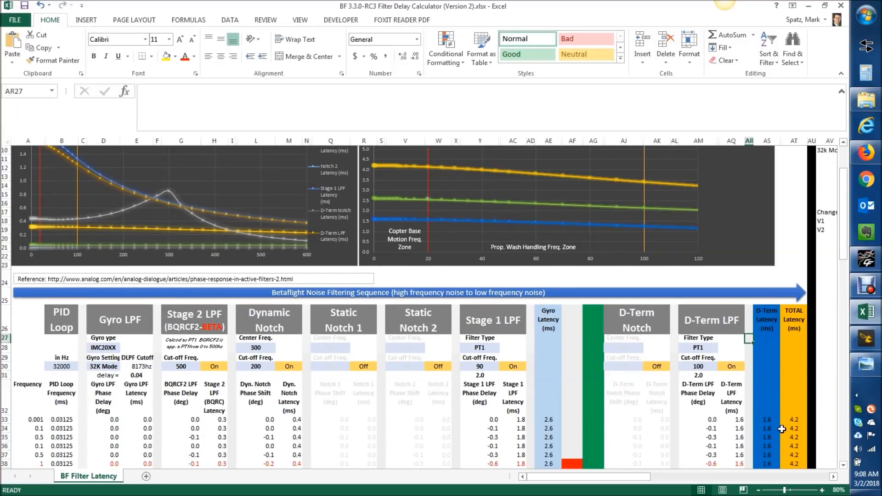
click(794, 428)
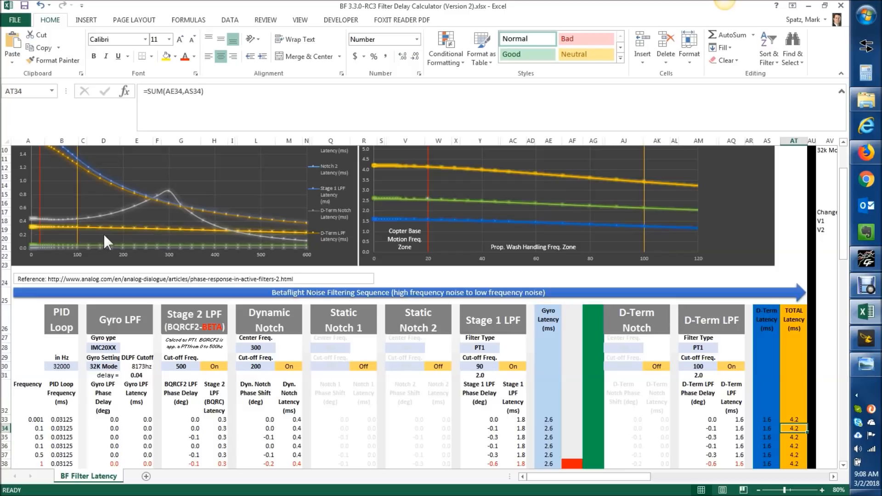
mouse_move(272, 243)
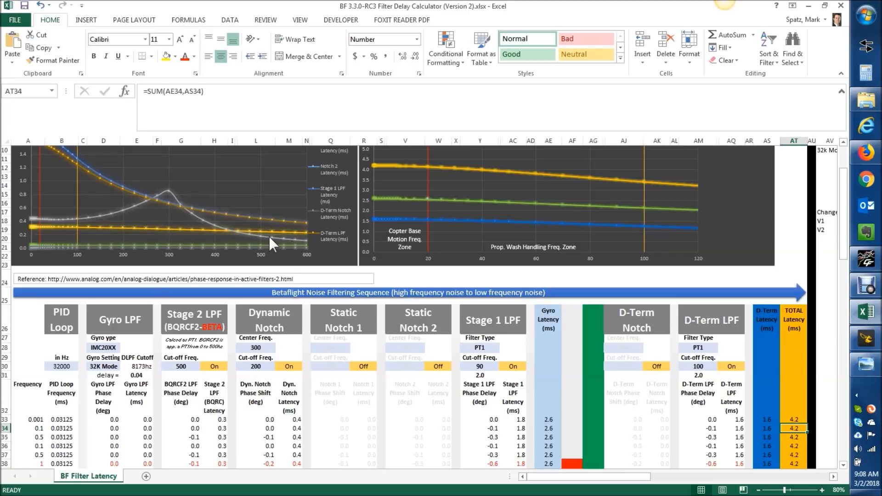
mouse_move(529, 390)
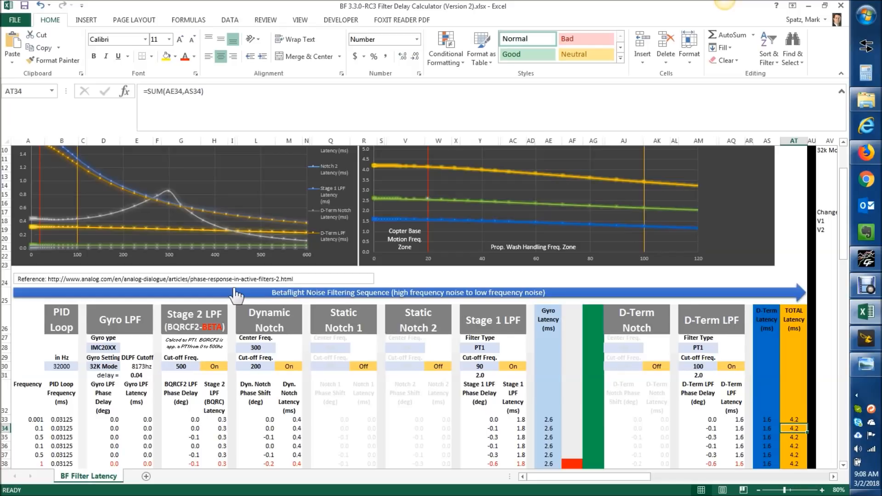
mouse_move(240, 242)
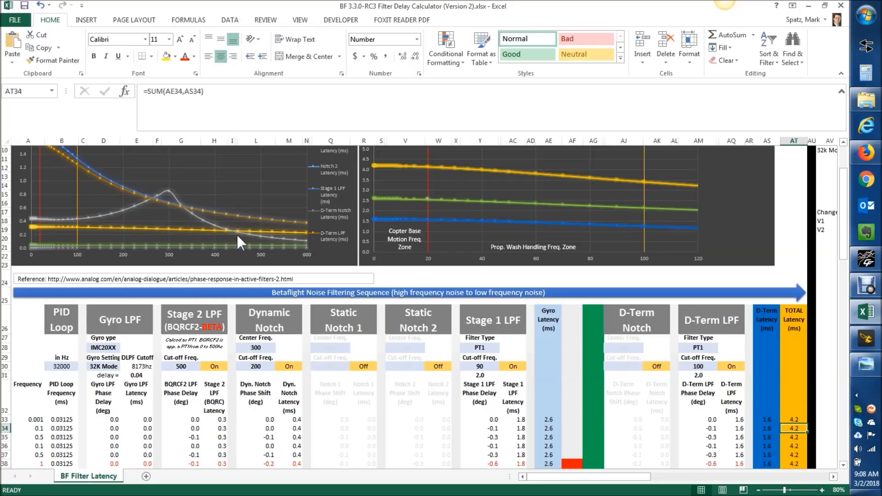
mouse_move(141, 236)
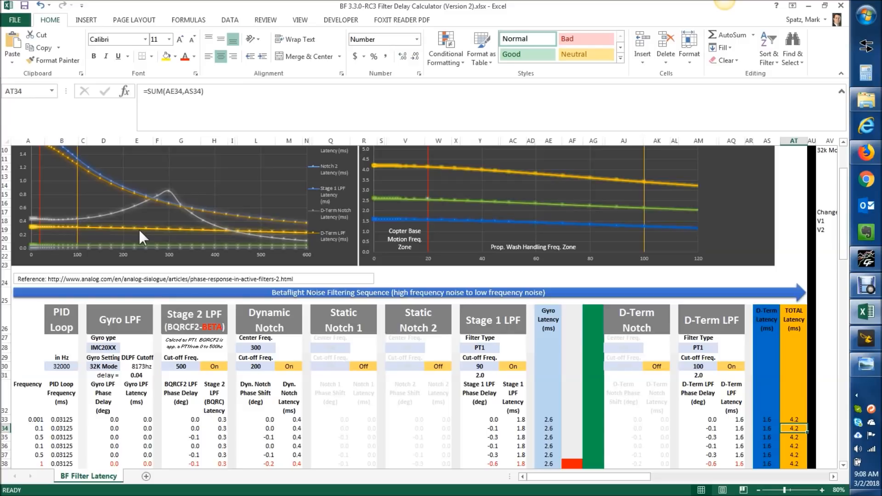
mouse_move(250, 363)
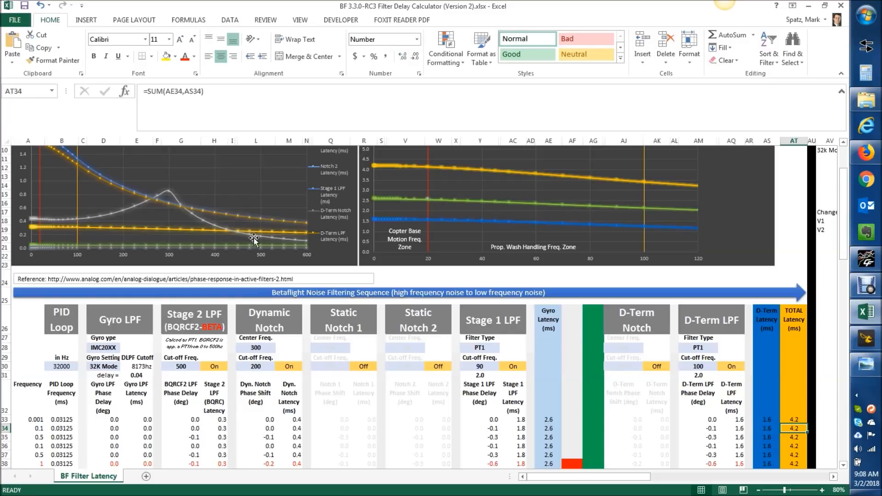
mouse_move(189, 329)
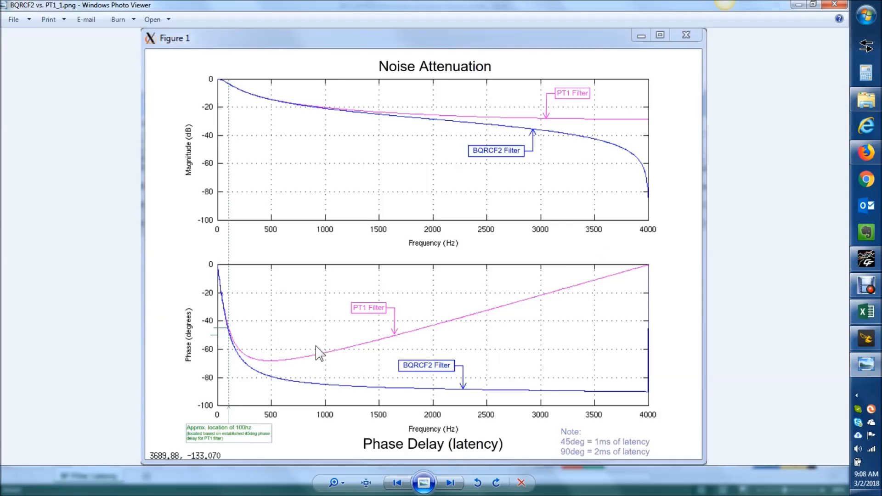
mouse_move(337, 385)
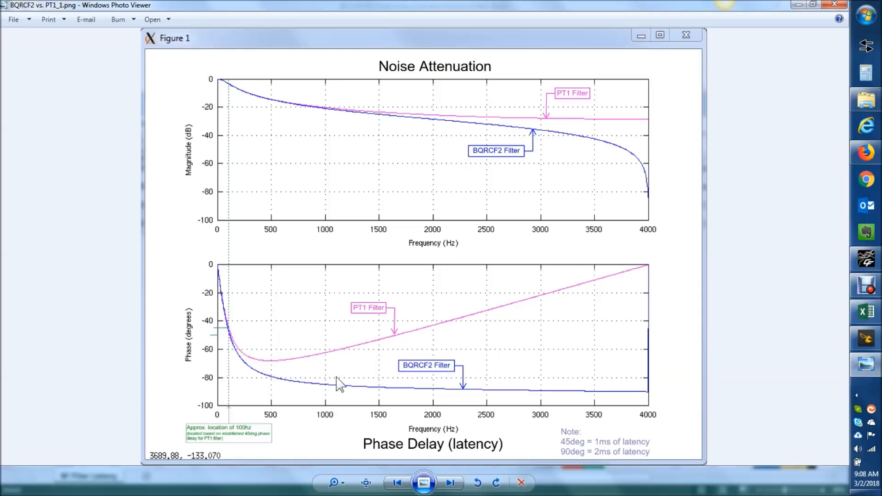
mouse_move(610, 131)
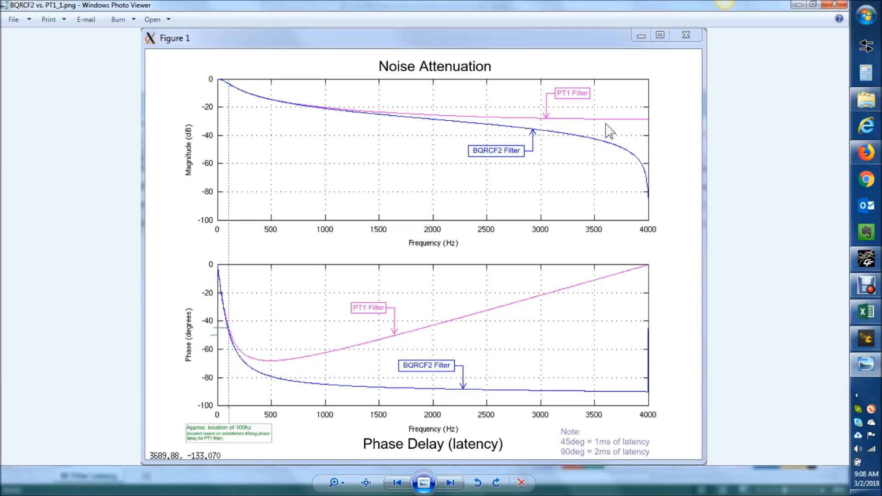
mouse_move(453, 191)
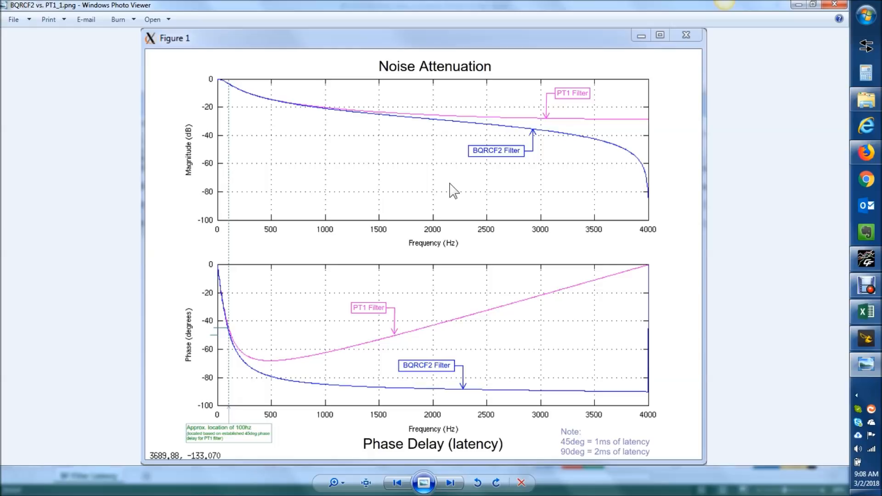
mouse_move(460, 194)
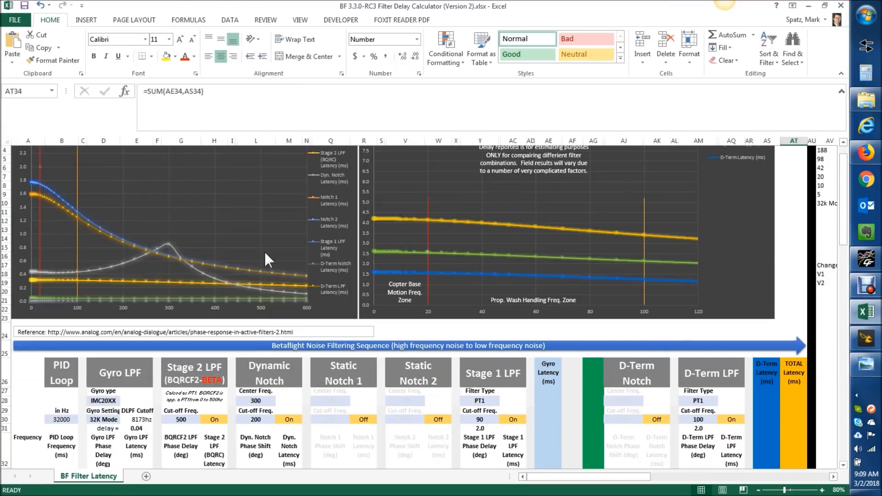
mouse_move(199, 340)
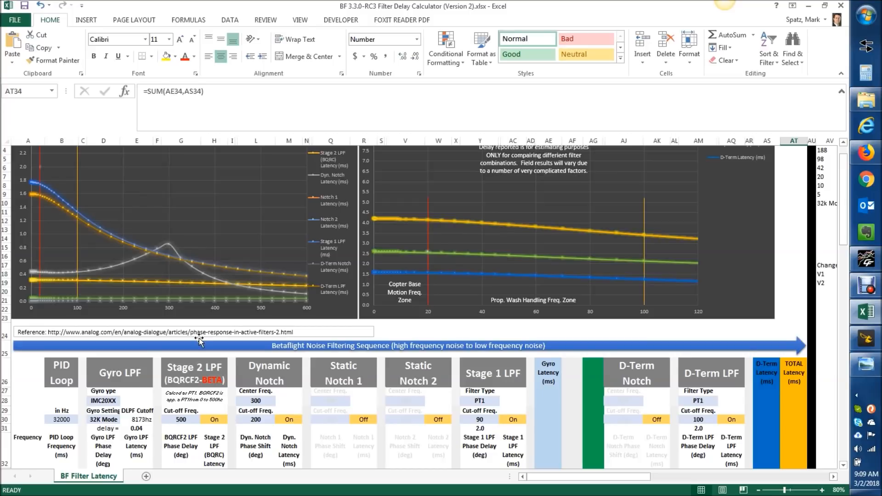
mouse_move(160, 202)
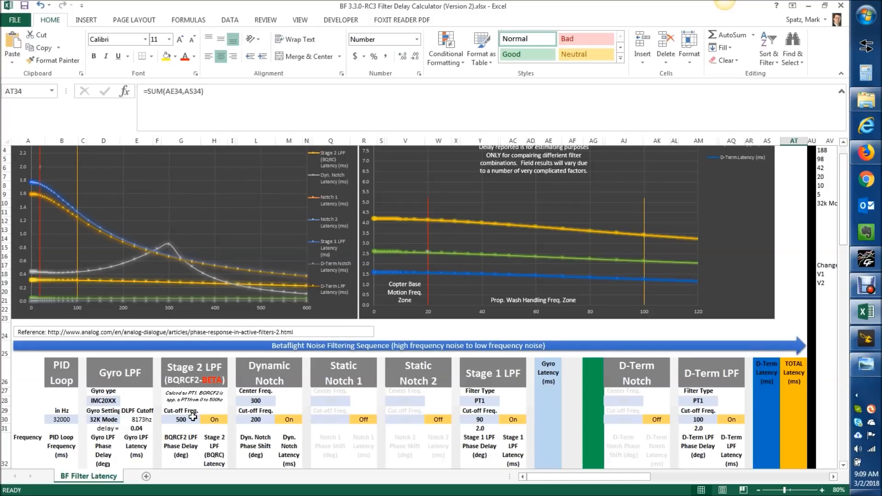
Change the Stage 2 LPF cut-off frequency to 90 and review the latency charts.
click(180, 420)
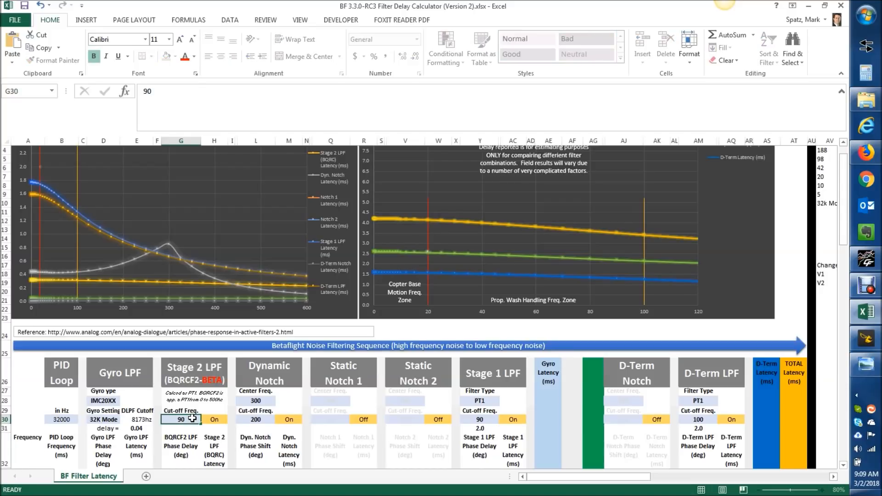
click(181, 425)
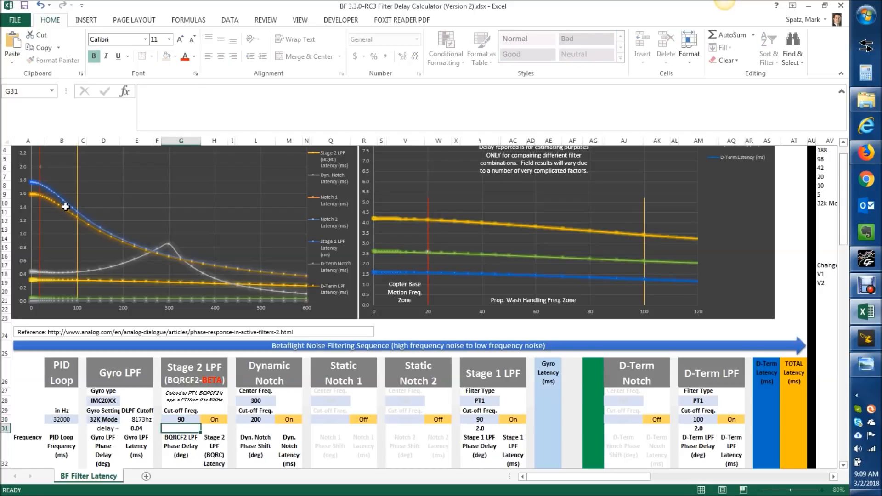
scroll(up, 3)
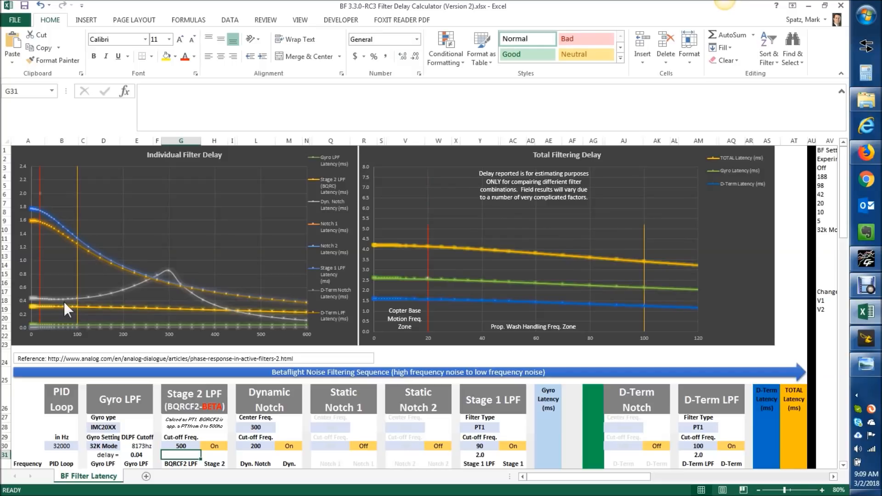
mouse_move(140, 324)
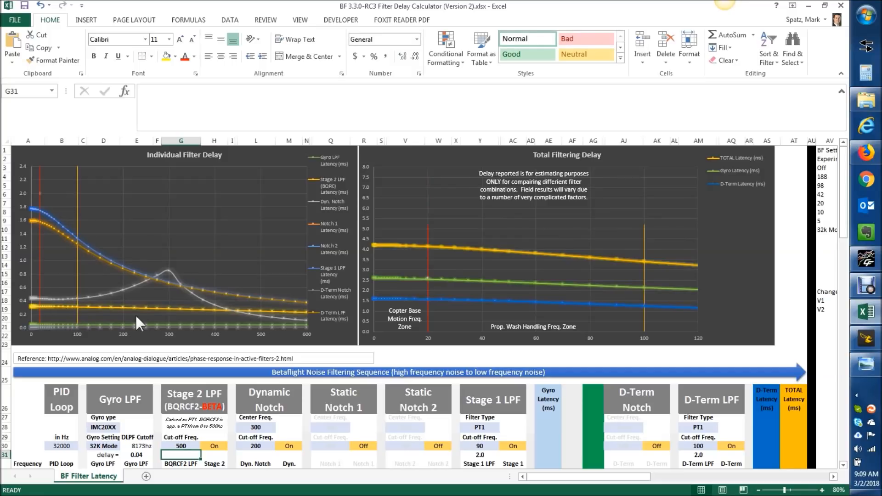
mouse_move(154, 298)
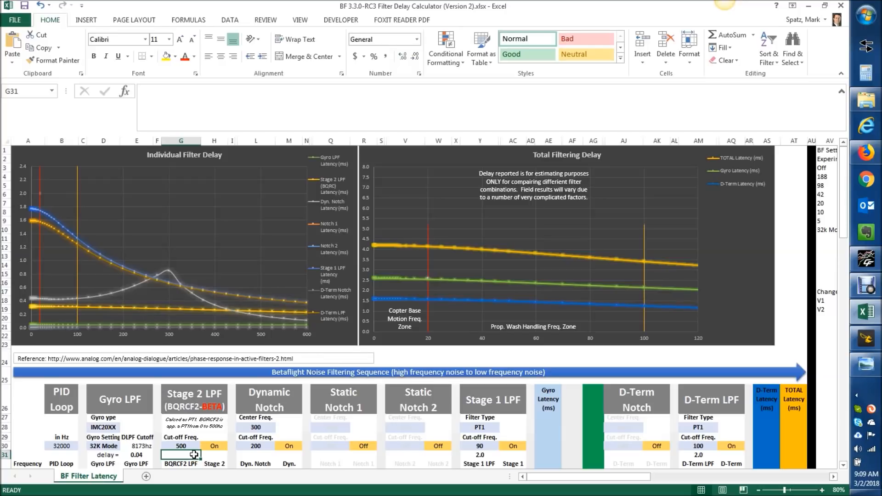
mouse_move(284, 328)
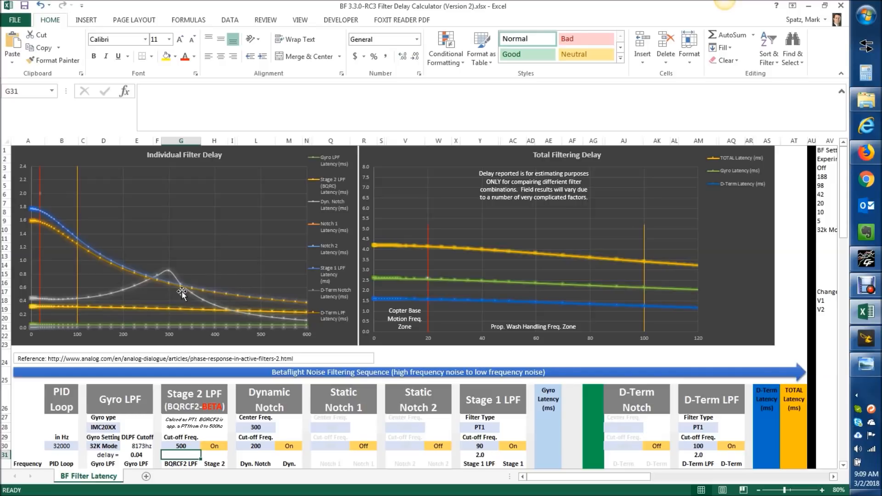
scroll(down, 3)
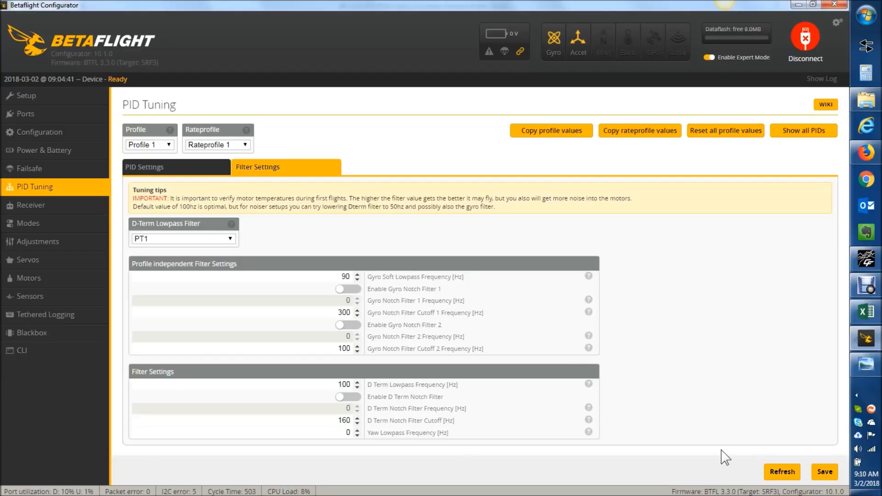
mouse_move(304, 369)
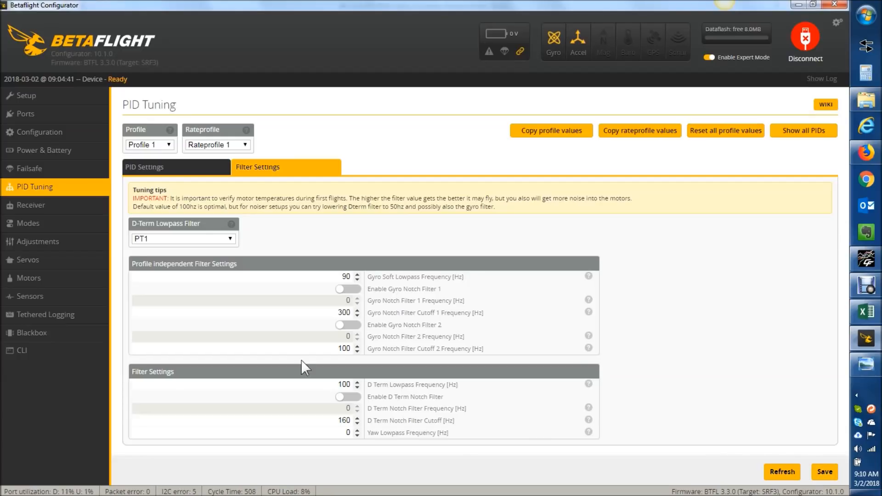
Save the filter settings to the flight controller's EEPROM.
click(823, 471)
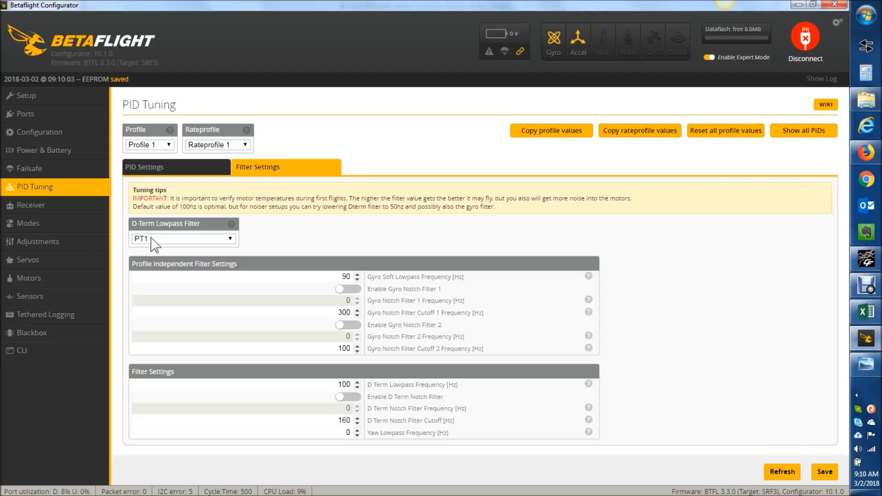
mouse_move(347, 397)
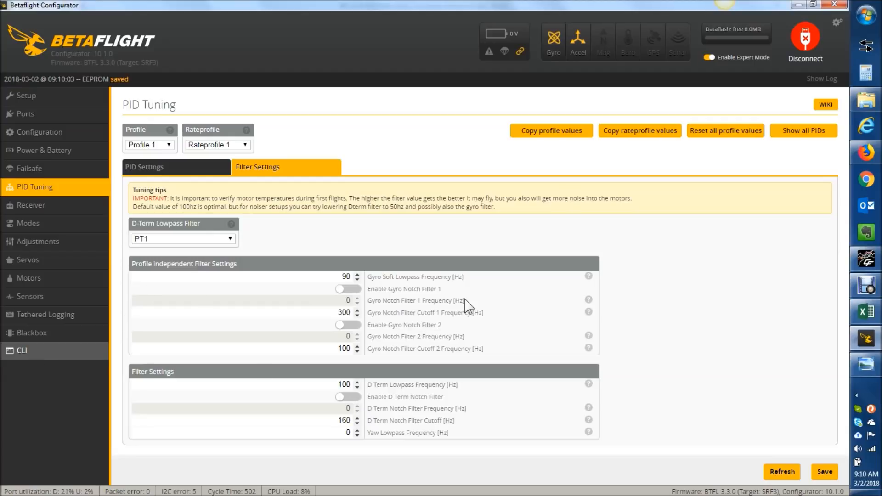
mouse_move(393, 288)
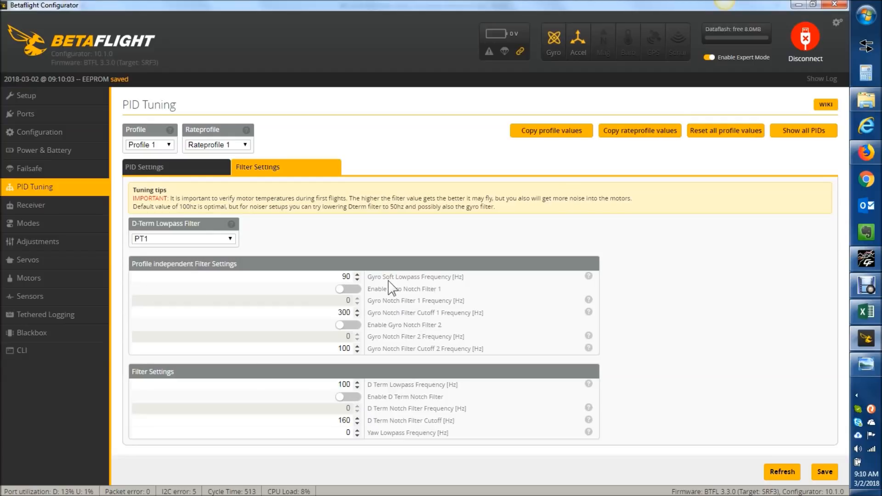
mouse_move(31, 333)
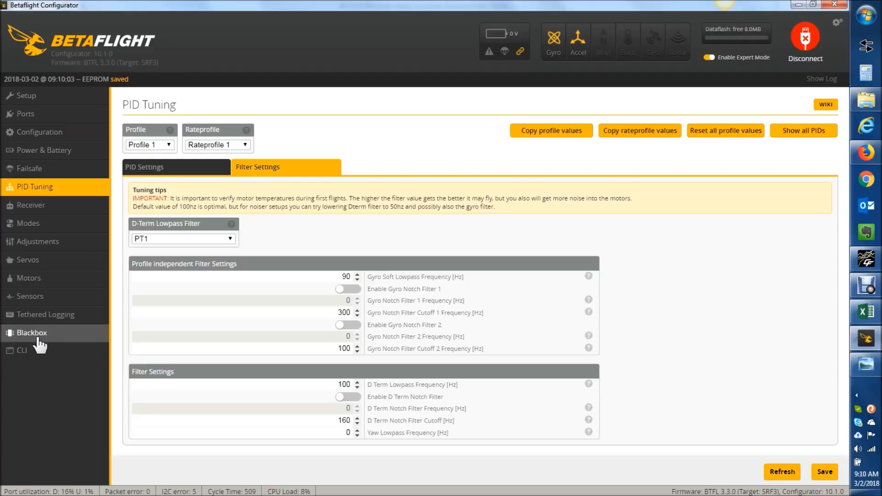
List the gyro settings in the CLI with 'get gyro'.
click(21, 350)
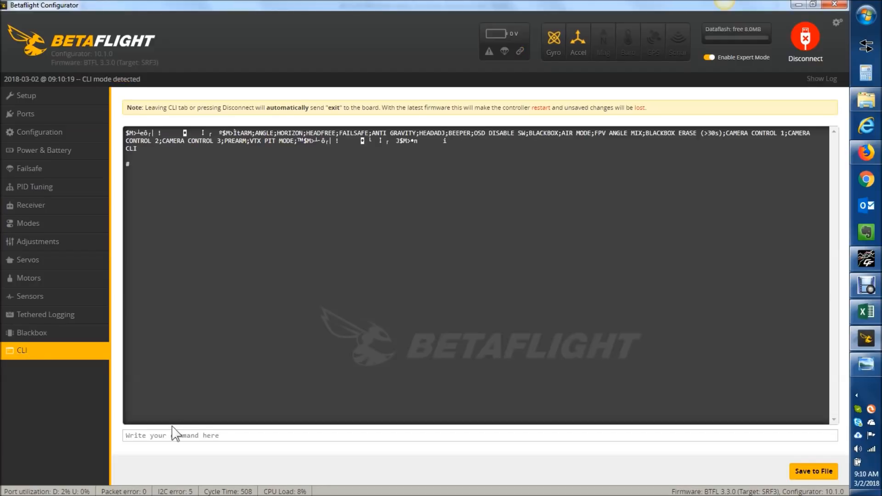
text(get)
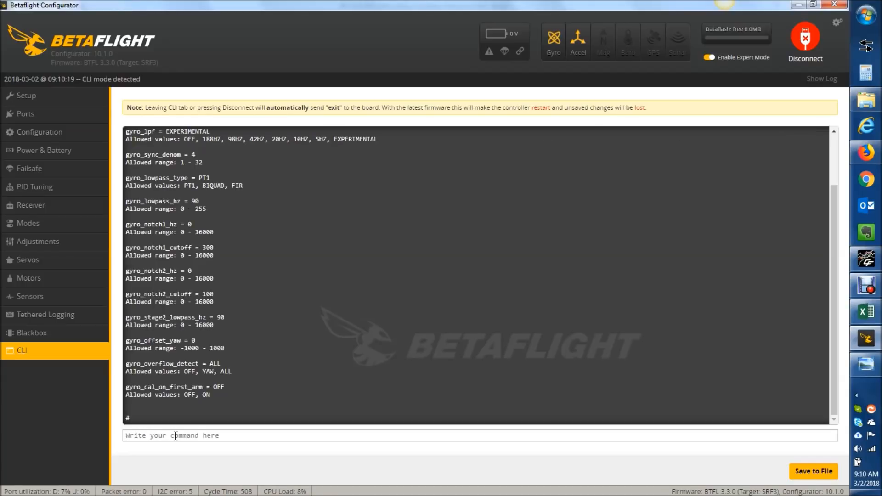
Start entering the 'set gyro_stage2_lowpass' command in the CLI.
text(set)
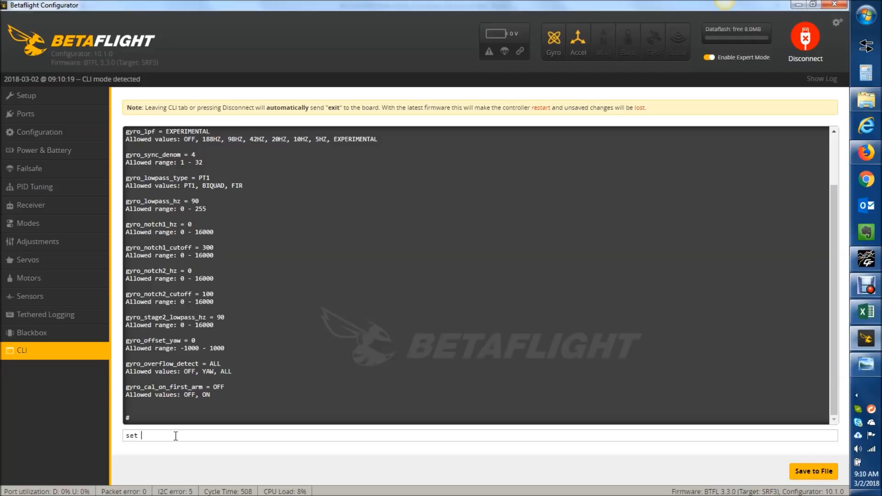
text(gyro_)
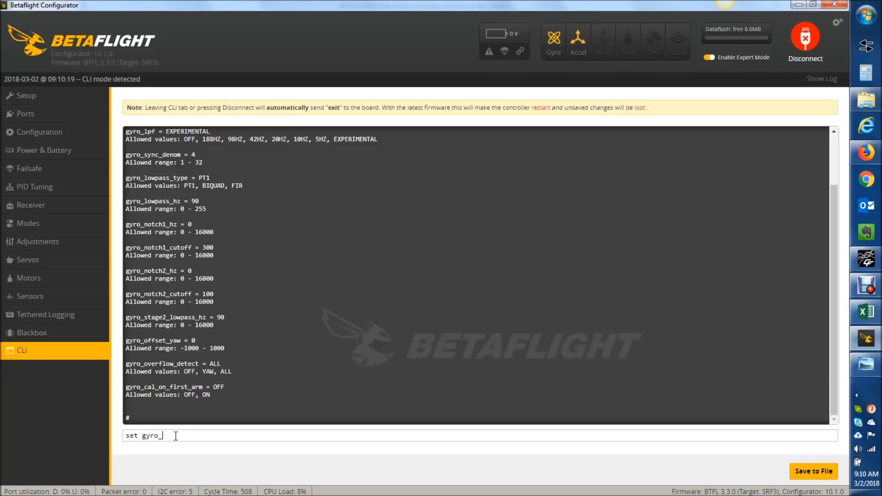
text(stage2_)
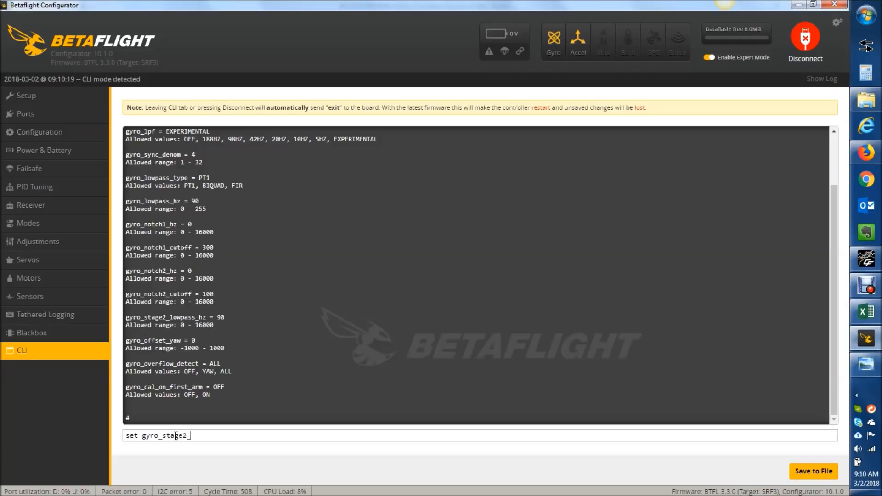
text(lowpass)
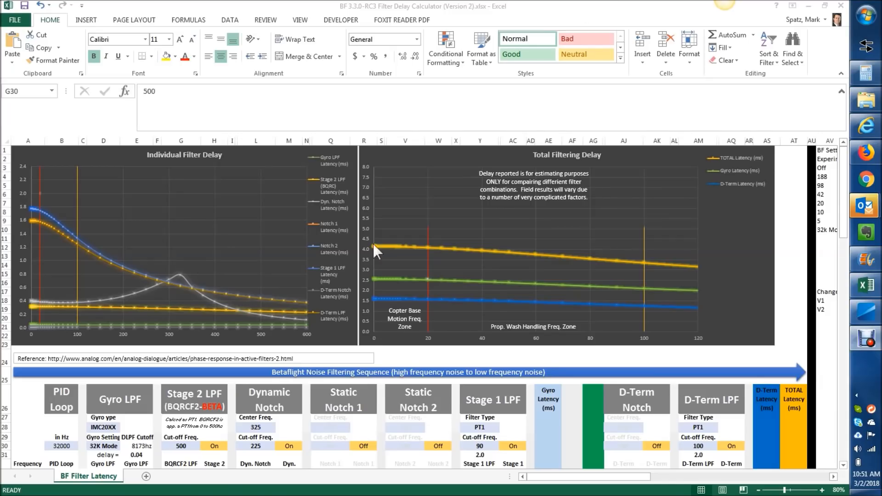
Select the Stage 2 LPF cut-off frequency cell G30.
click(180, 446)
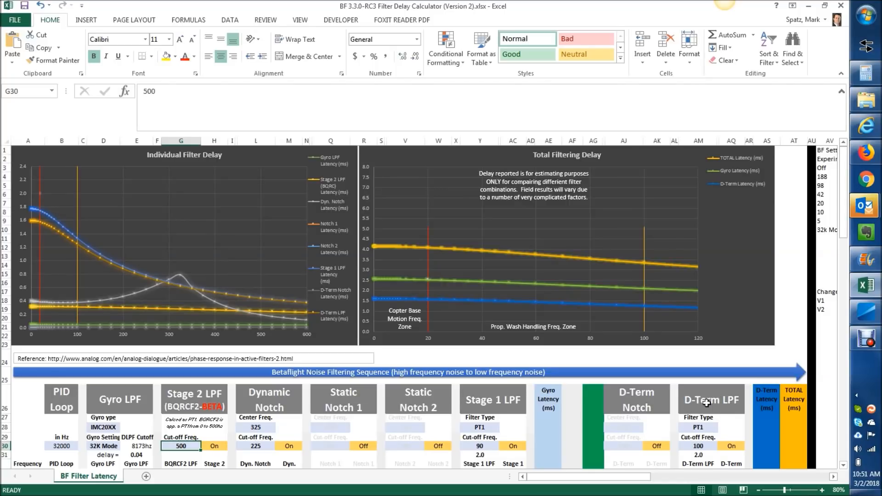
mouse_move(703, 430)
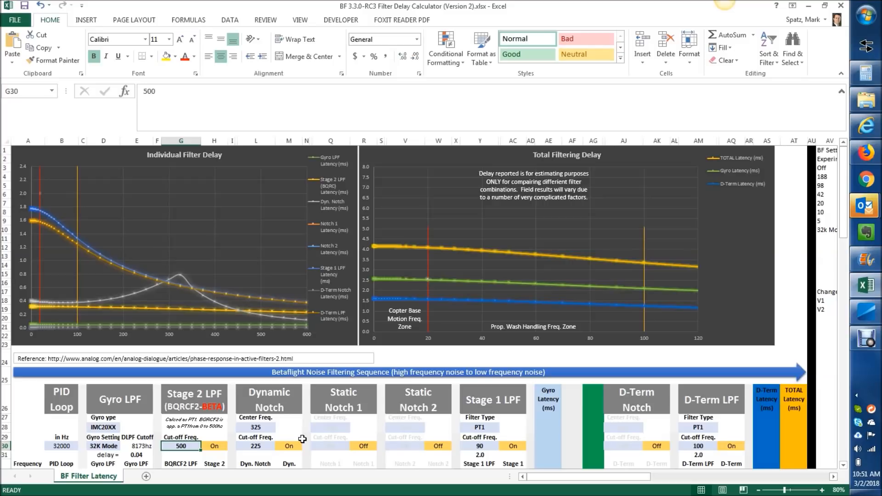
mouse_move(189, 447)
text(250)
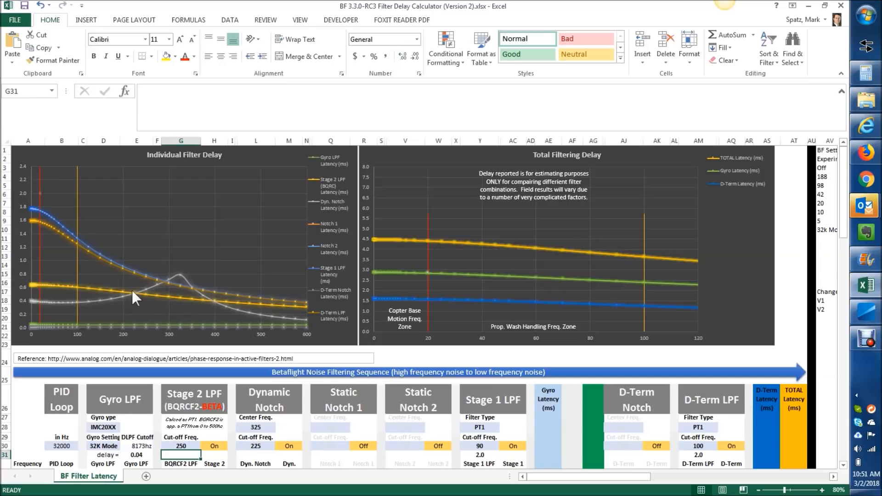
mouse_move(723, 451)
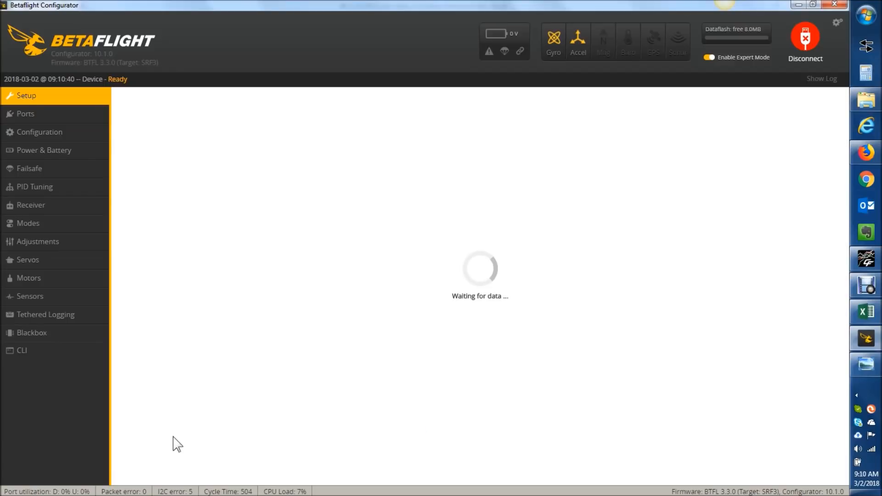
mouse_move(22, 360)
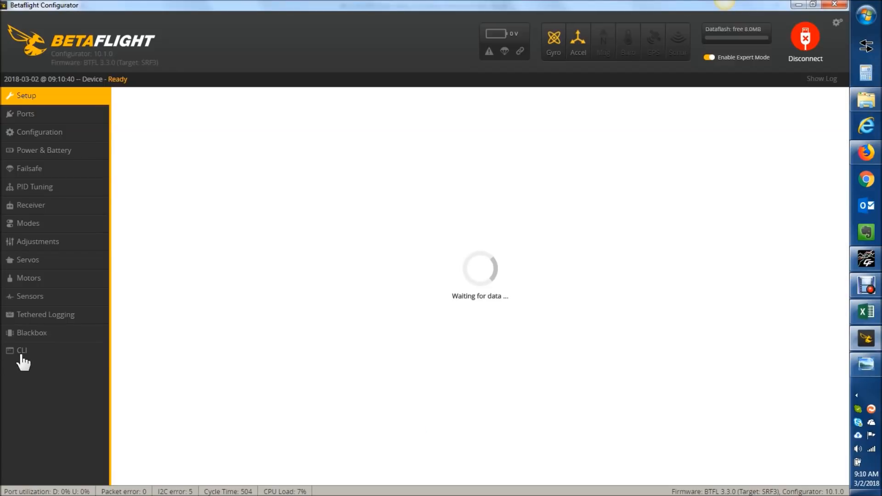
Check the Configuration tab's gyro 32 kHz sampling option, then return to the CLI.
click(21, 350)
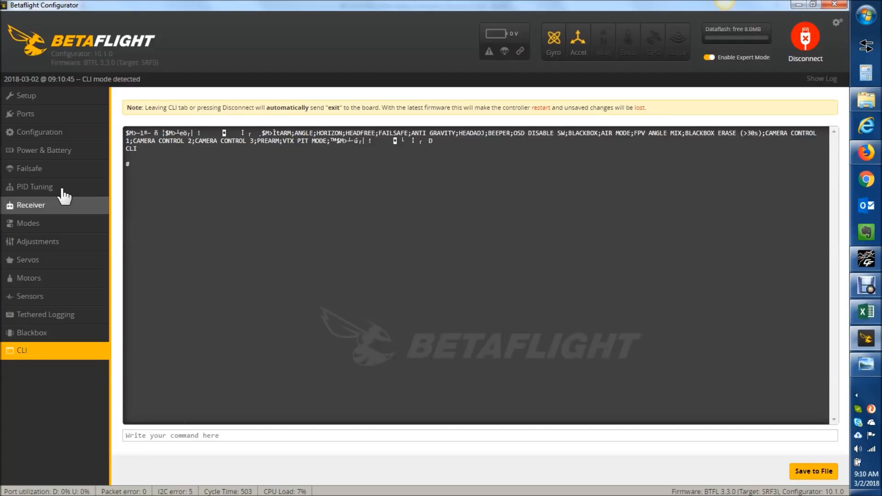
mouse_move(62, 320)
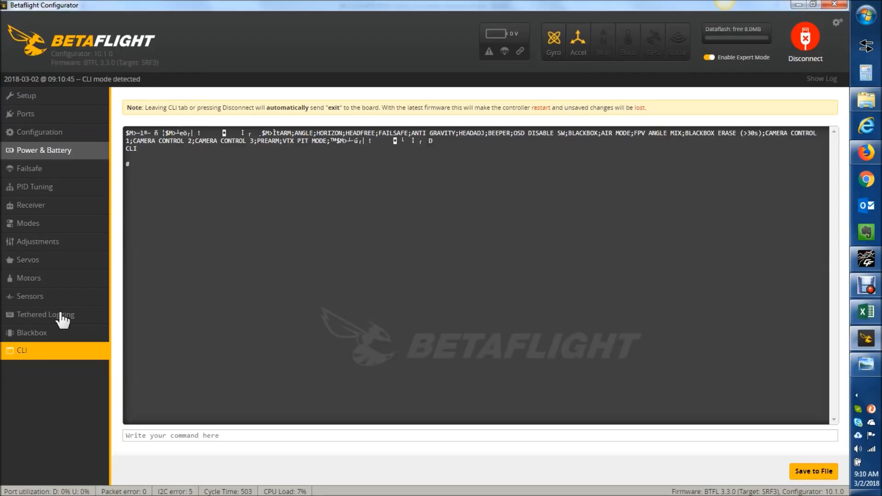
click(40, 132)
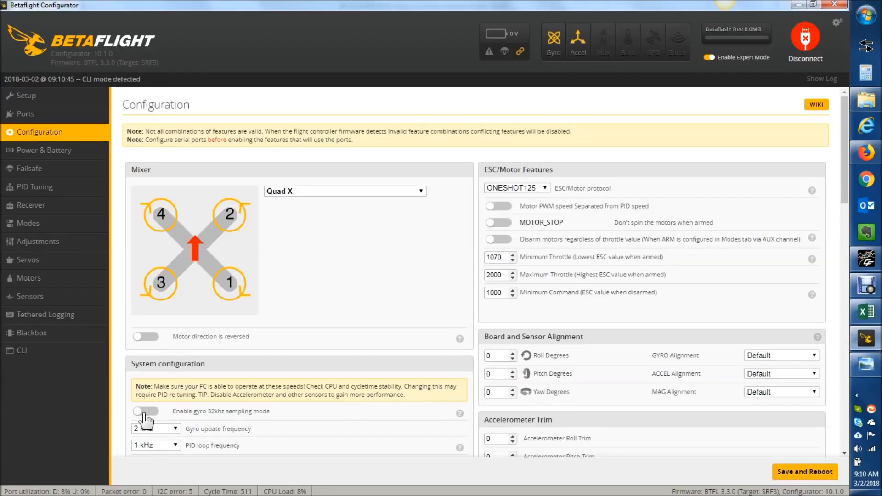
click(23, 350)
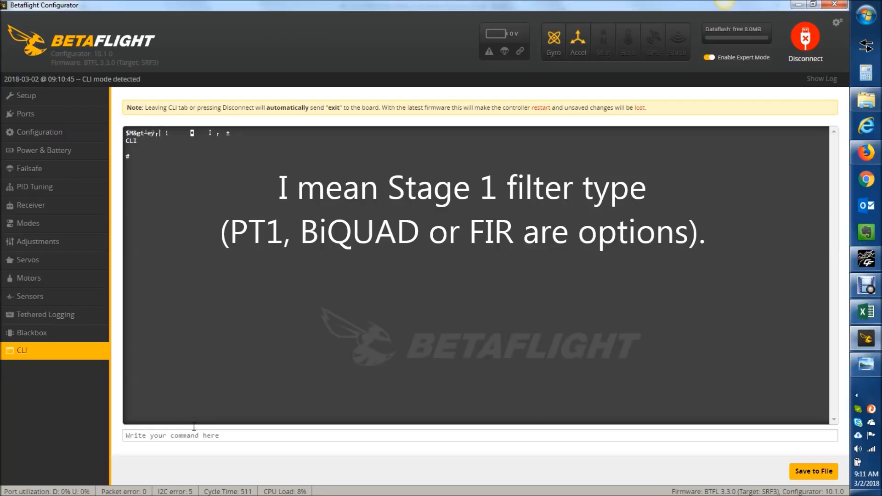
Run 'get gyro' to confirm stage 2 lowpass at 500 and PT1 stage 1 type.
text(get gyro)
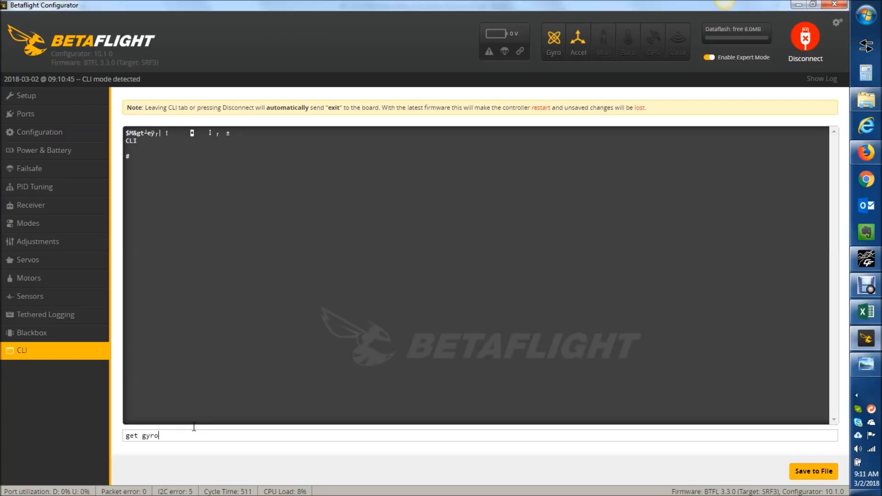
key(Return)
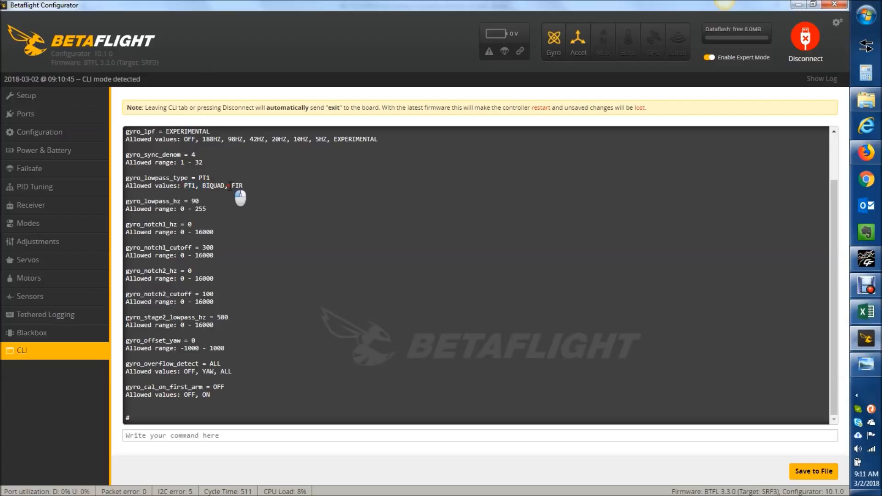
mouse_move(188, 163)
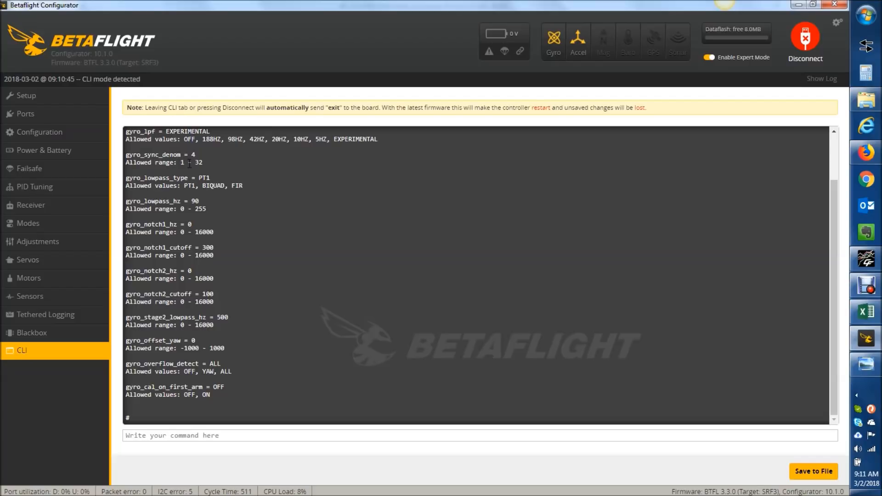